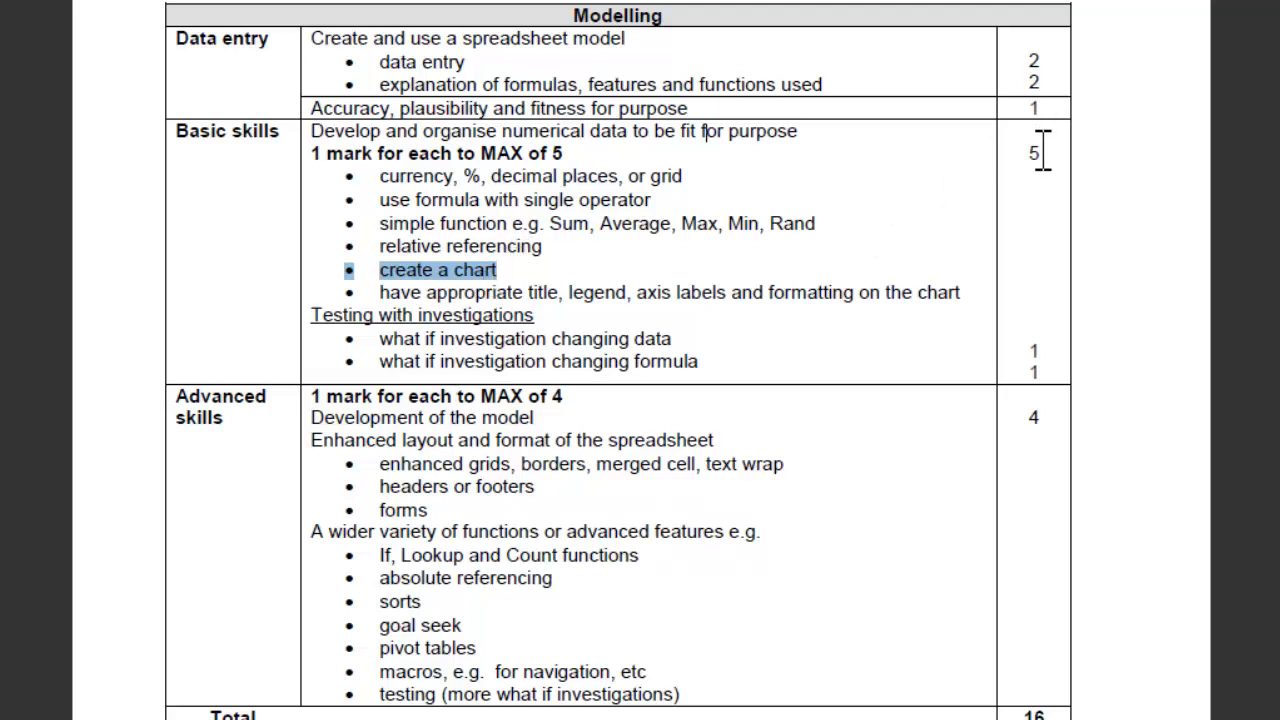
{"action": "mouse_move", "coordinate": [720, 204]}
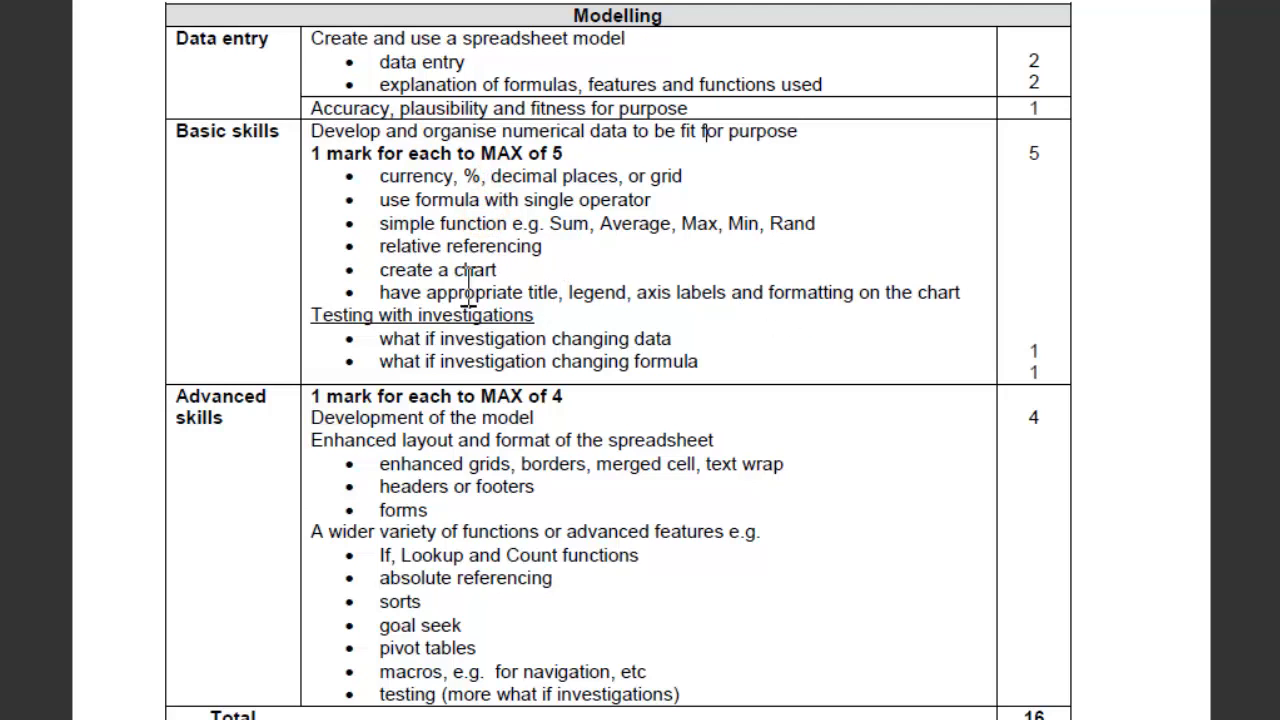
{"action": "mouse_move", "coordinate": [1030, 244]}
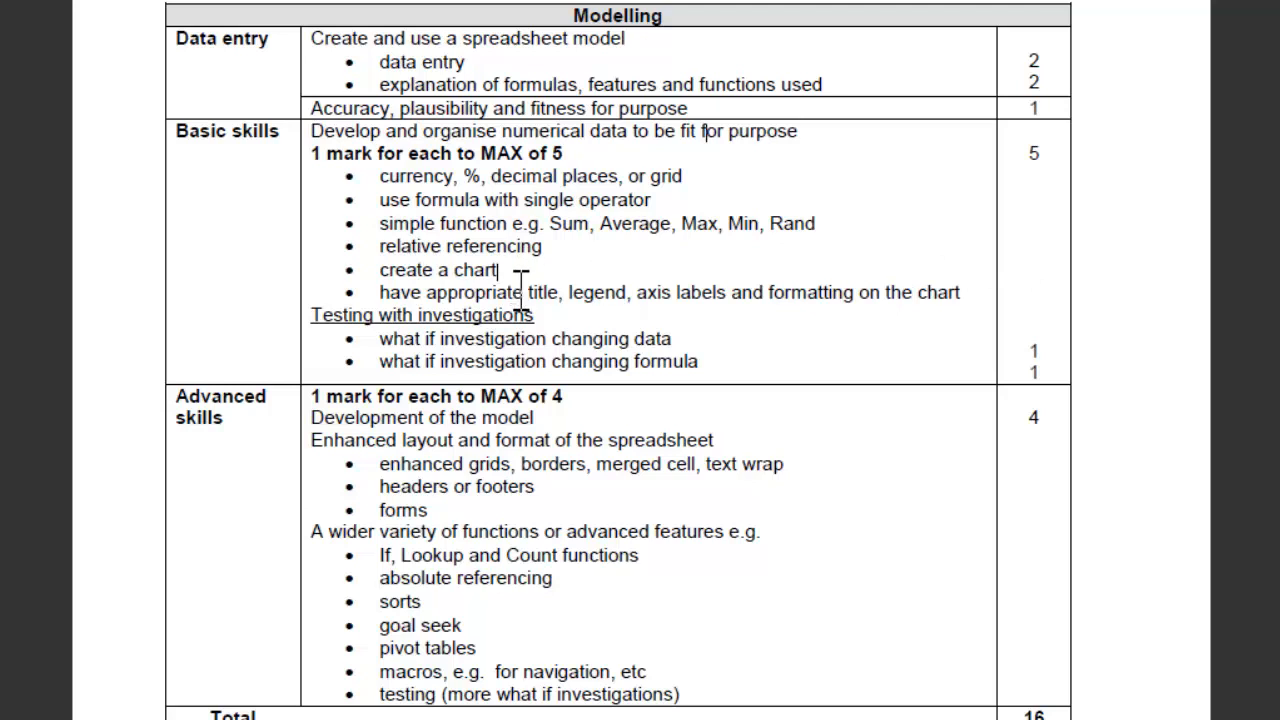
{"action": "mouse_move", "coordinate": [520, 200]}
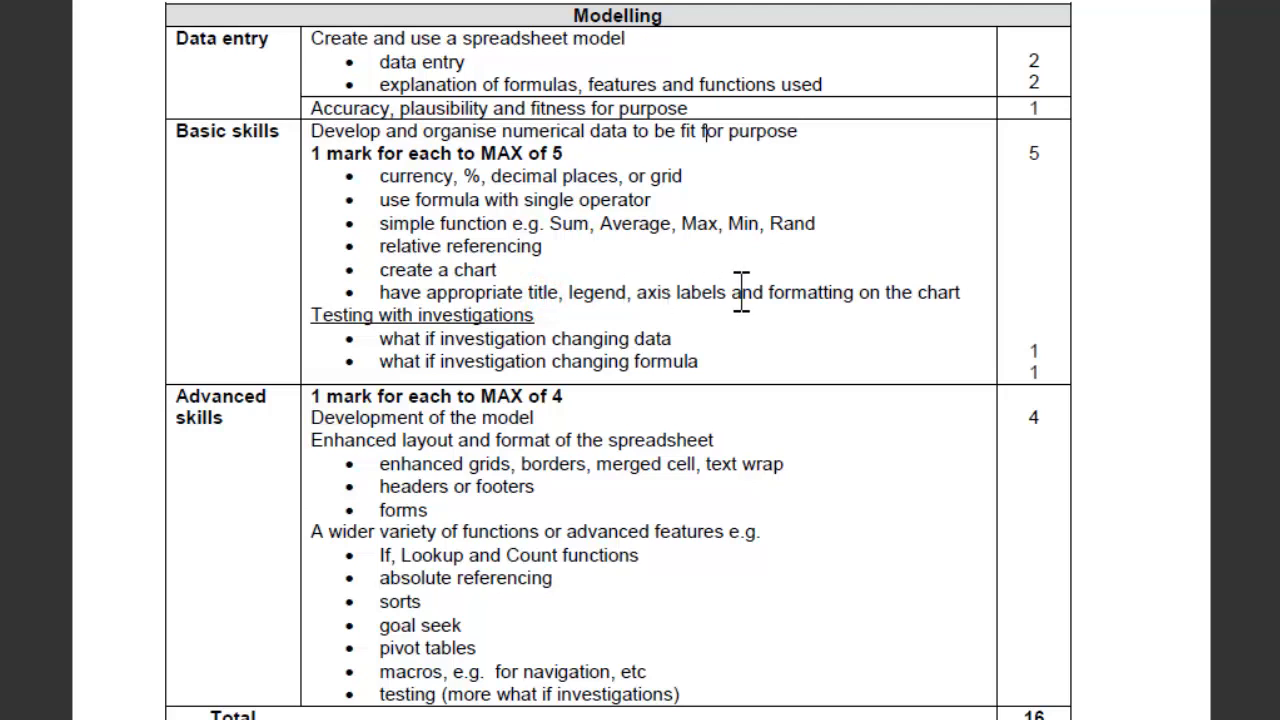
{"action": "mouse_move", "coordinate": [918, 300]}
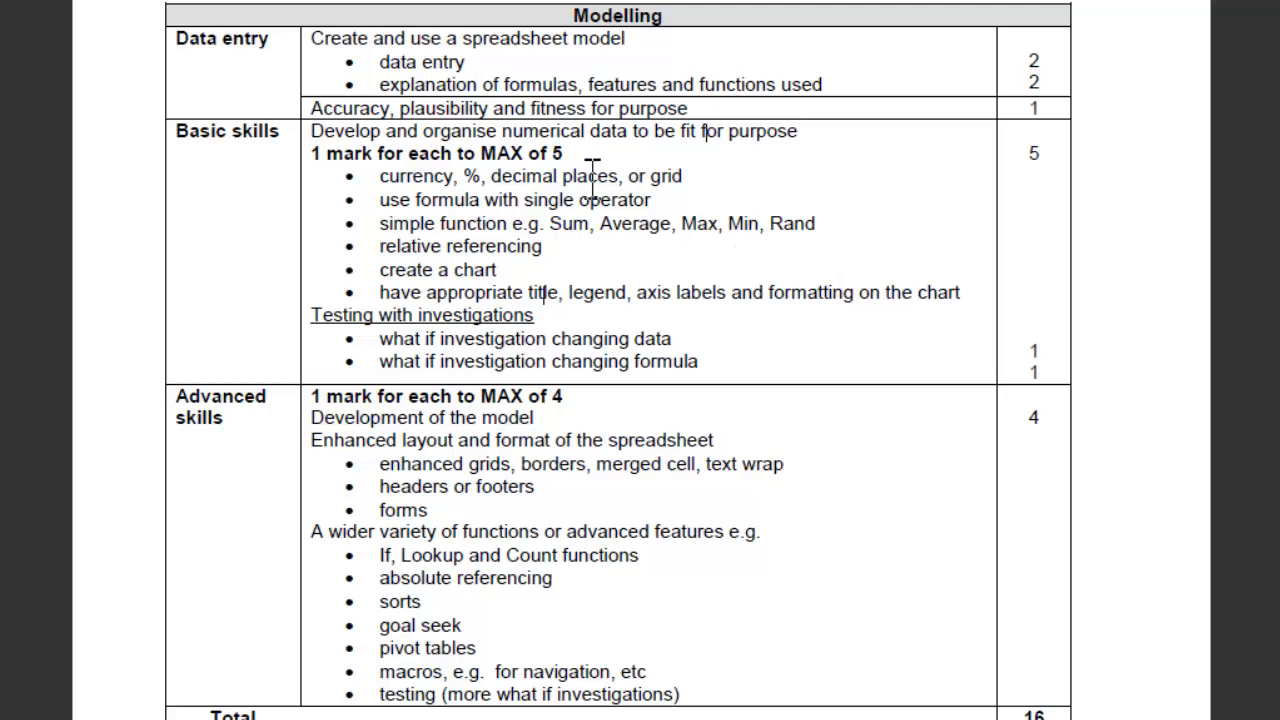
{"action": "mouse_move", "coordinate": [516, 200]}
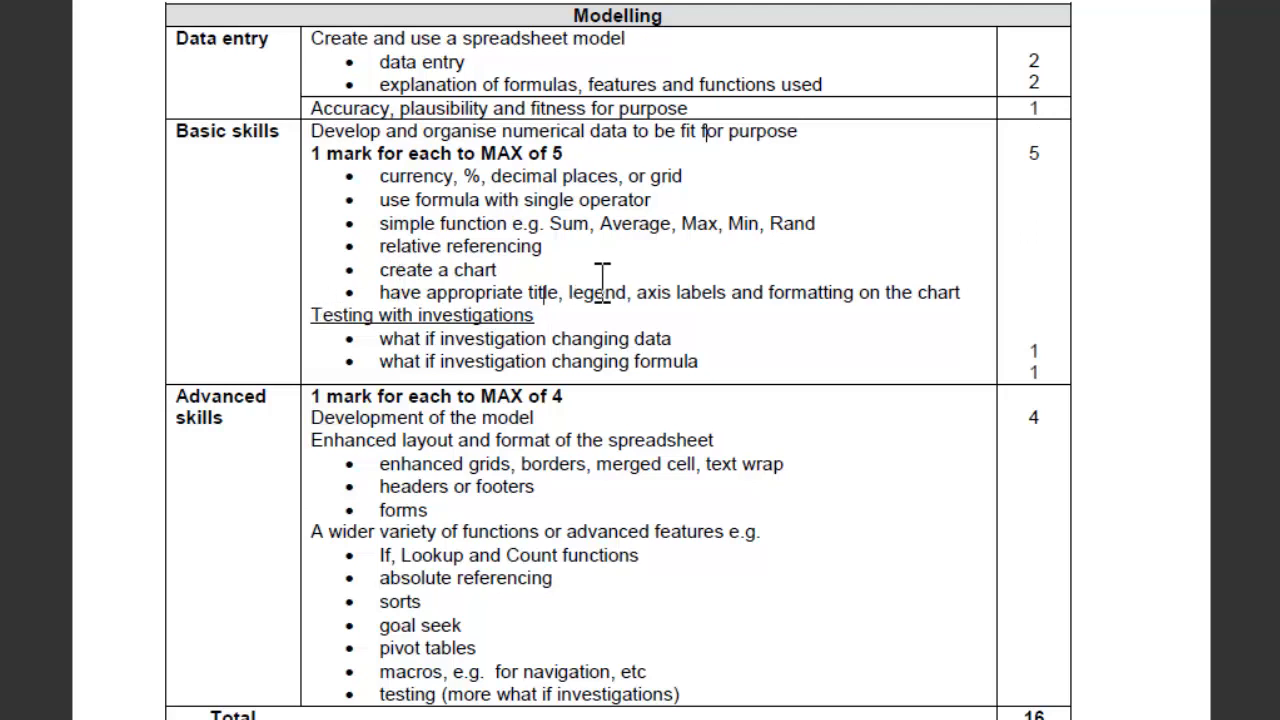
{"action": "mouse_move", "coordinate": [464, 176]}
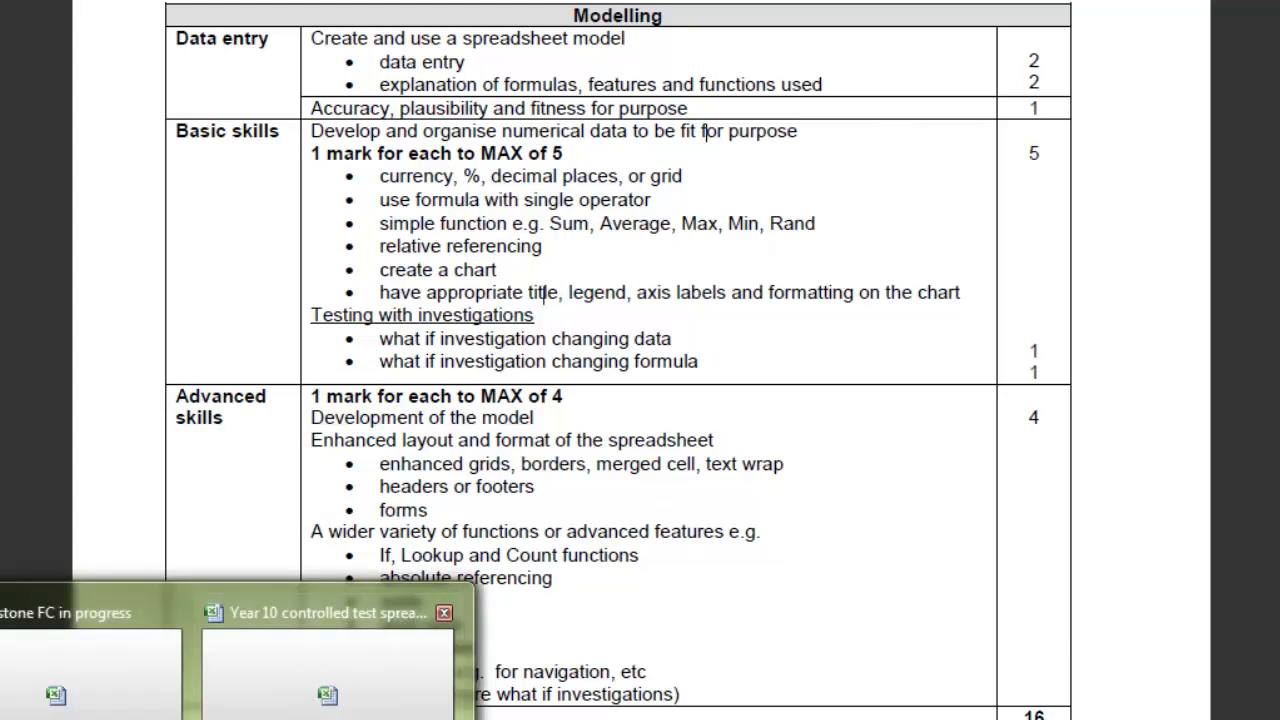
{"action": "left_click", "coordinate": [328, 612]}
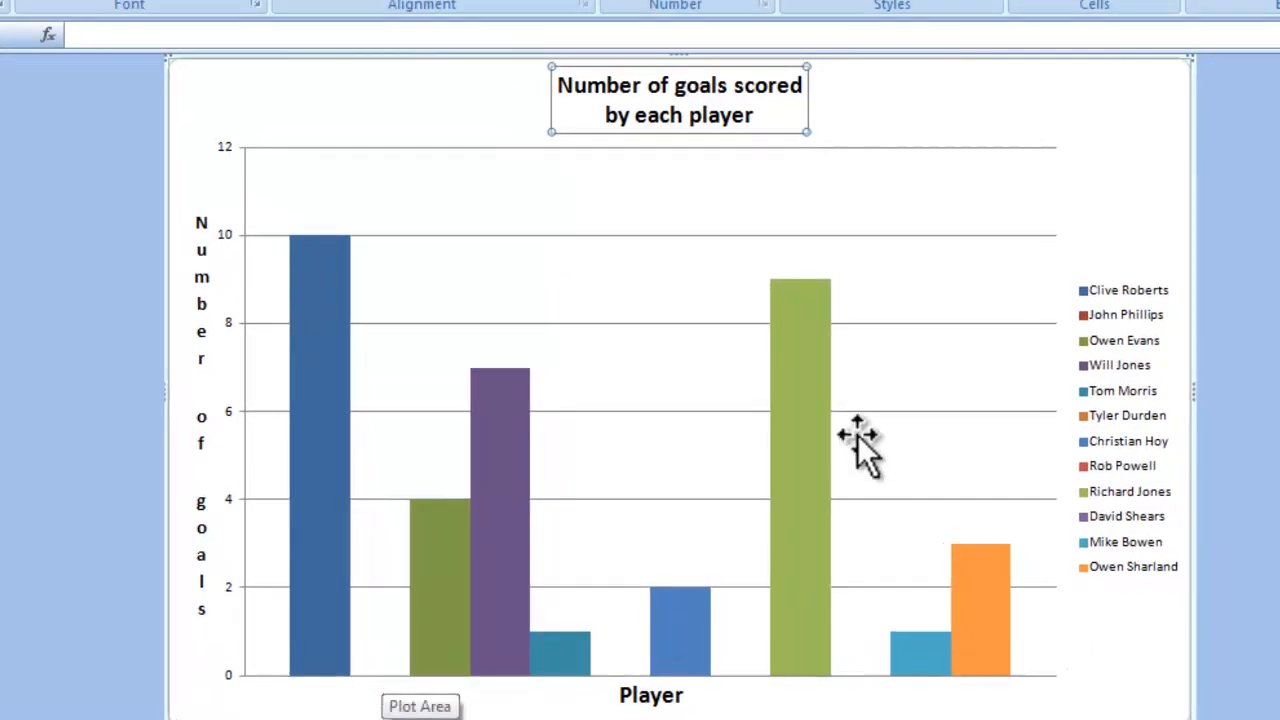
{"action": "mouse_move", "coordinate": [1024, 220]}
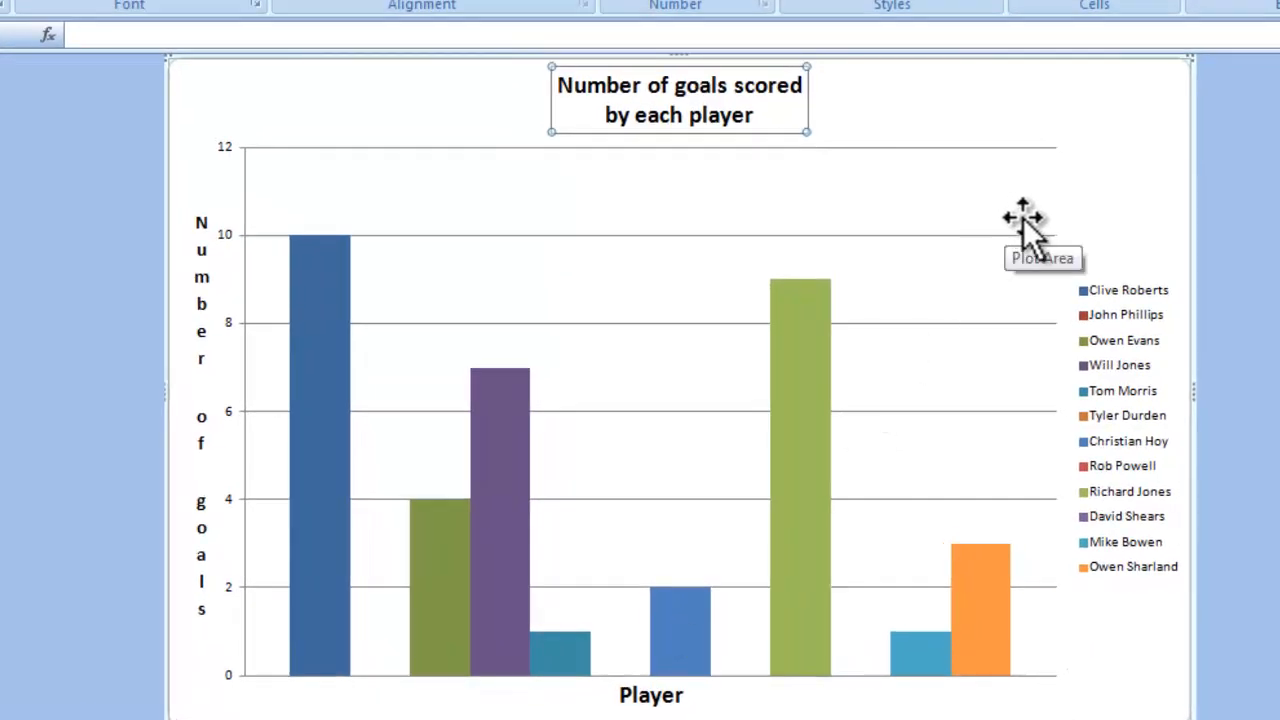
{"action": "mouse_move", "coordinate": [796, 150]}
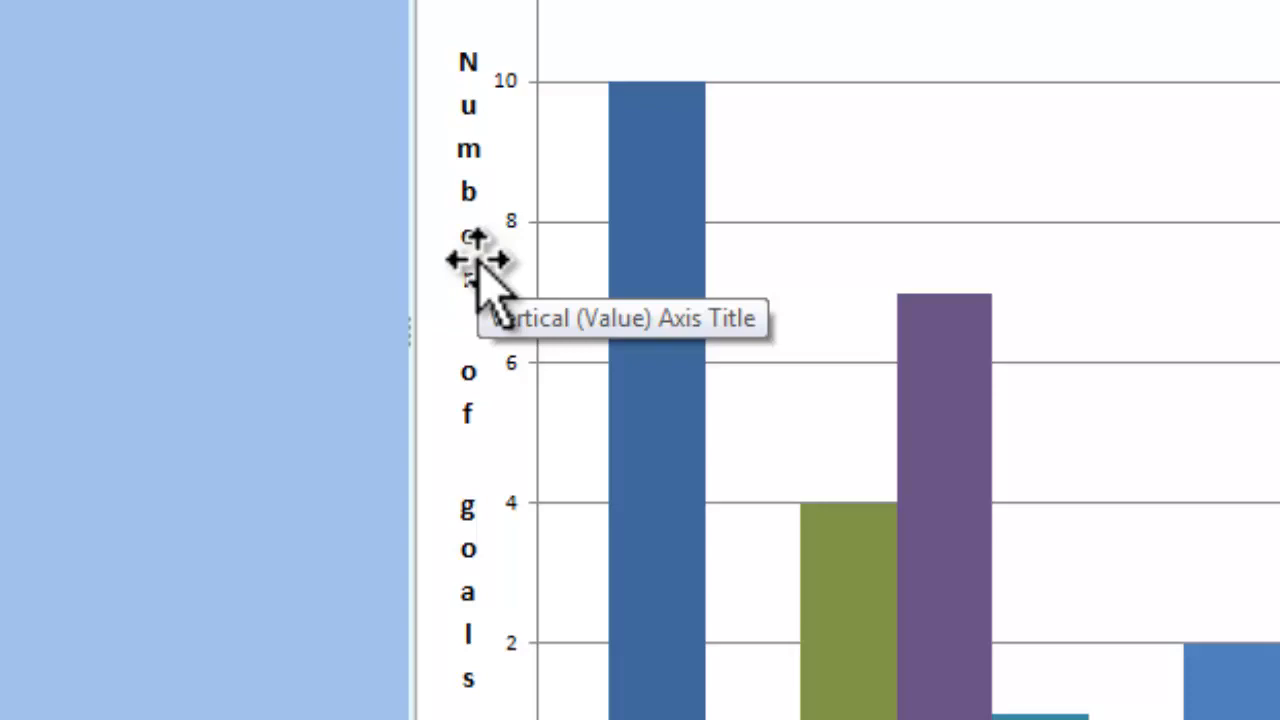
{"action": "mouse_move", "coordinate": [660, 136]}
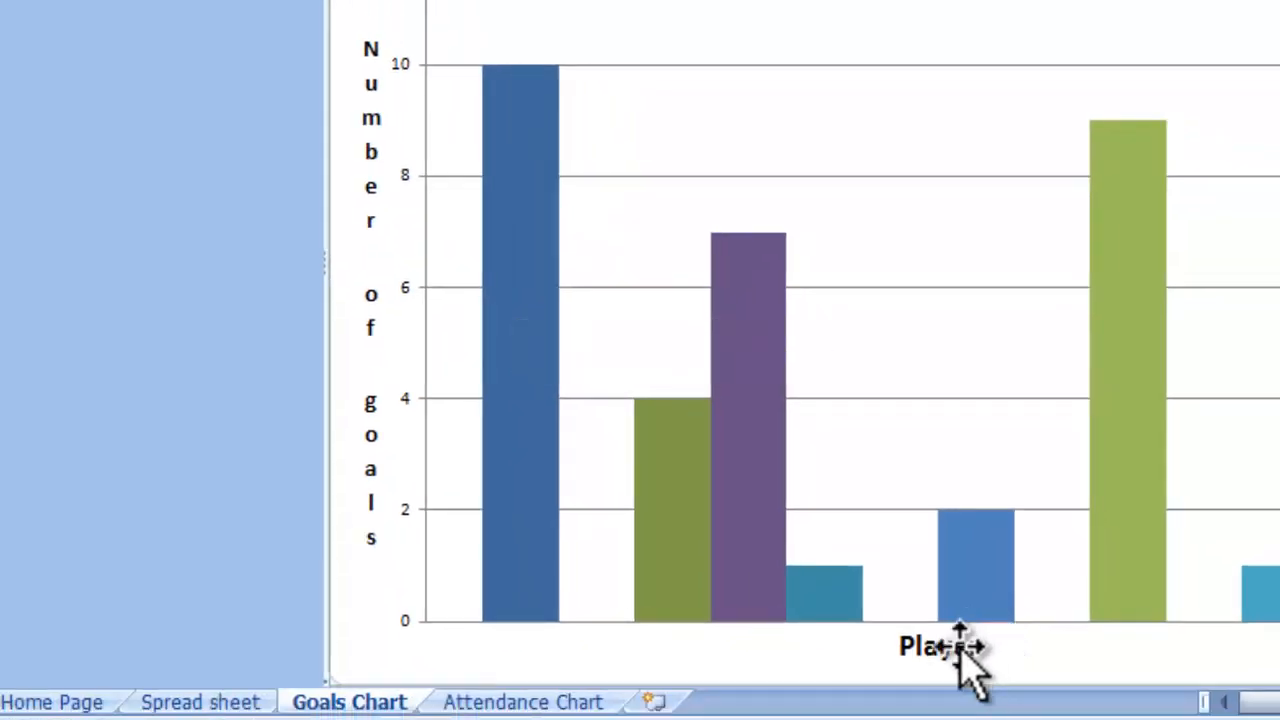
{"action": "mouse_move", "coordinate": [960, 644]}
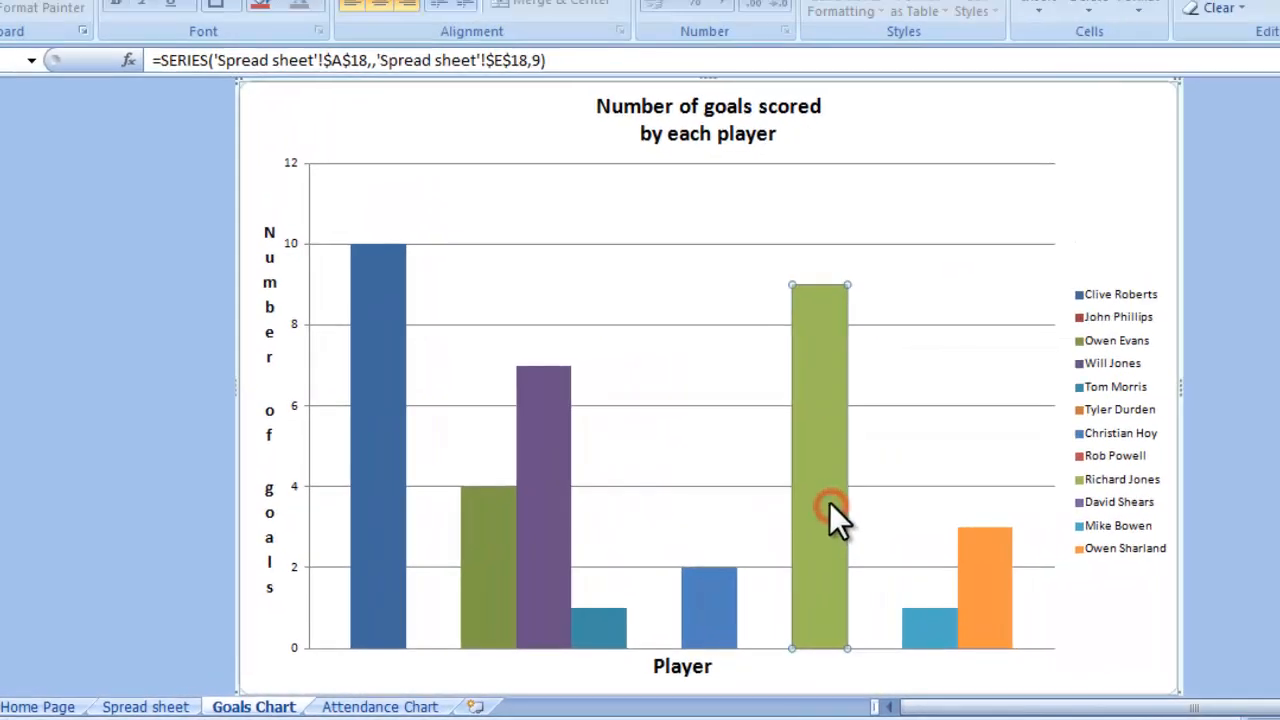
{"action": "mouse_move", "coordinate": [1124, 300]}
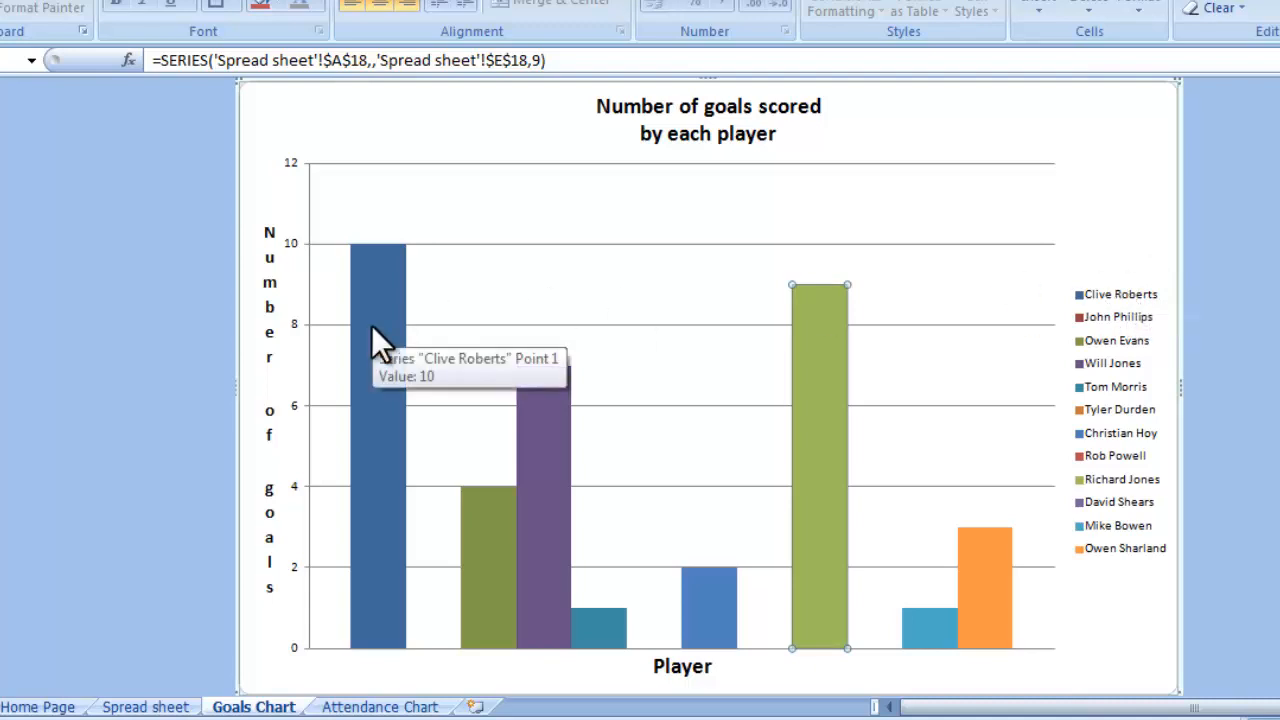
{"action": "left_click", "coordinate": [378, 400]}
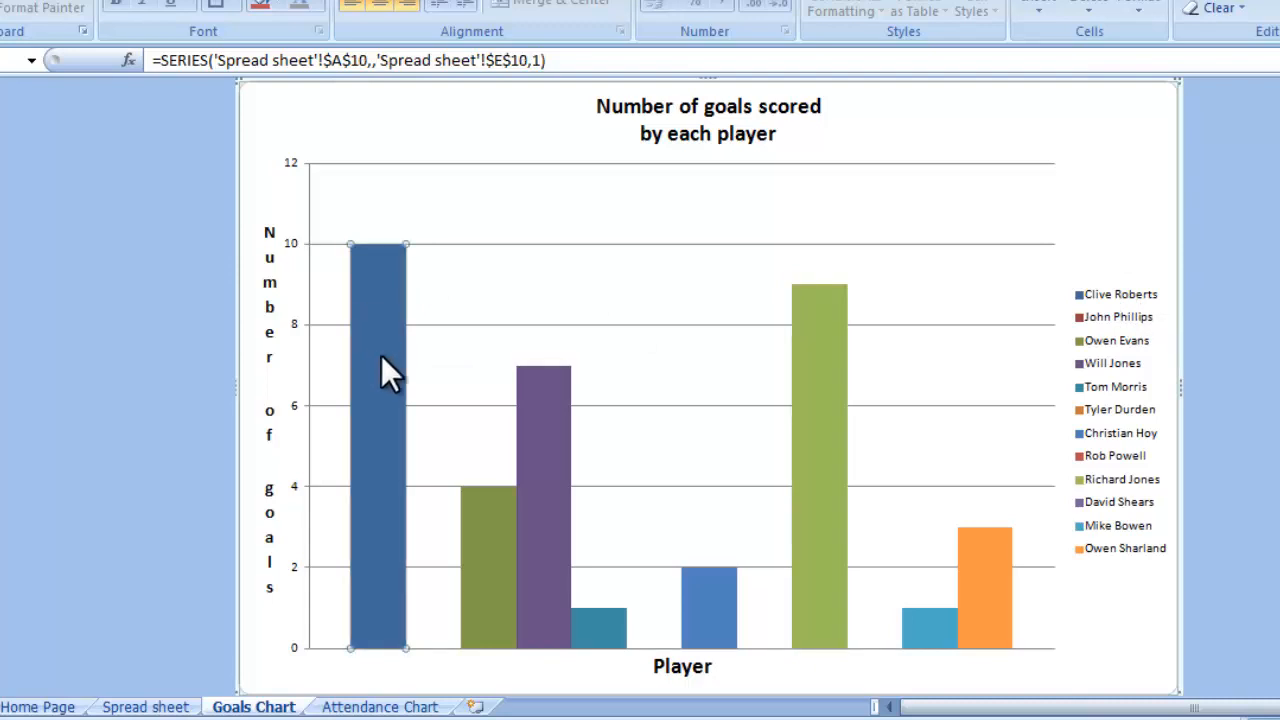
{"action": "mouse_move", "coordinate": [1118, 330]}
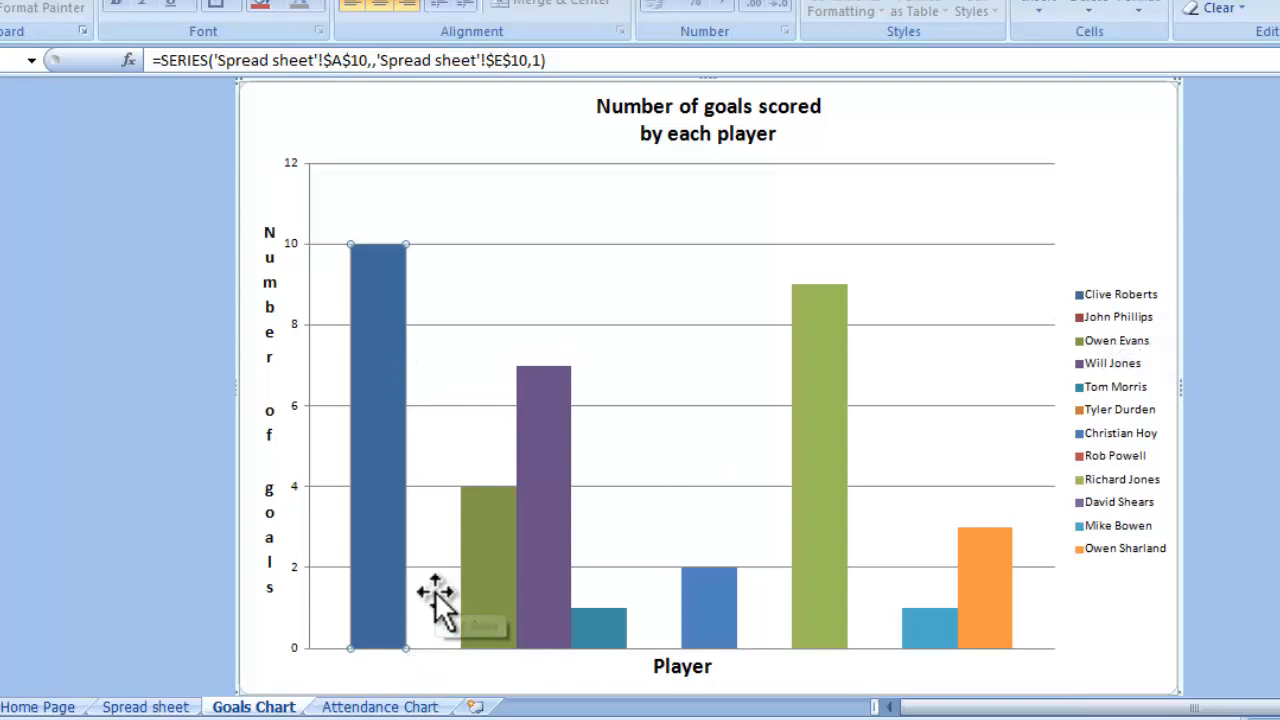
{"action": "left_click", "coordinate": [488, 556]}
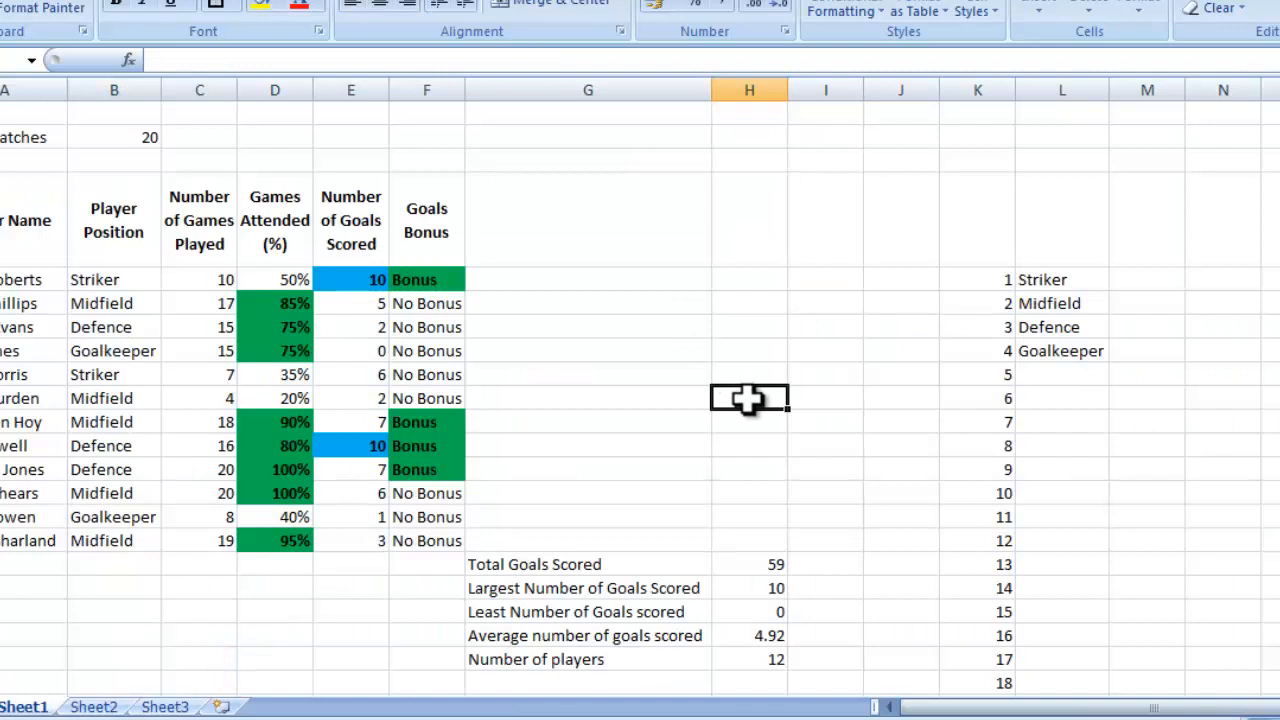
{"action": "mouse_move", "coordinate": [576, 336]}
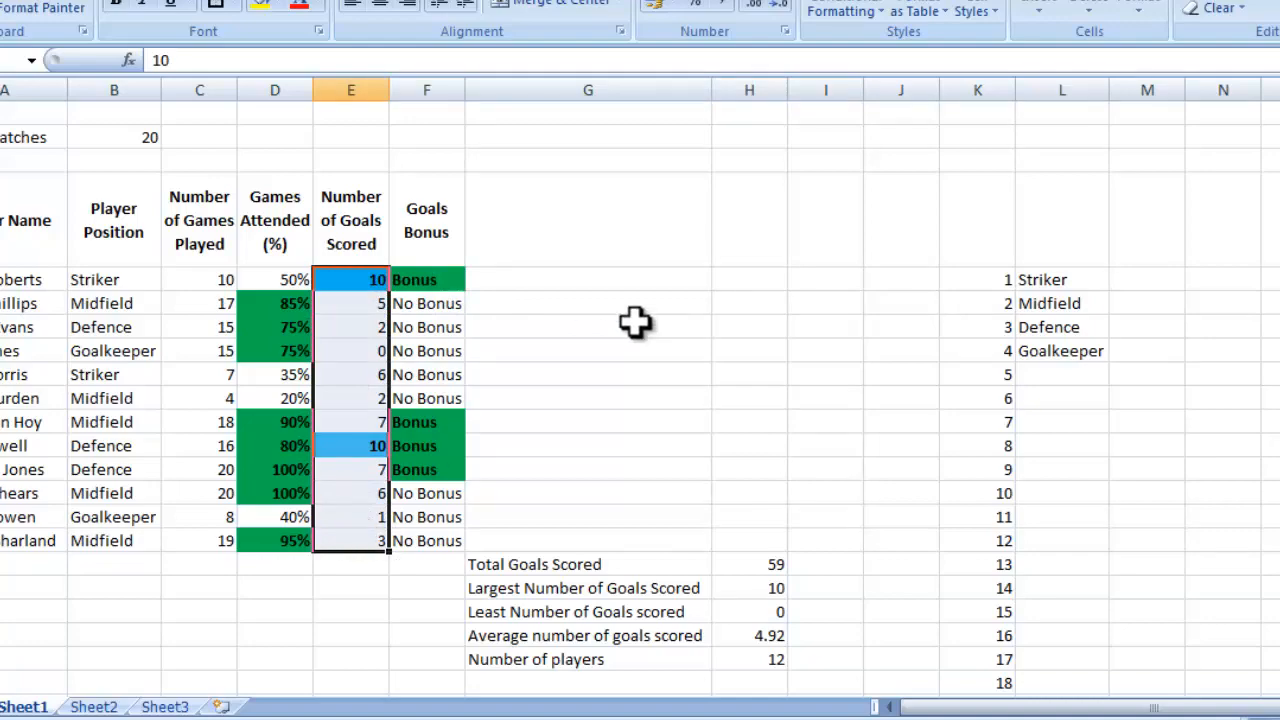
- Insert a blank Column chart from an empty cell and drag it up beside the goals table
{"action": "left_click", "coordinate": [580, 308]}
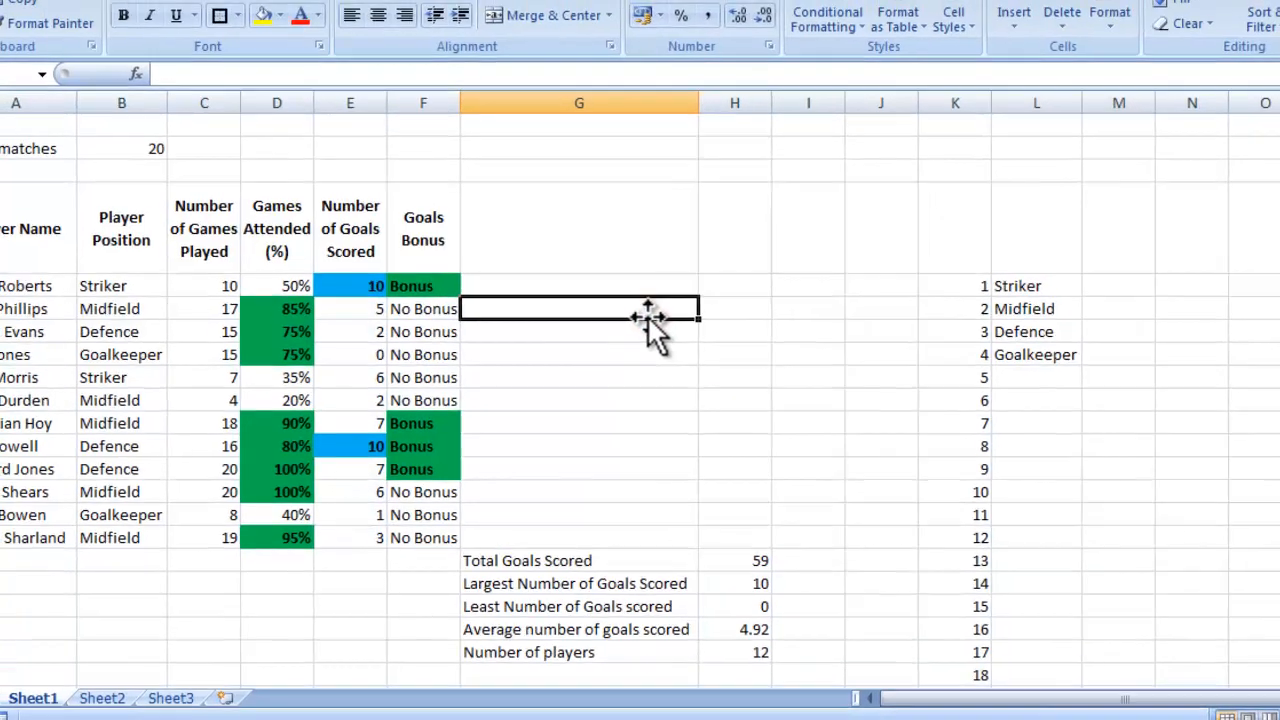
{"action": "left_click", "coordinate": [120, 36]}
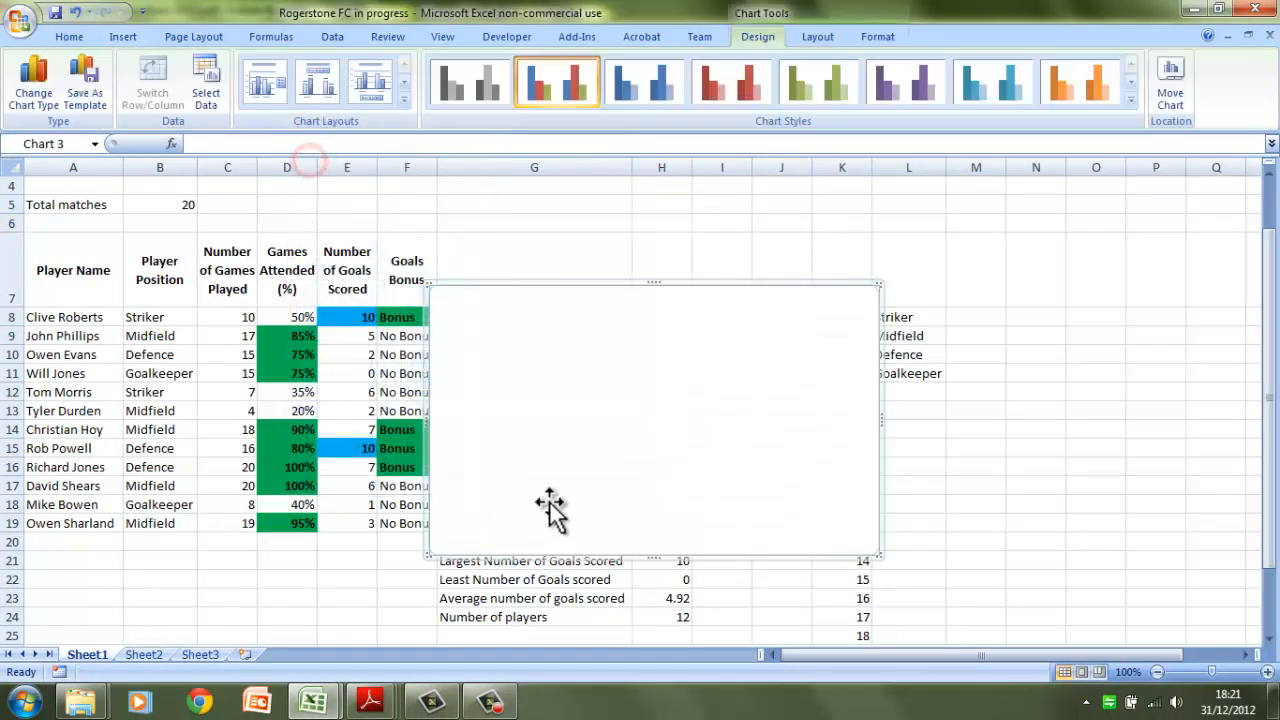
{"action": "left_click_drag", "start_coordinate": [550, 510], "coordinate": [780, 344]}
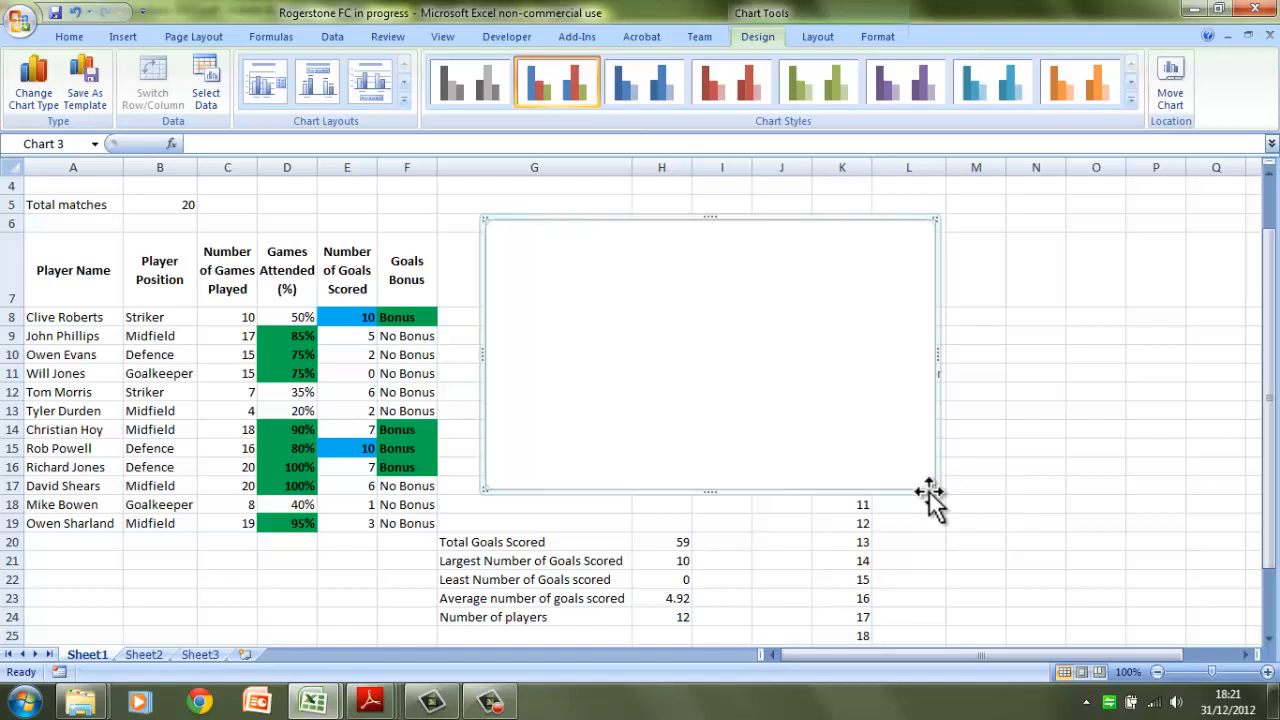
{"action": "mouse_move", "coordinate": [780, 444]}
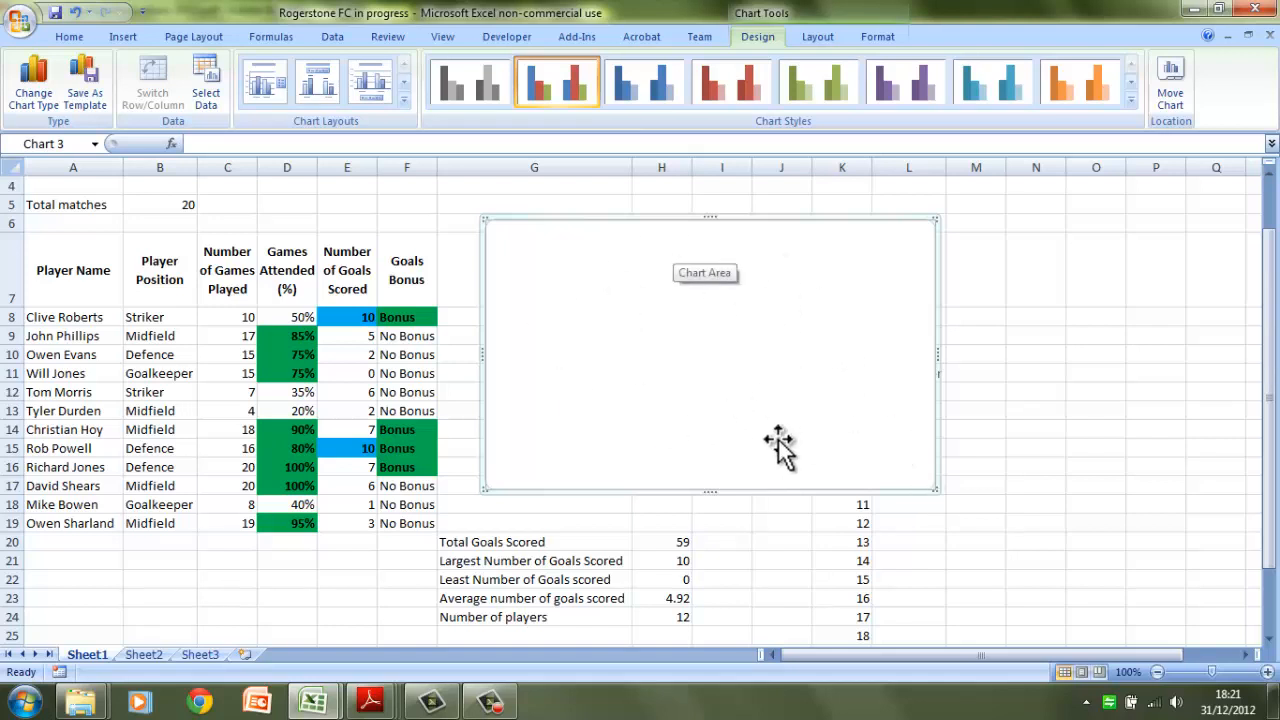
{"action": "mouse_move", "coordinate": [184, 604]}
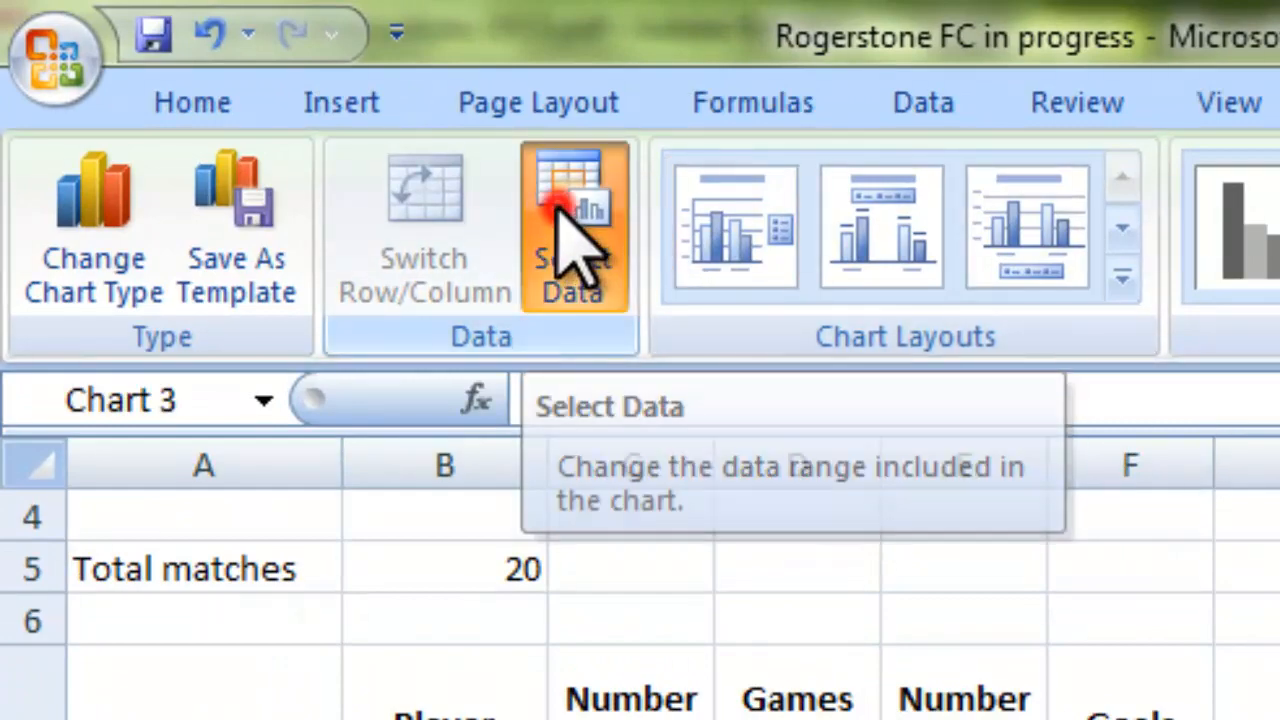
{"action": "left_click", "coordinate": [572, 224]}
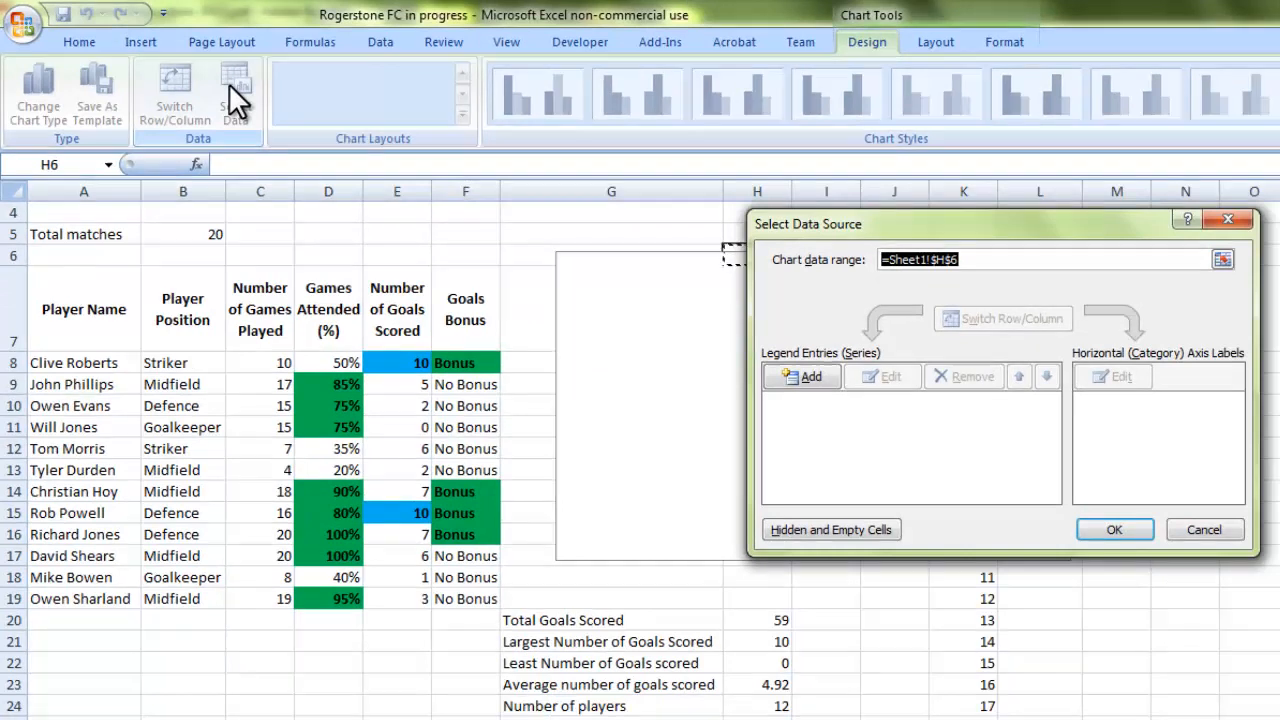
{"action": "mouse_move", "coordinate": [690, 456]}
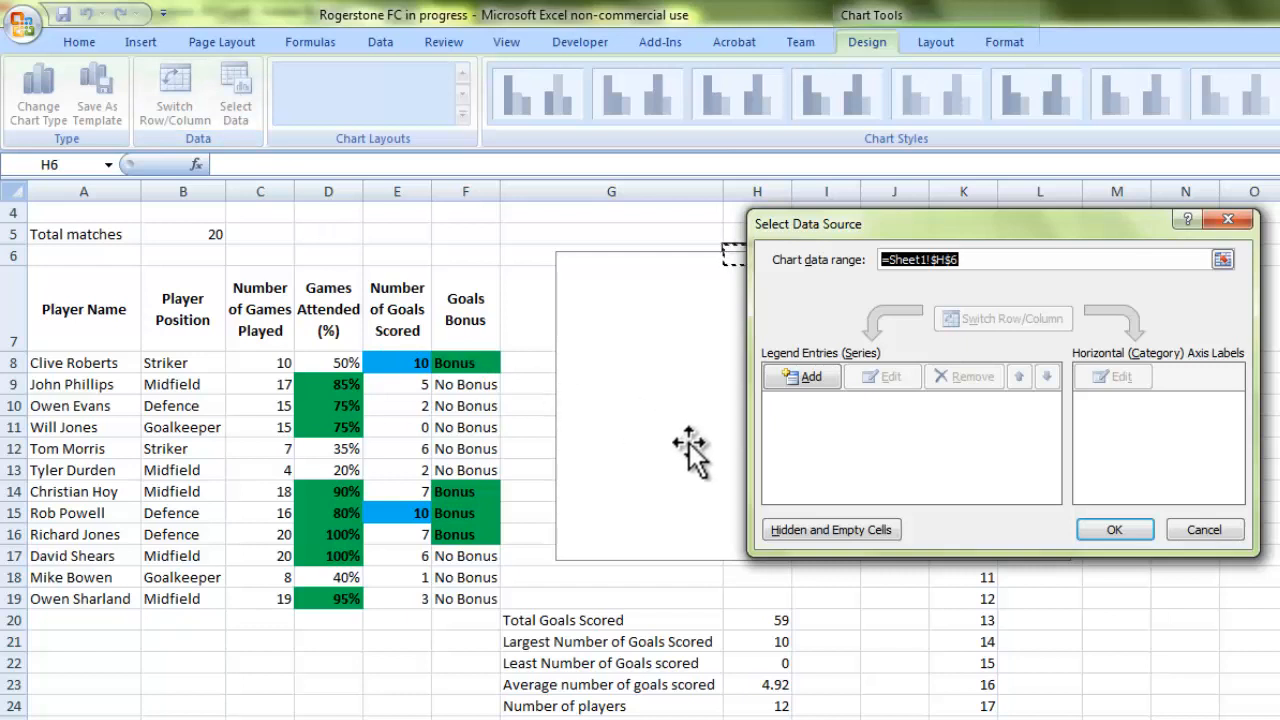
{"action": "mouse_move", "coordinate": [836, 456]}
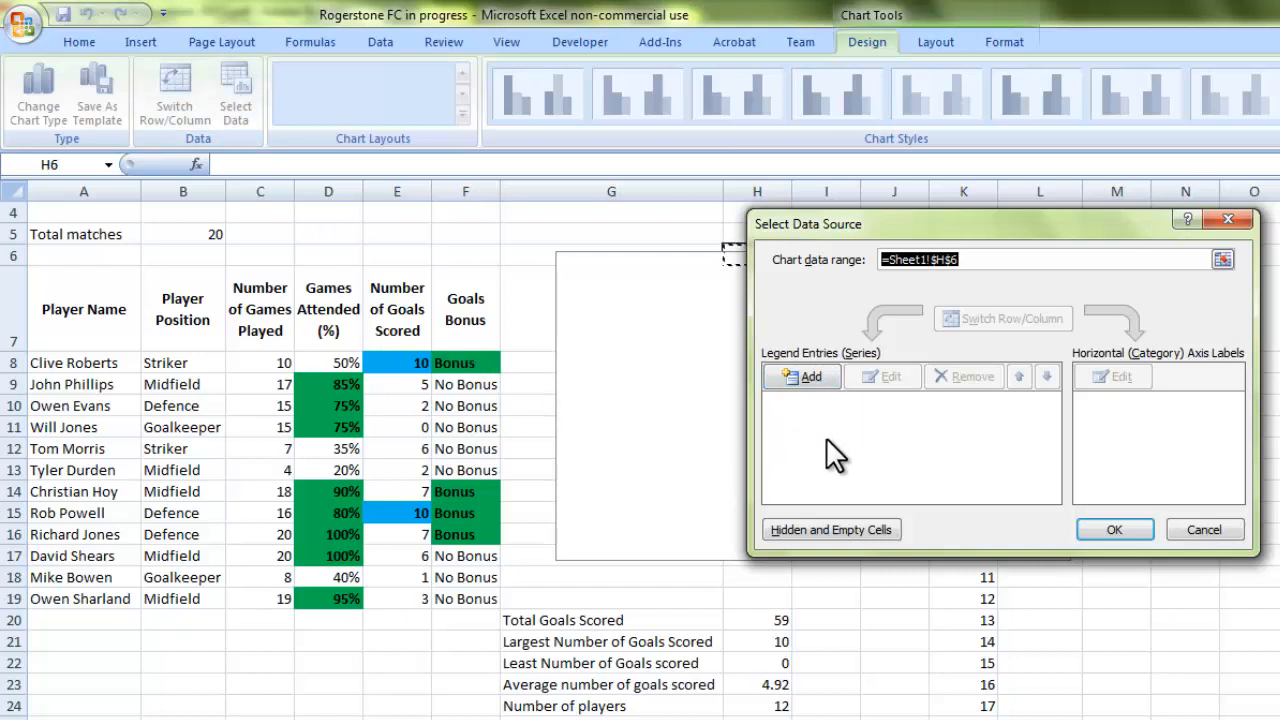
{"action": "mouse_move", "coordinate": [818, 436]}
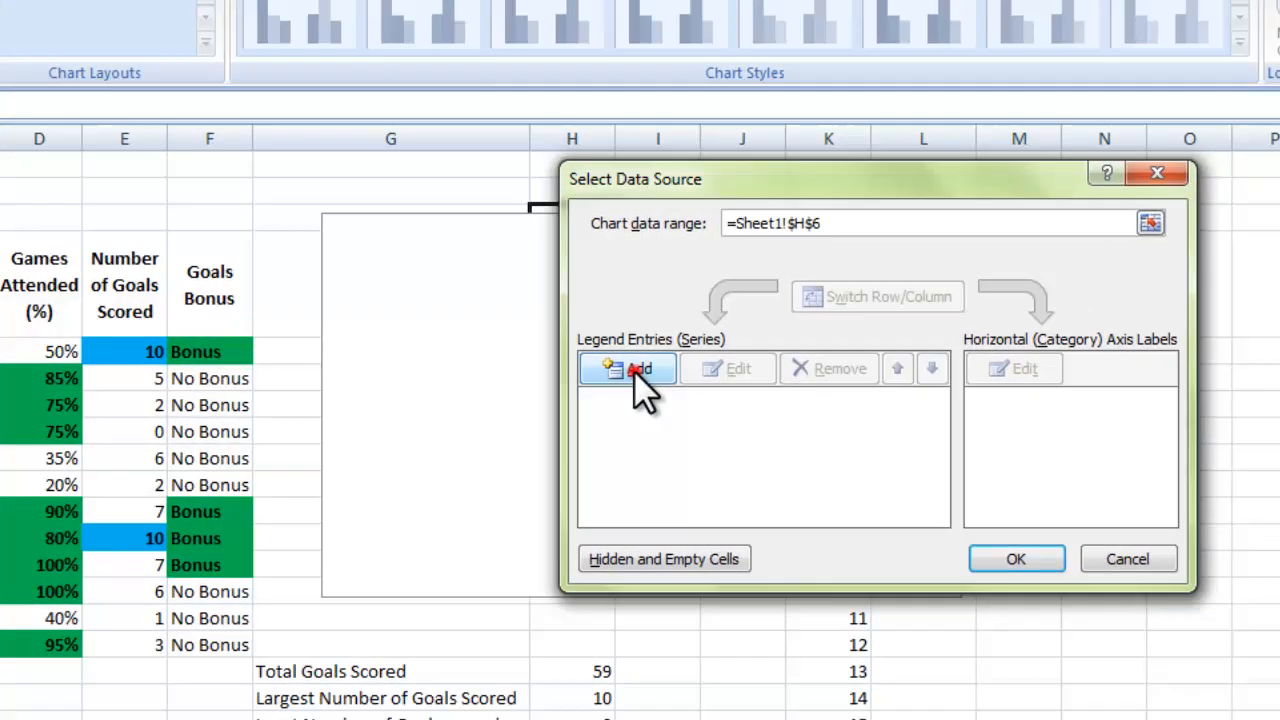
{"action": "left_click", "coordinate": [628, 368]}
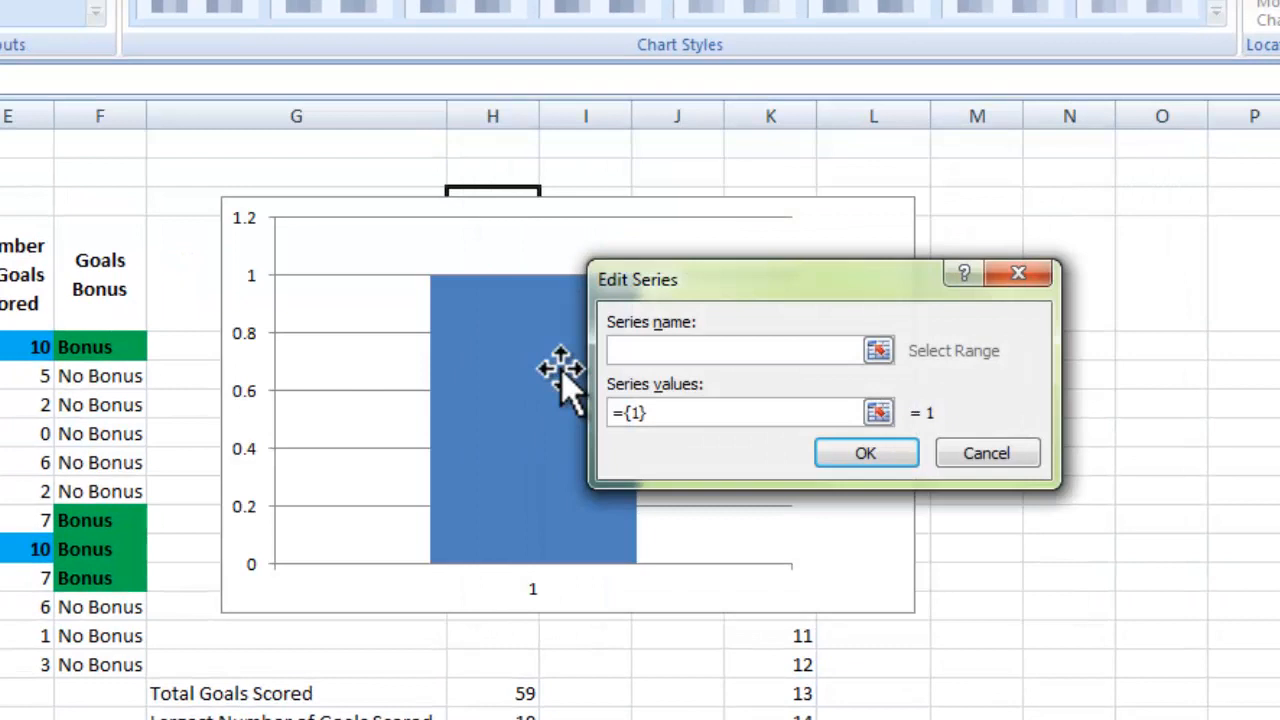
{"action": "mouse_move", "coordinate": [890, 370]}
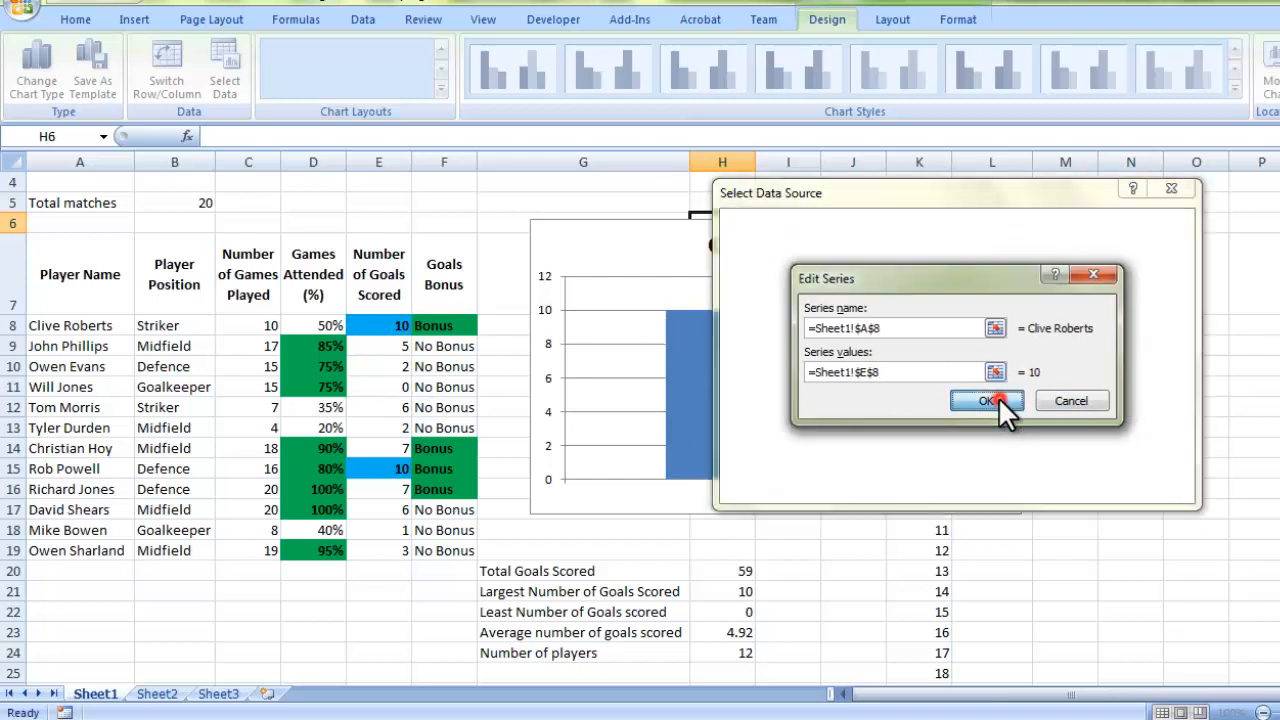
{"action": "left_click", "coordinate": [988, 400]}
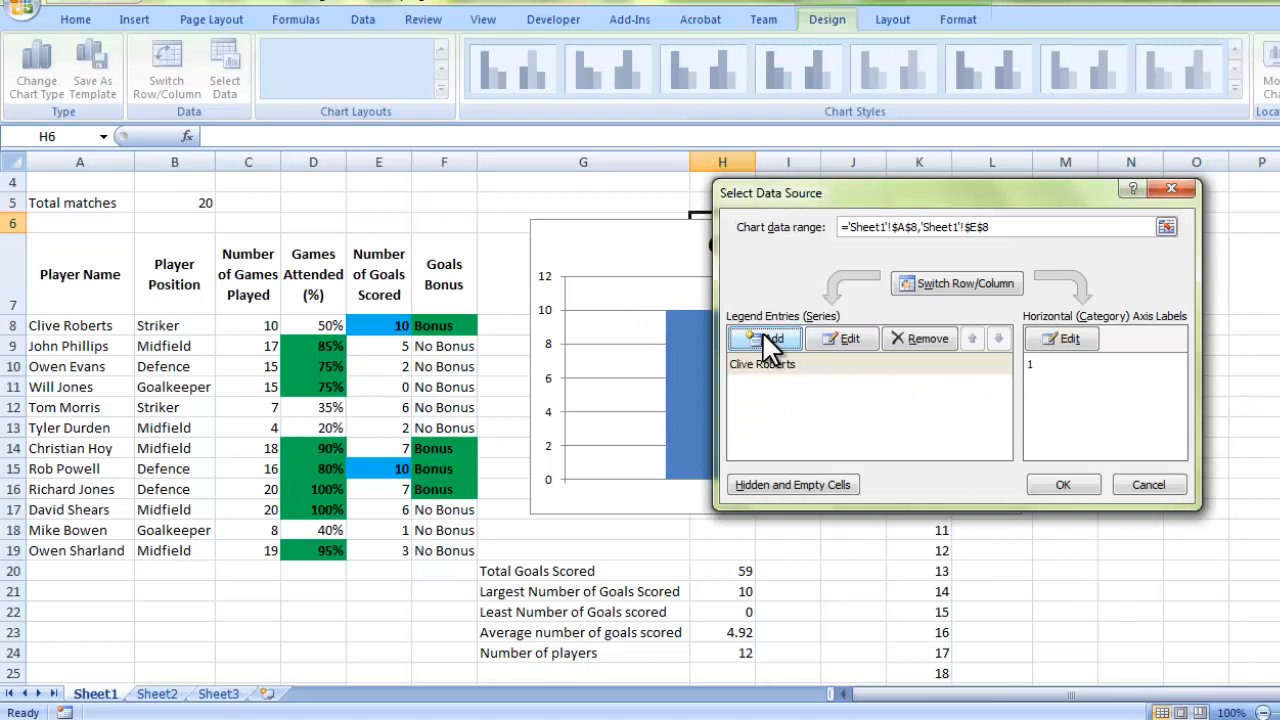
{"action": "left_click", "coordinate": [764, 338]}
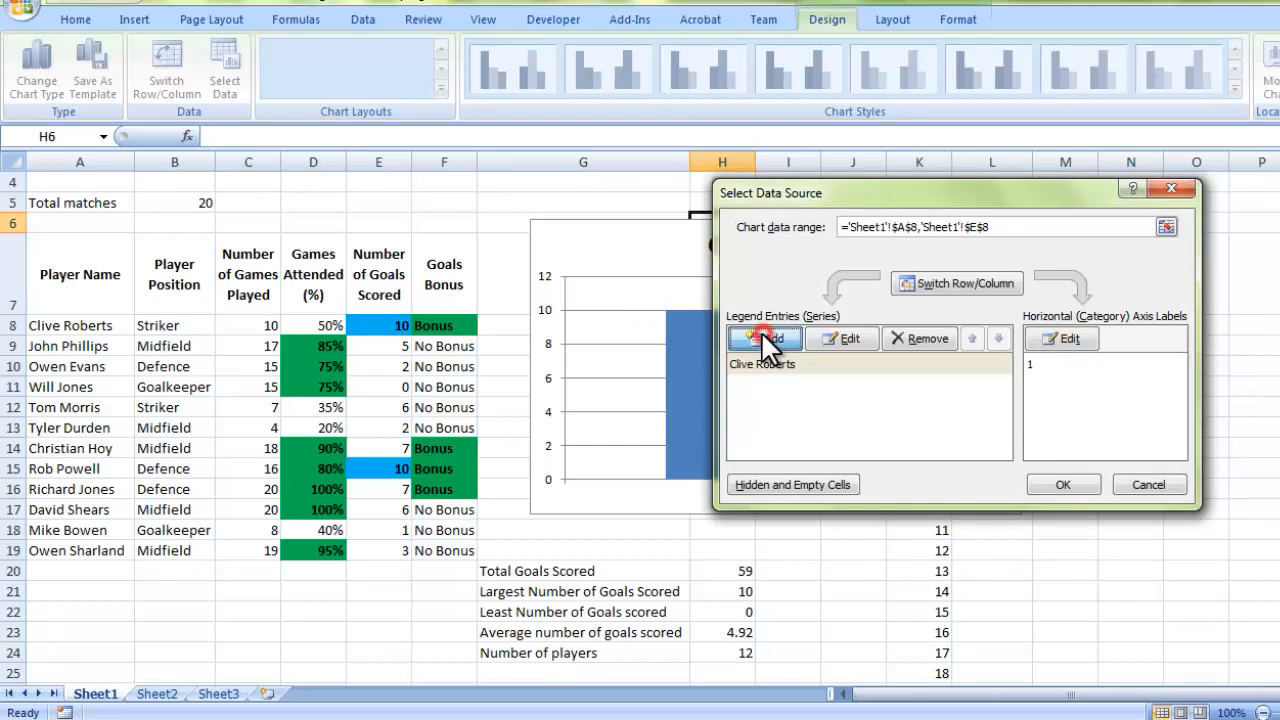
{"action": "left_click", "coordinate": [764, 338]}
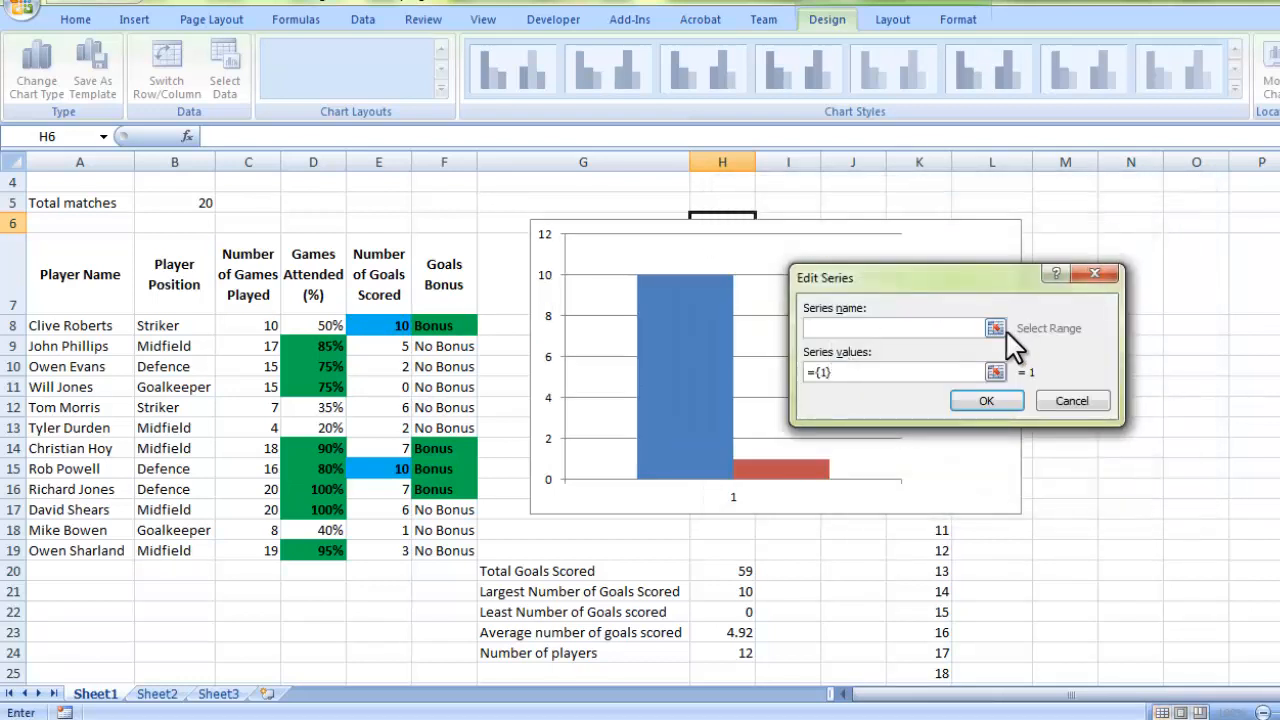
{"action": "left_click", "coordinate": [80, 344]}
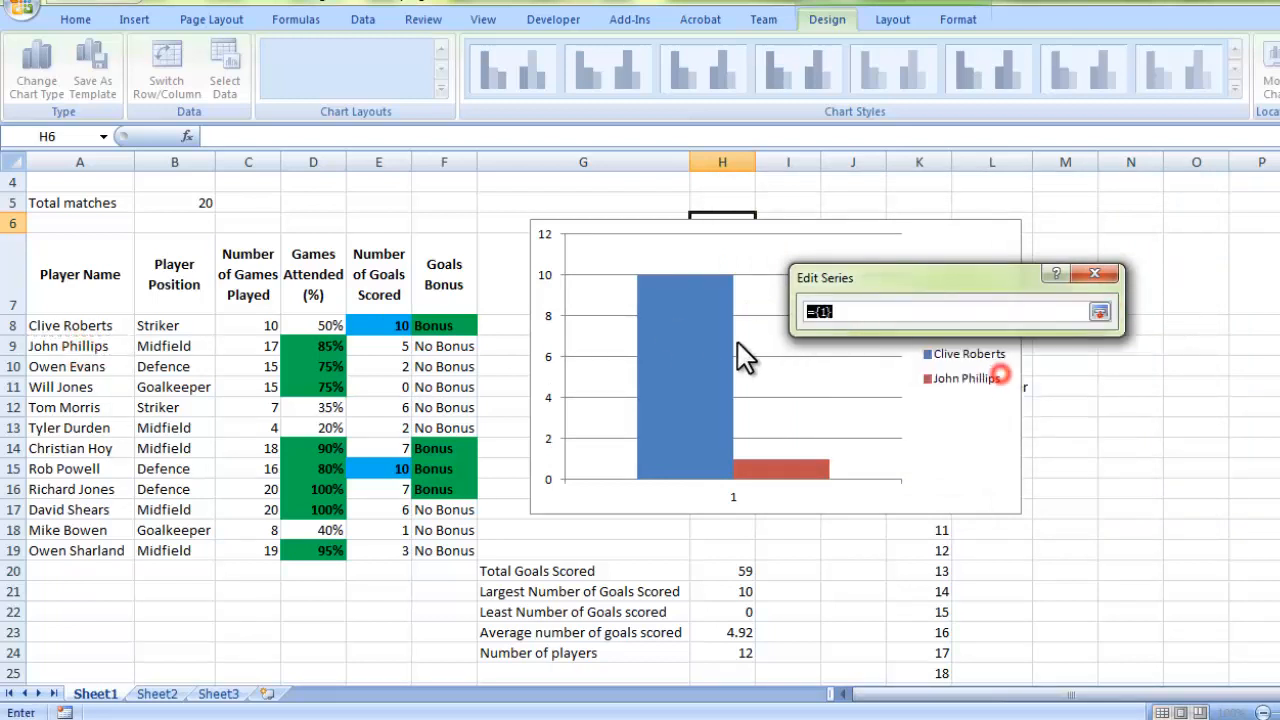
{"action": "left_click", "coordinate": [378, 344]}
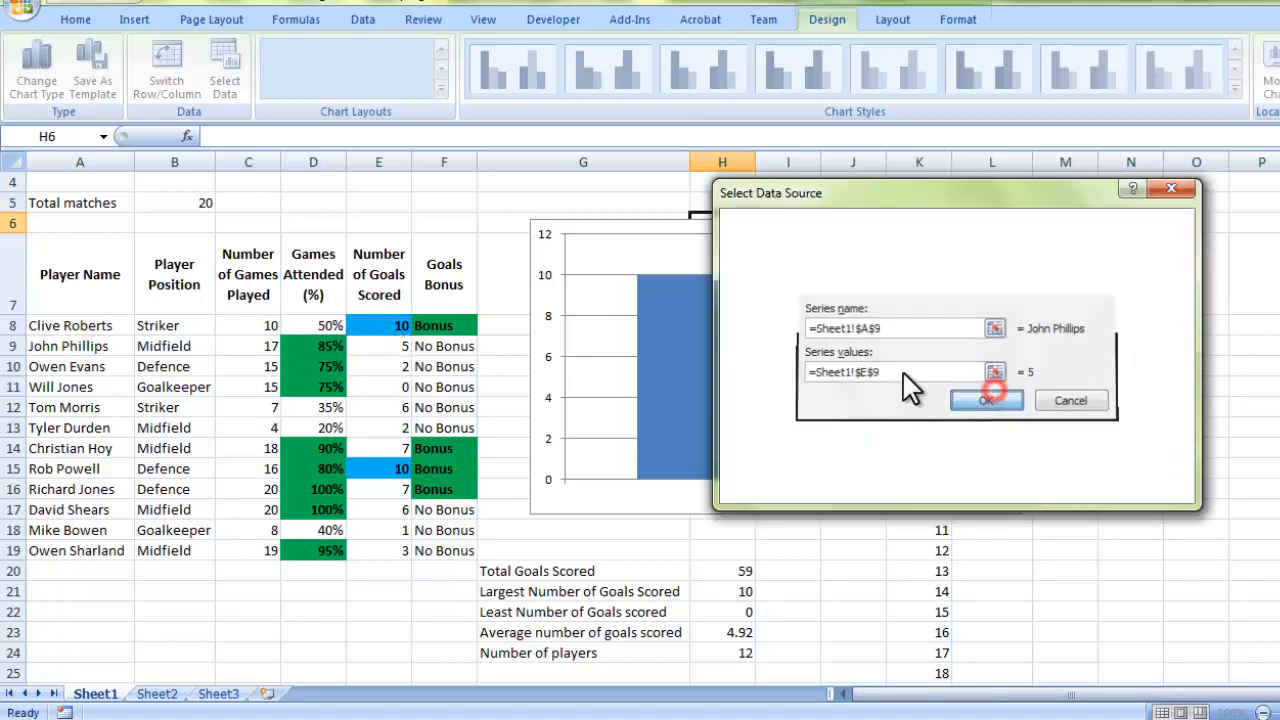
{"action": "left_click", "coordinate": [986, 400]}
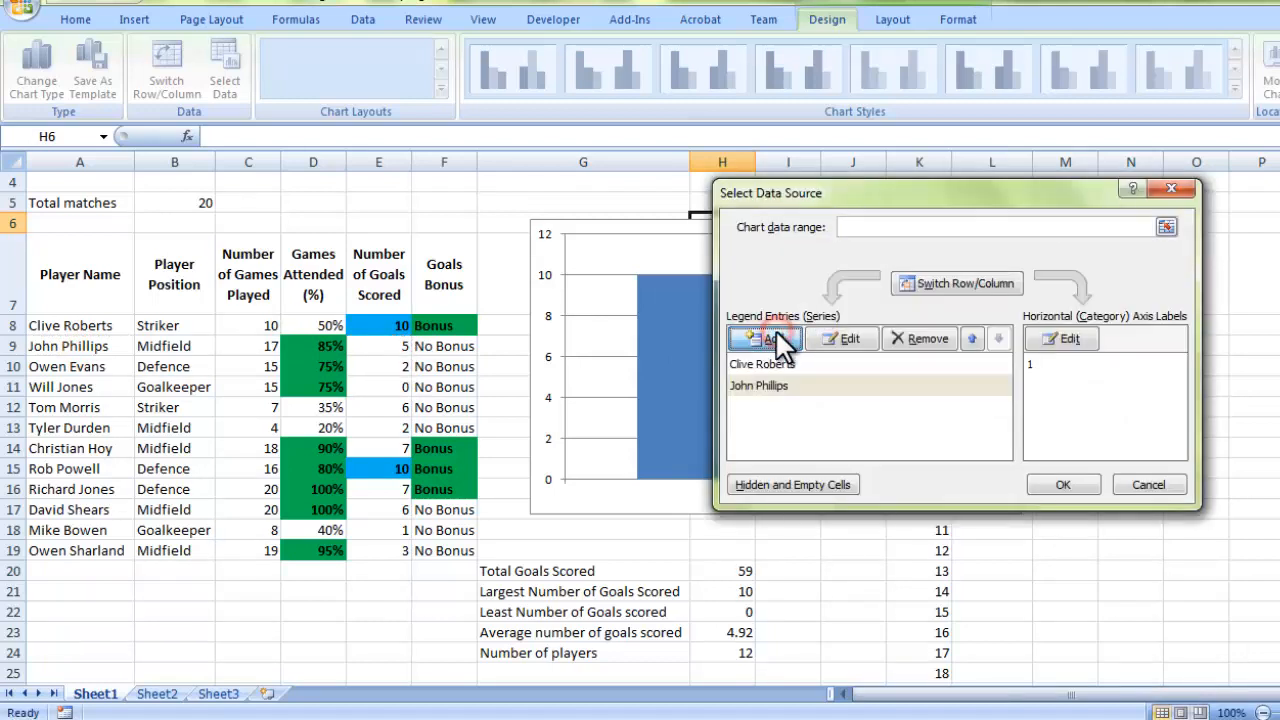
{"action": "left_click", "coordinate": [764, 338]}
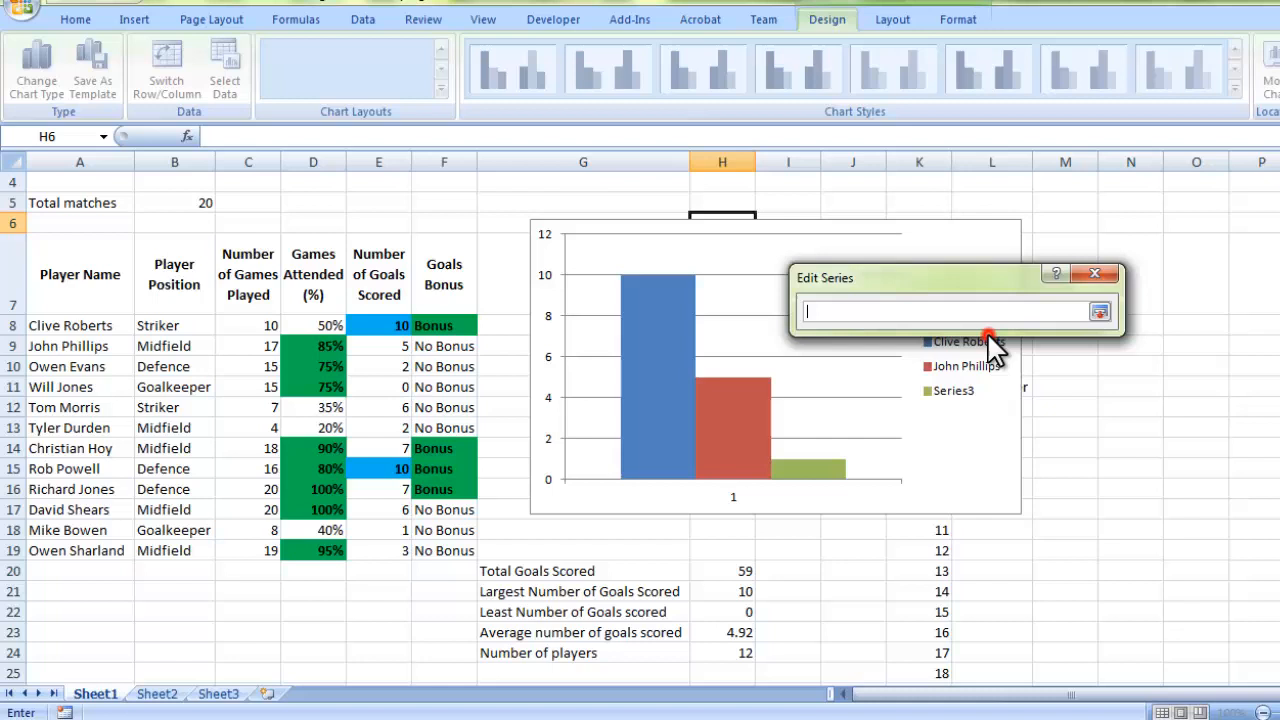
{"action": "left_click", "coordinate": [68, 366]}
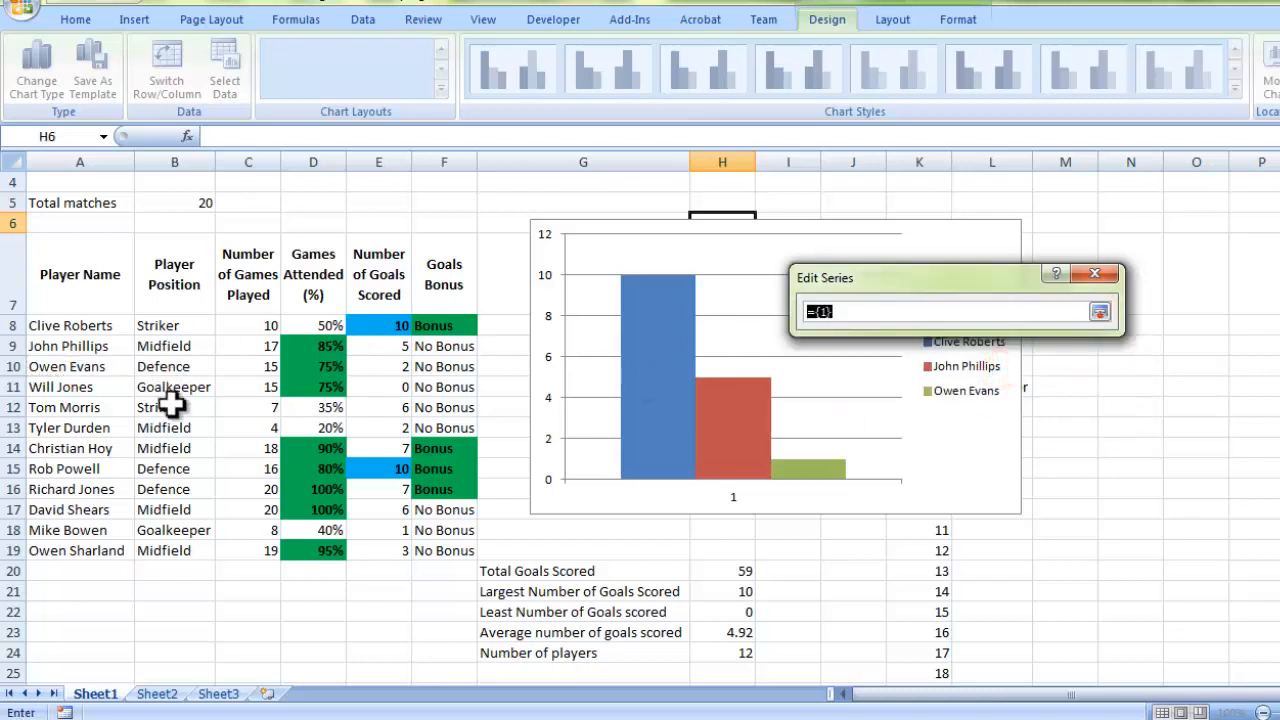
{"action": "left_click", "coordinate": [378, 366]}
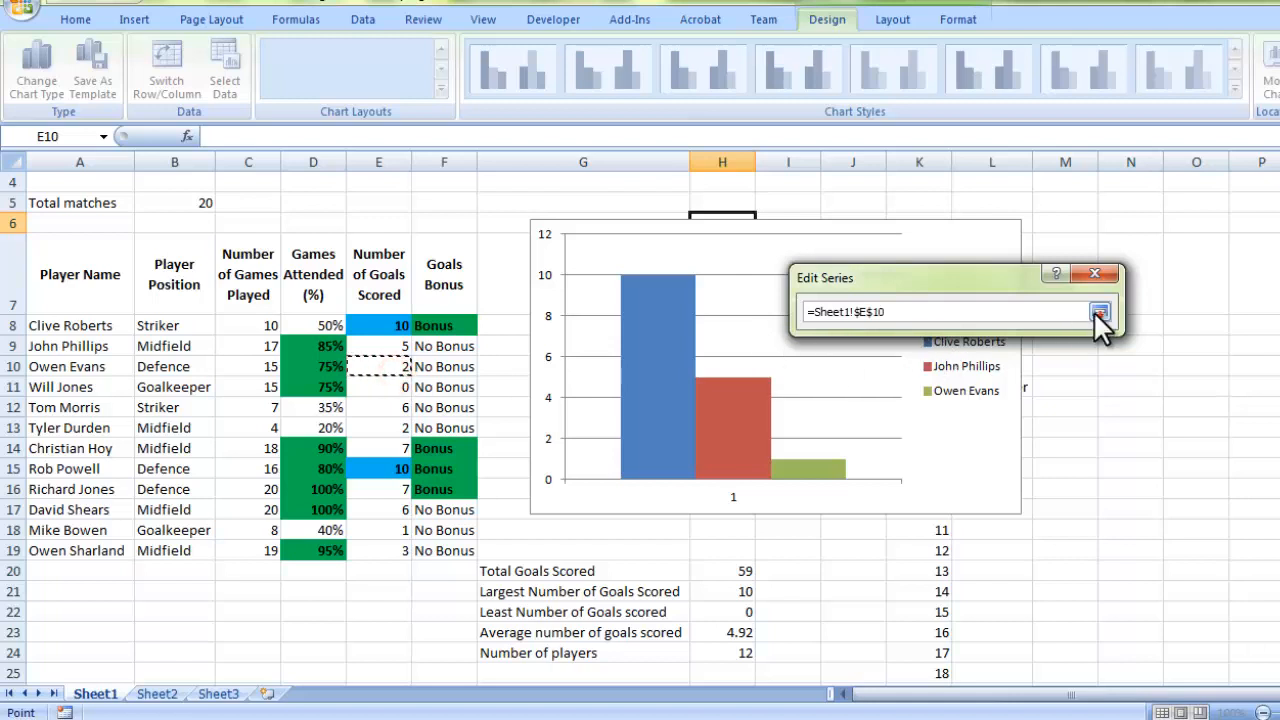
{"action": "left_click", "coordinate": [1100, 312]}
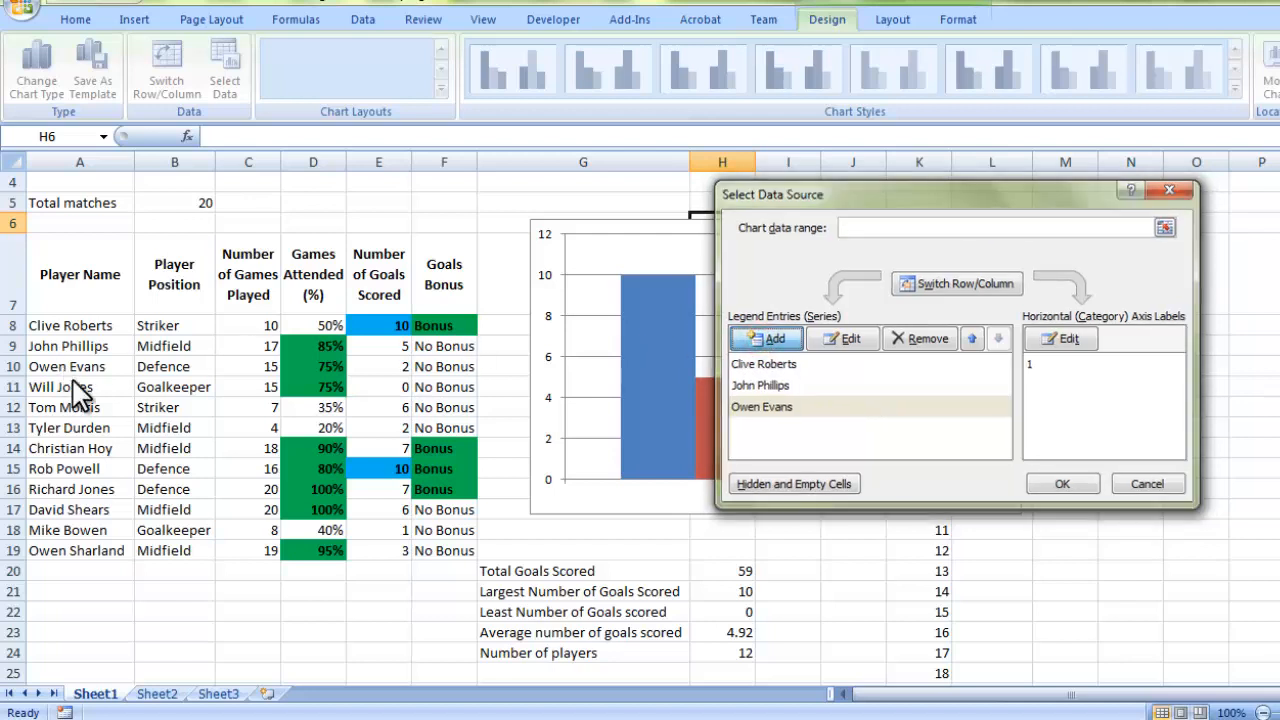
{"action": "left_click", "coordinate": [766, 338]}
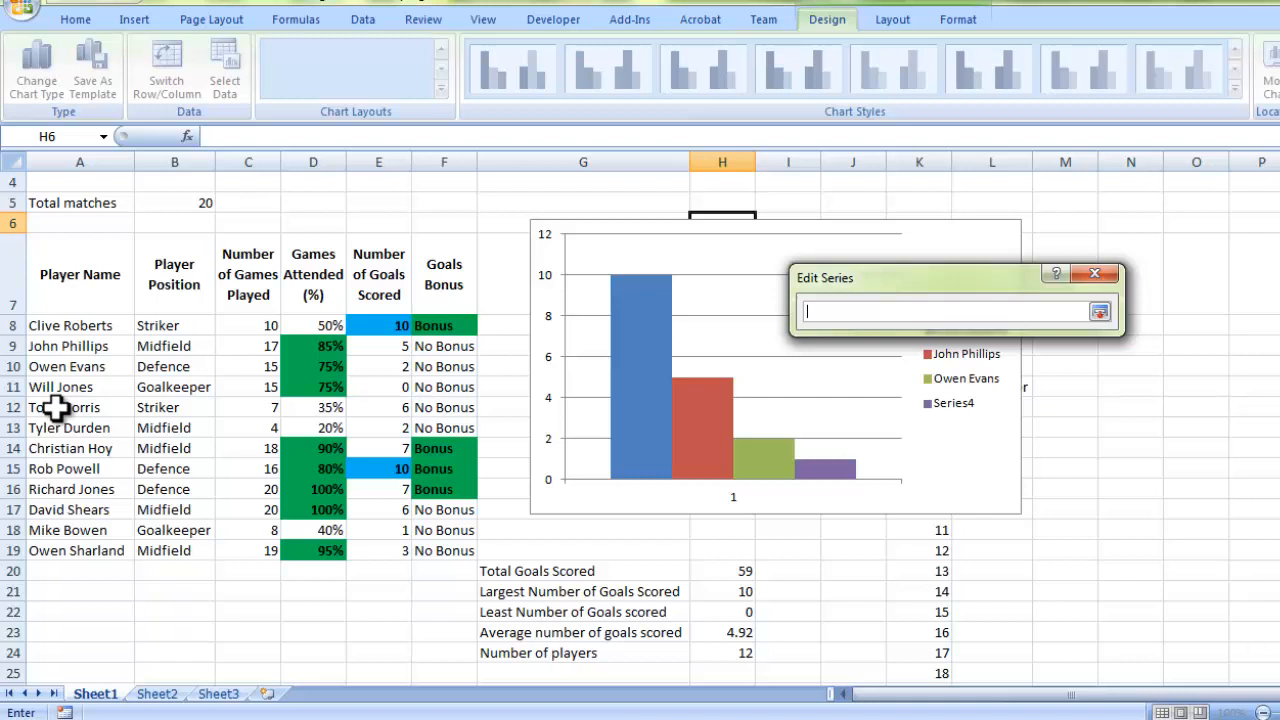
{"action": "left_click", "coordinate": [64, 408]}
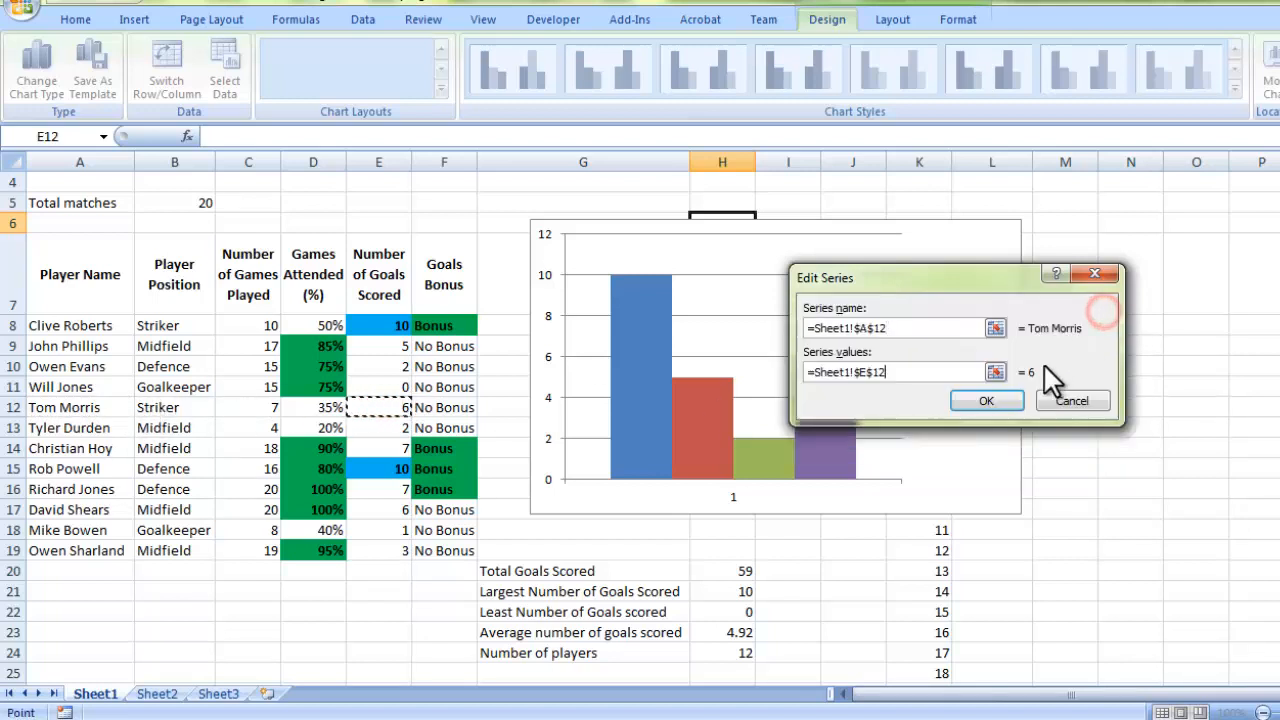
{"action": "left_click", "coordinate": [986, 400]}
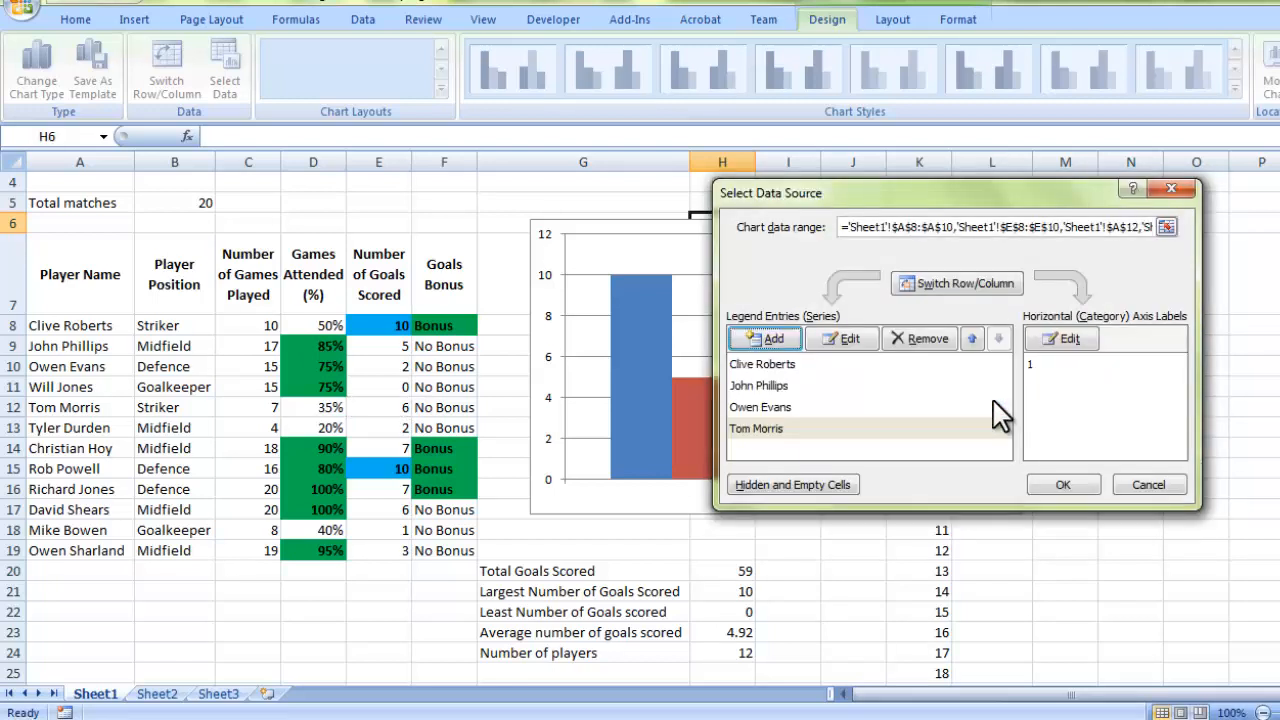
- Apply the four series so the bars show 10, 5, 2 and 6, then nudge the chart left and up
{"action": "left_click", "coordinate": [1064, 484]}
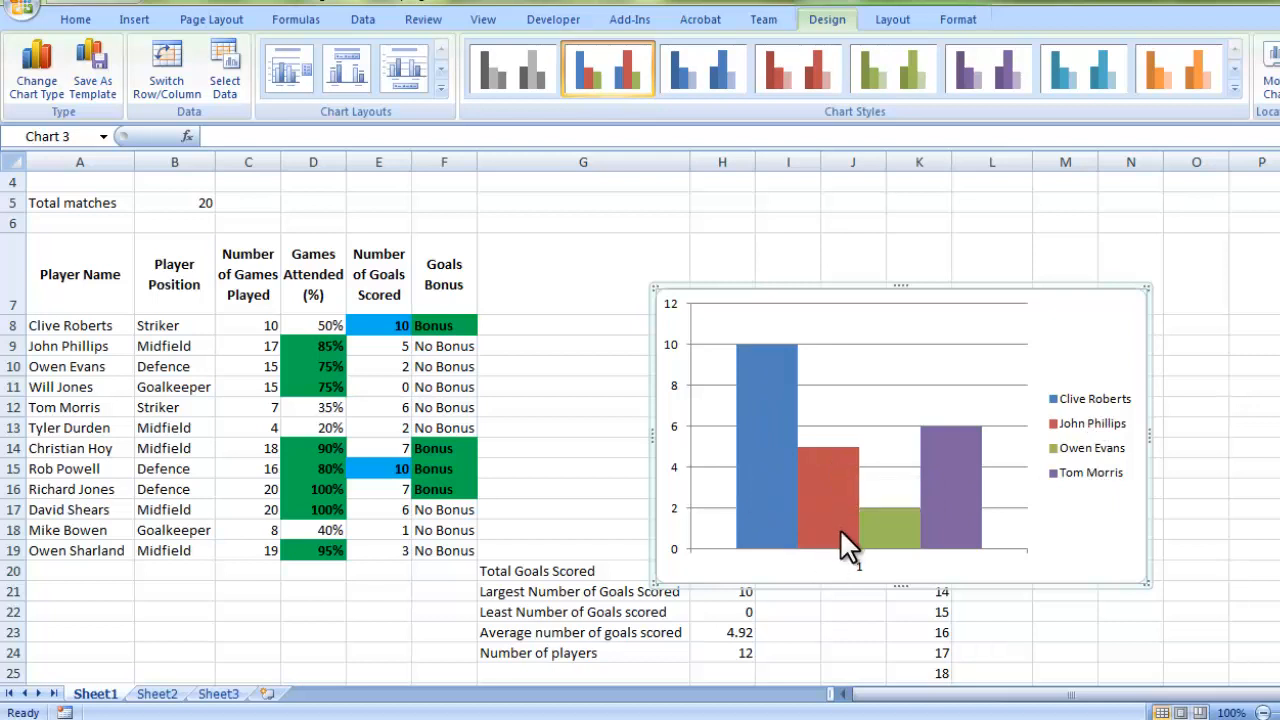
{"action": "mouse_move", "coordinate": [844, 544]}
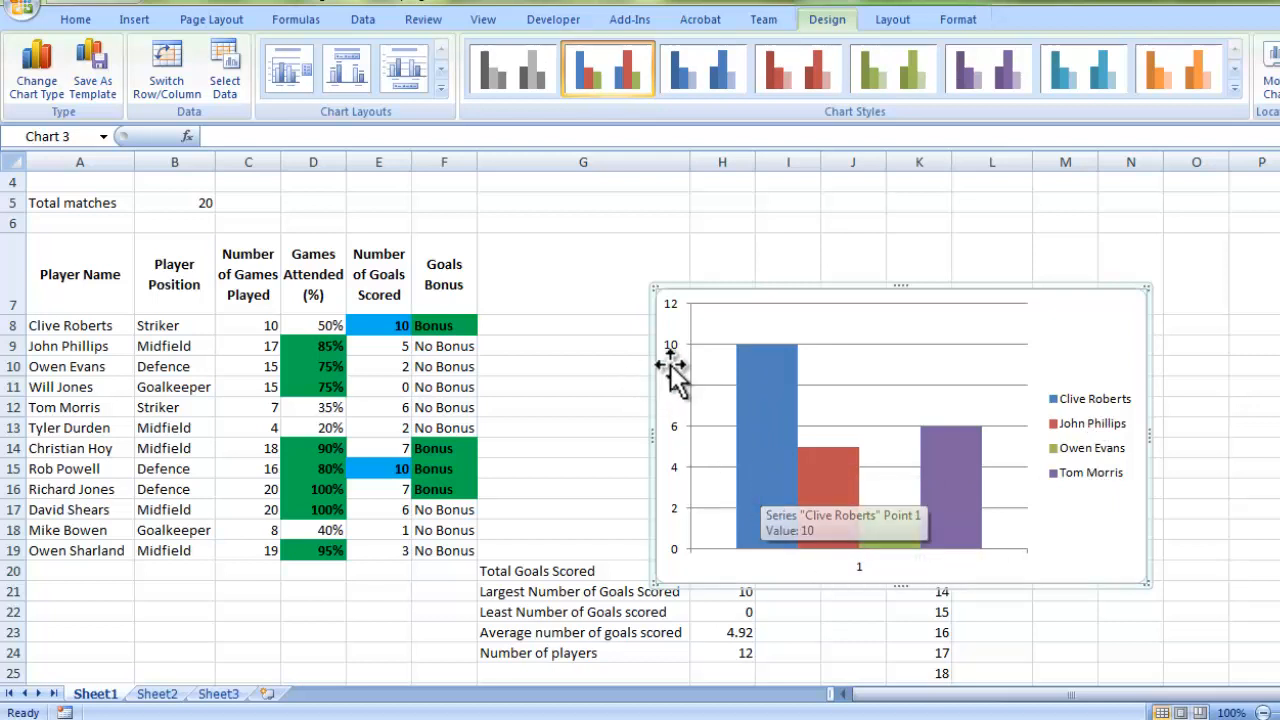
{"action": "mouse_move", "coordinate": [712, 462]}
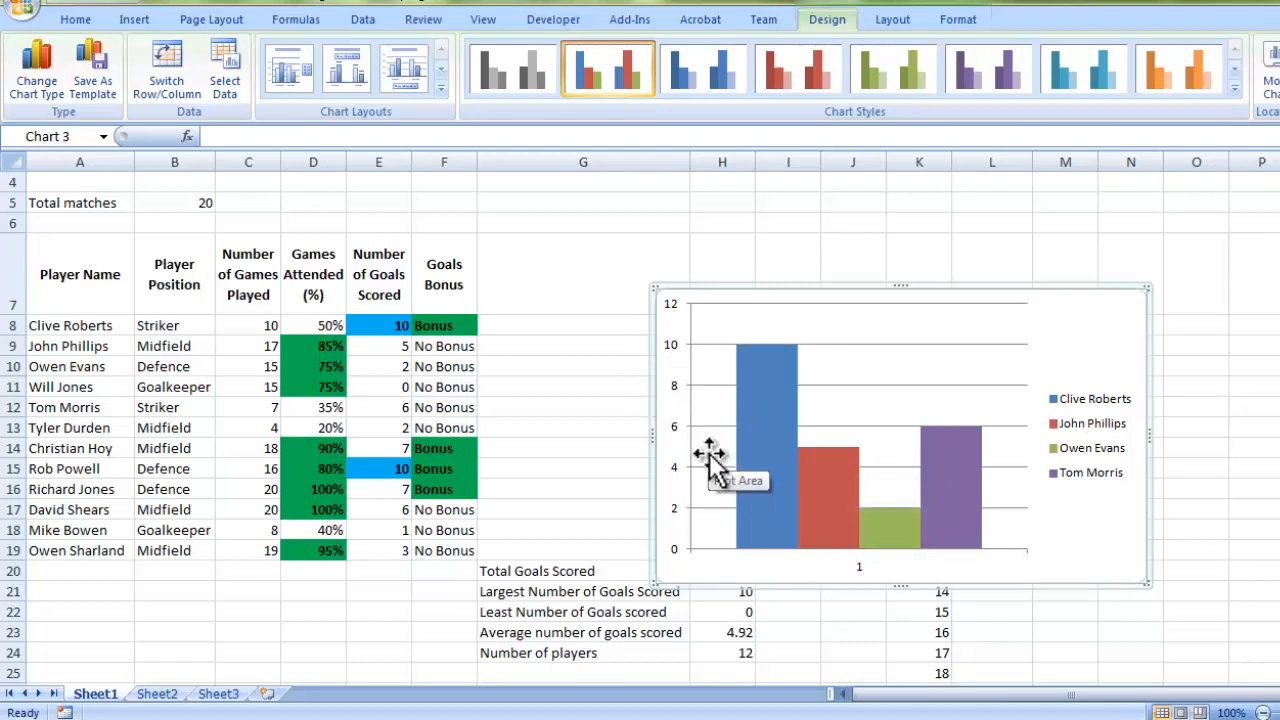
{"action": "mouse_move", "coordinate": [756, 372]}
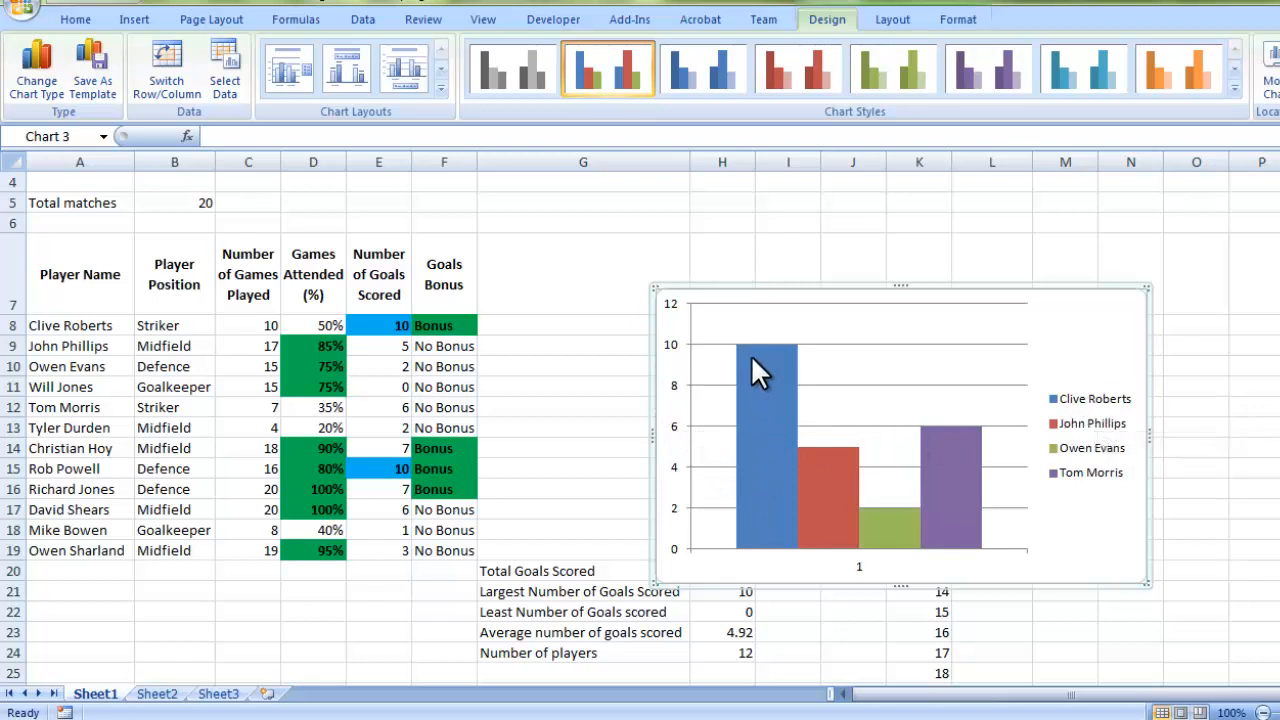
{"action": "mouse_move", "coordinate": [856, 504]}
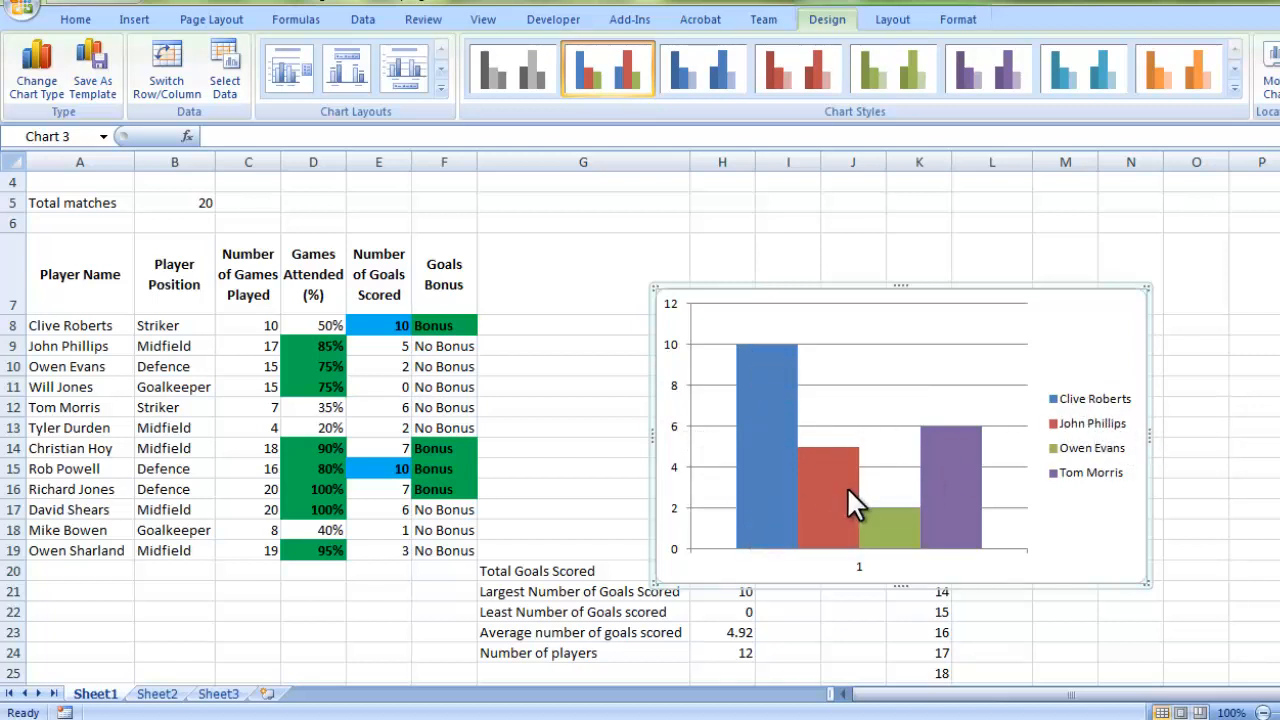
{"action": "mouse_move", "coordinate": [890, 544]}
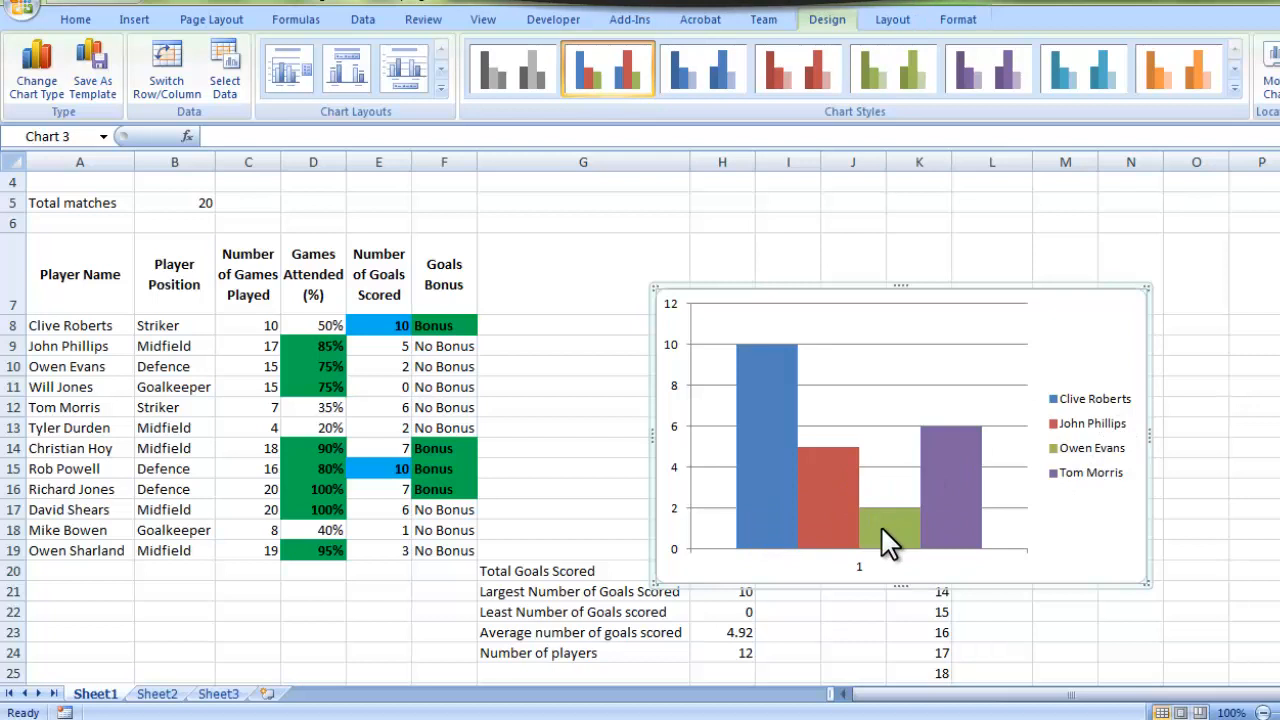
{"action": "mouse_move", "coordinate": [968, 520]}
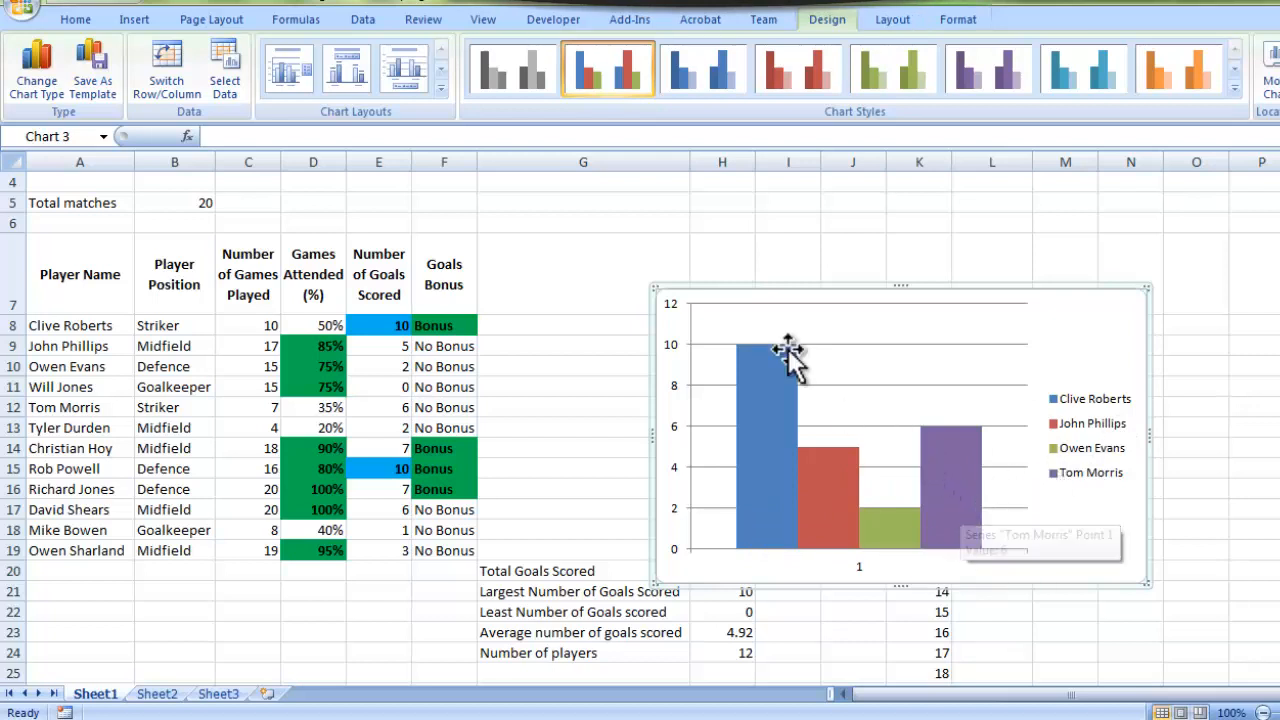
{"action": "left_click_drag", "start_coordinate": [656, 288], "coordinate": [608, 242]}
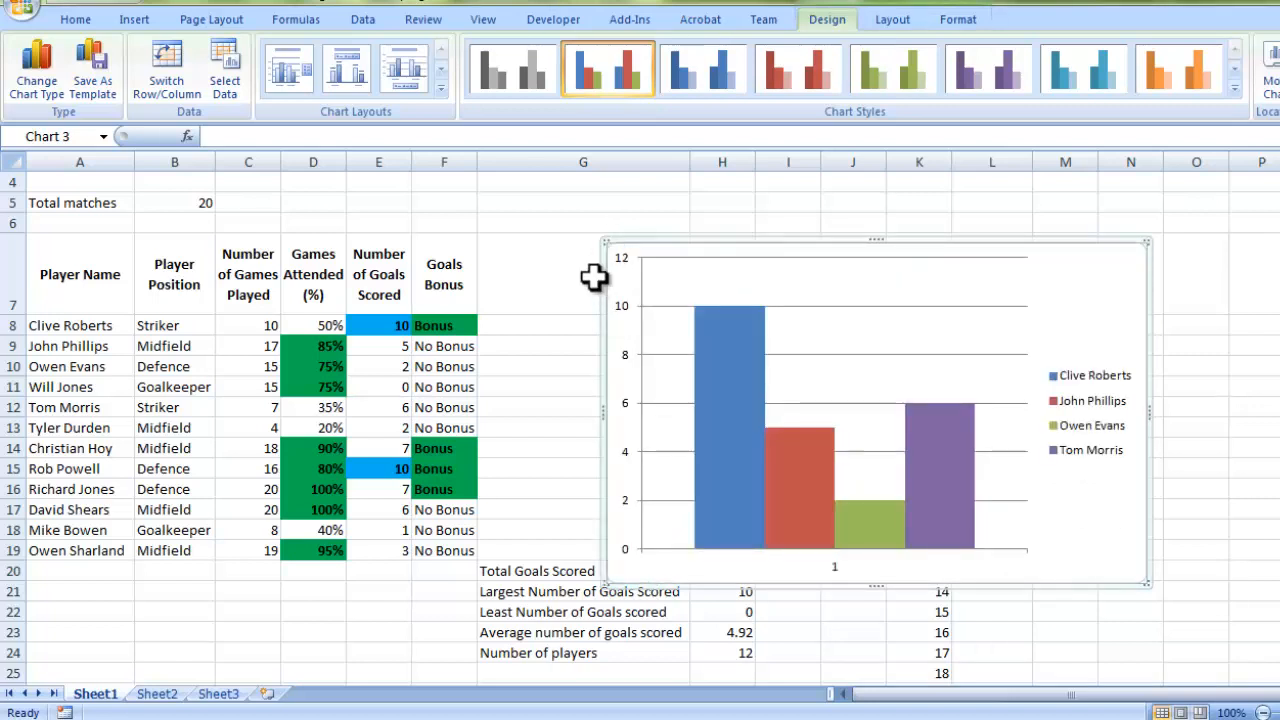
{"action": "mouse_move", "coordinate": [860, 244]}
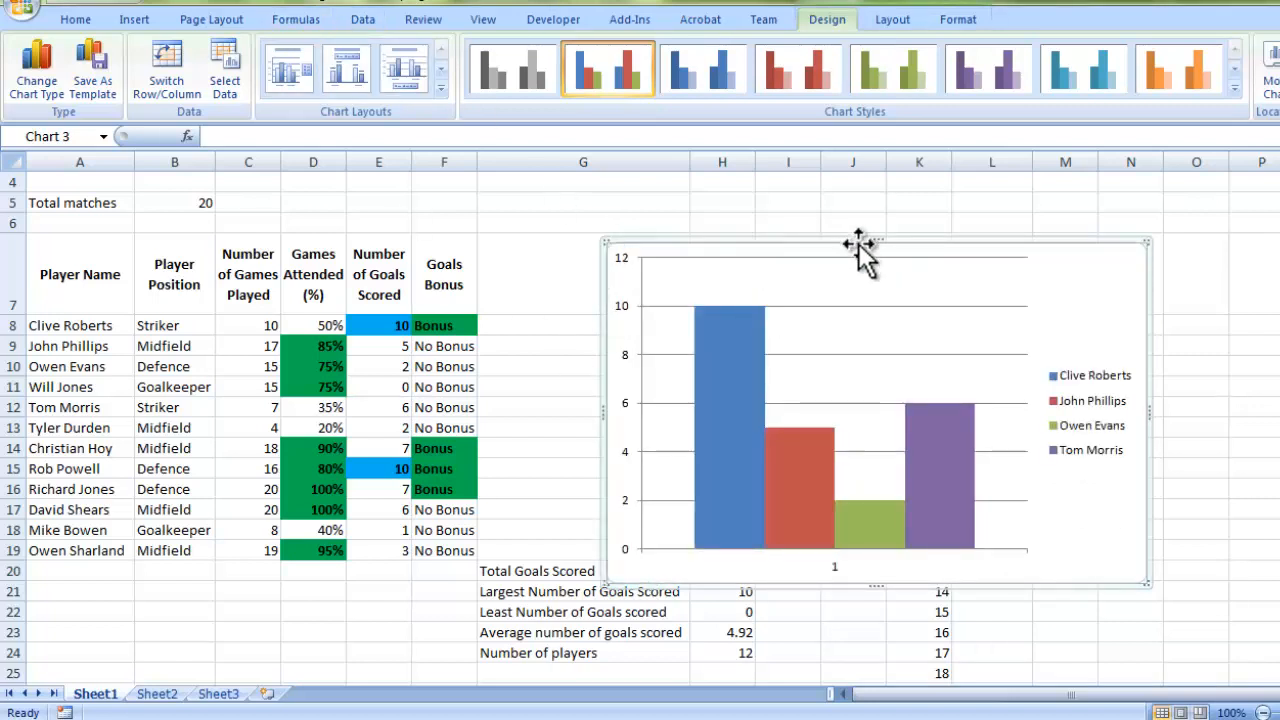
{"action": "mouse_move", "coordinate": [604, 236]}
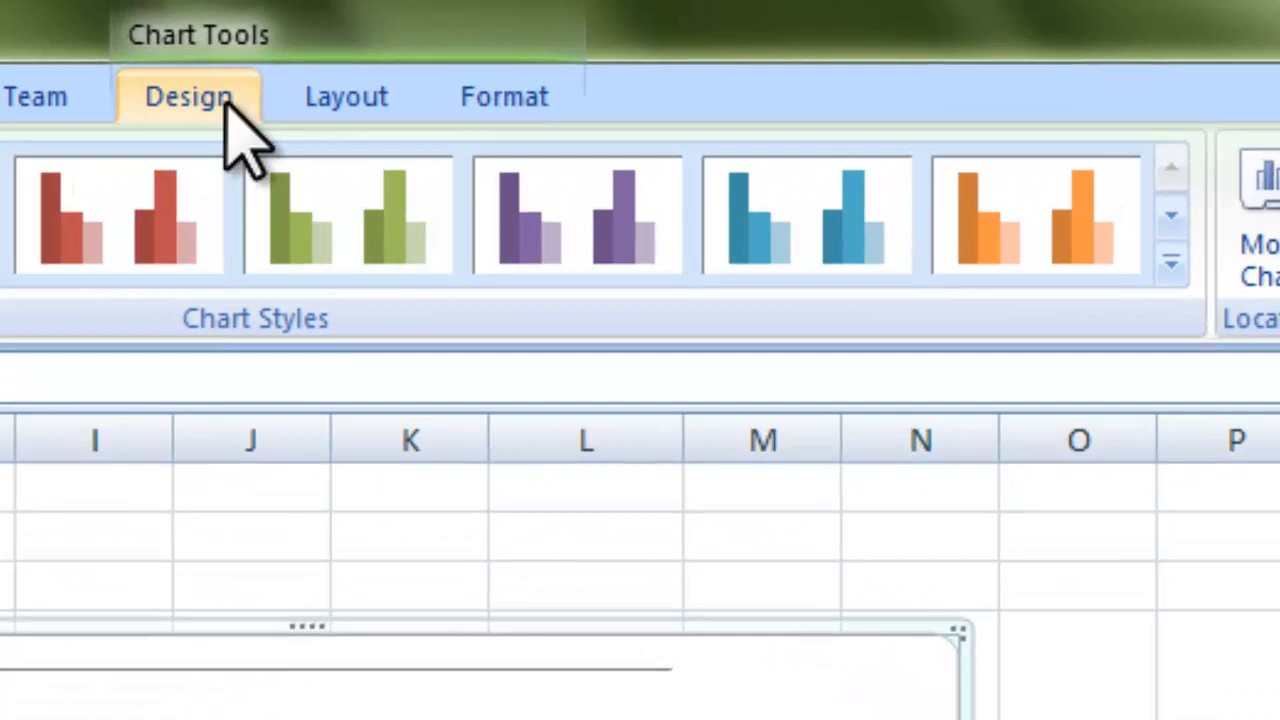
- Add a Vertical Title to the primary vertical axis reading Number of Goals
{"action": "left_click", "coordinate": [116, 216]}
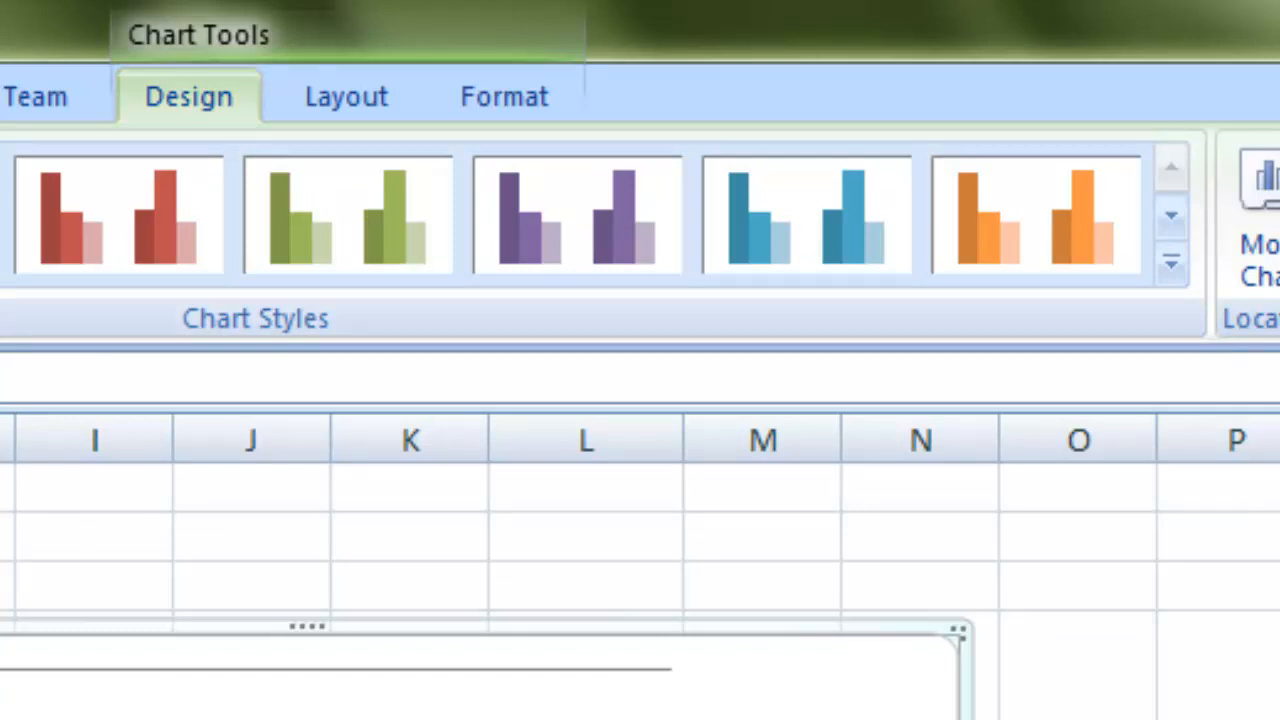
{"action": "mouse_move", "coordinate": [344, 96]}
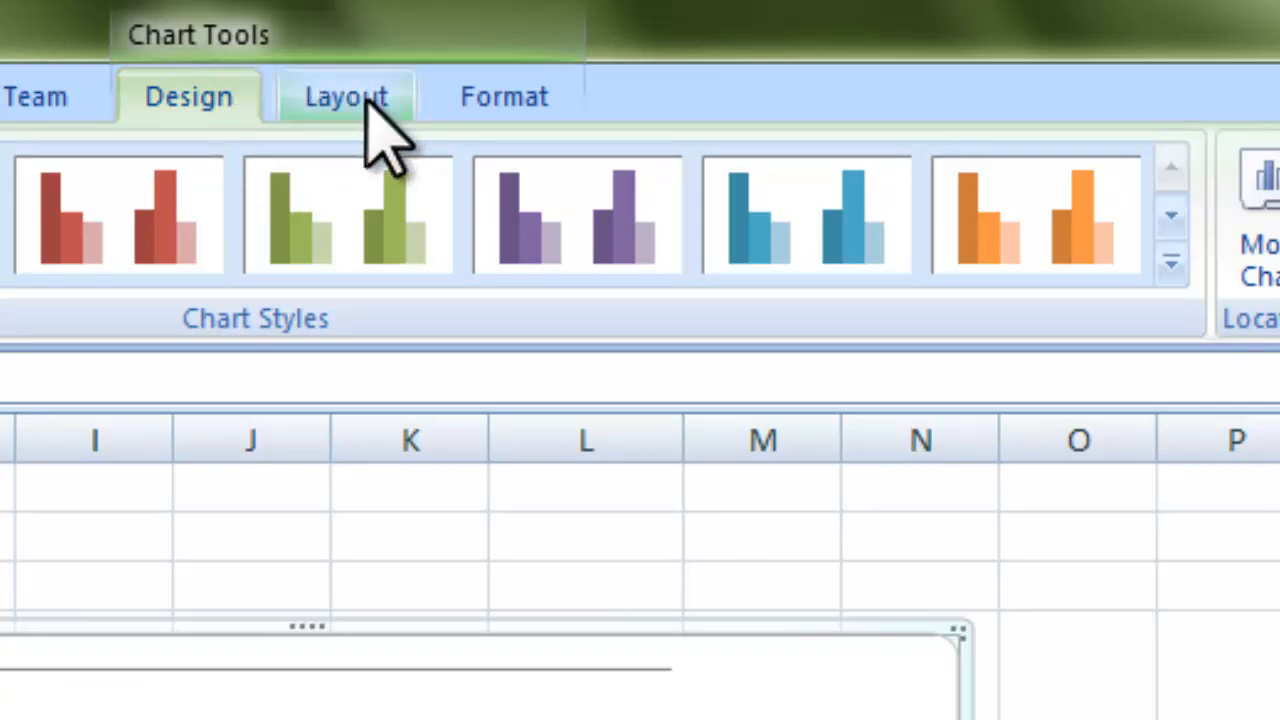
{"action": "left_click", "coordinate": [346, 96]}
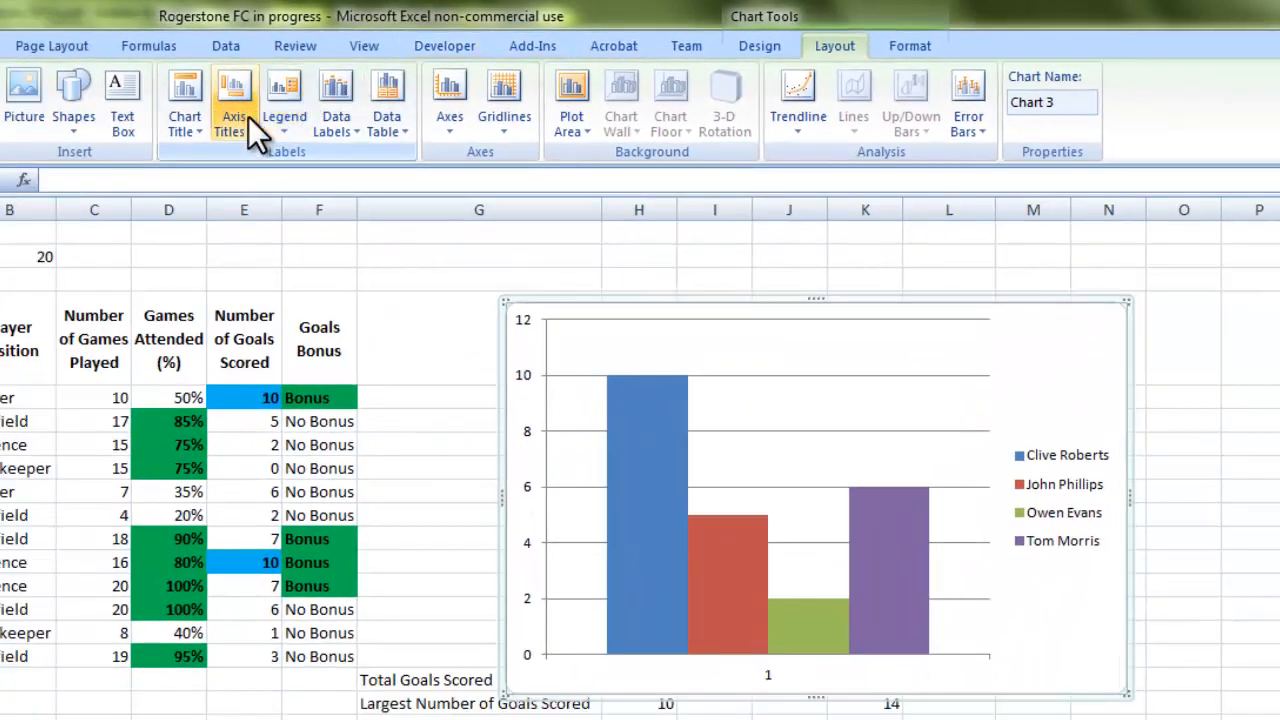
{"action": "left_click", "coordinate": [234, 100]}
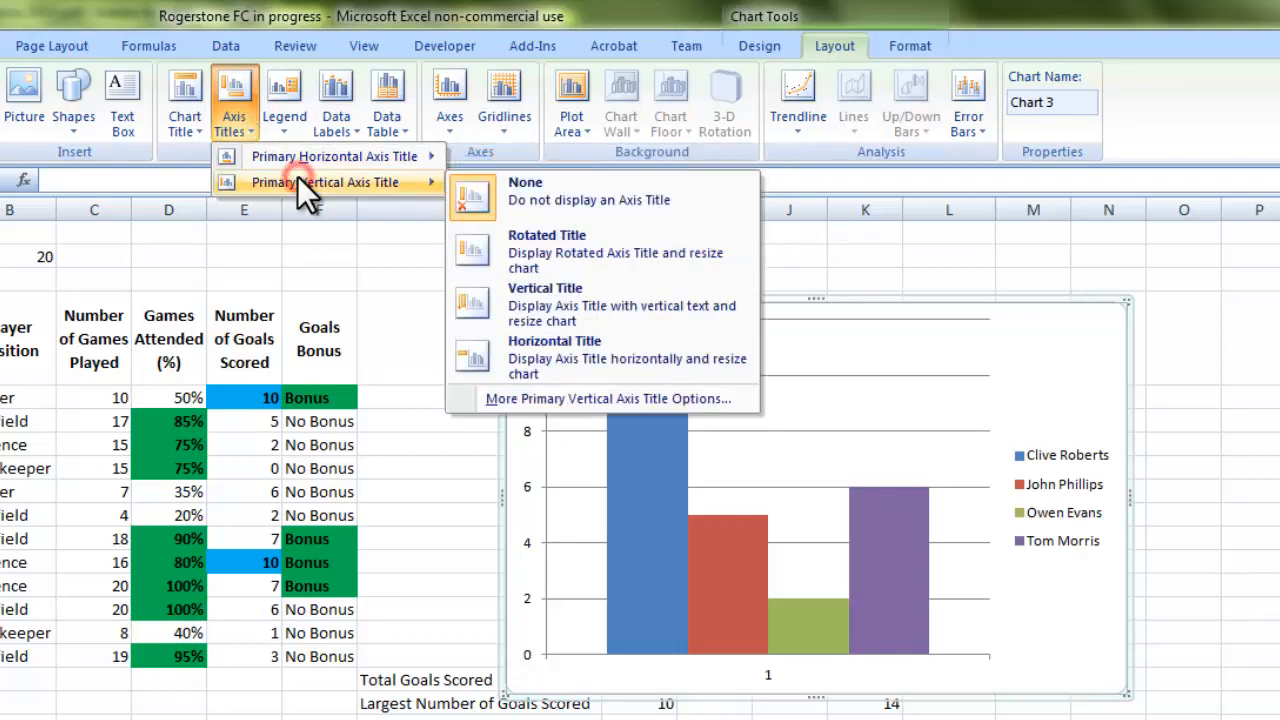
{"action": "mouse_move", "coordinate": [600, 304]}
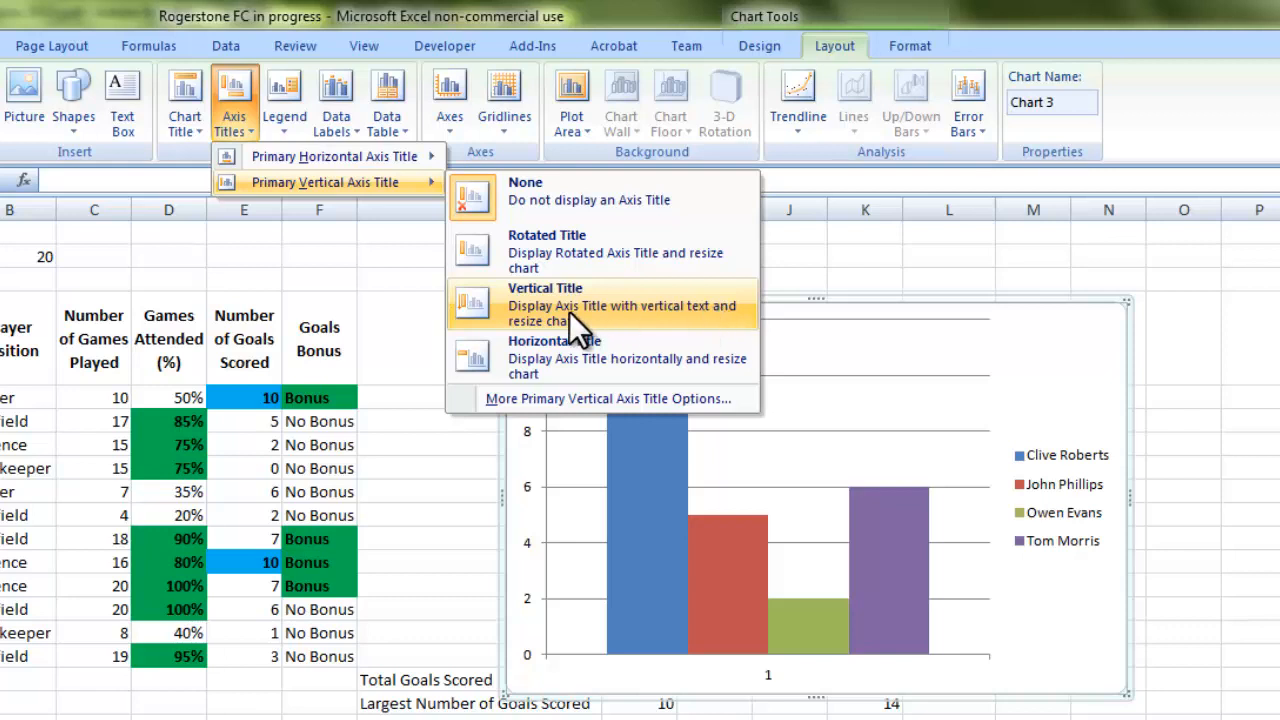
{"action": "left_click", "coordinate": [544, 304]}
{"action": "type", "text": "Number of Goals"}
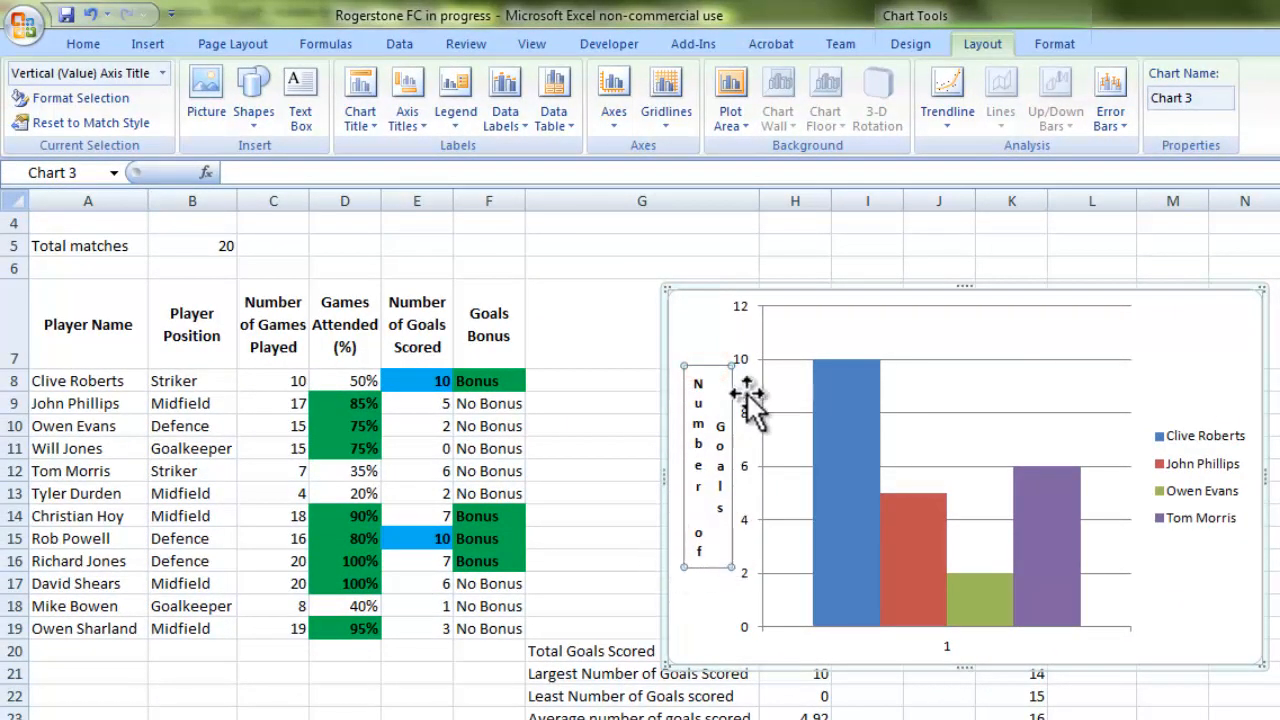
- Set the Number of Goals axis title to 7-point bold text so it fits beside the axis
{"action": "left_click", "coordinate": [82, 44]}
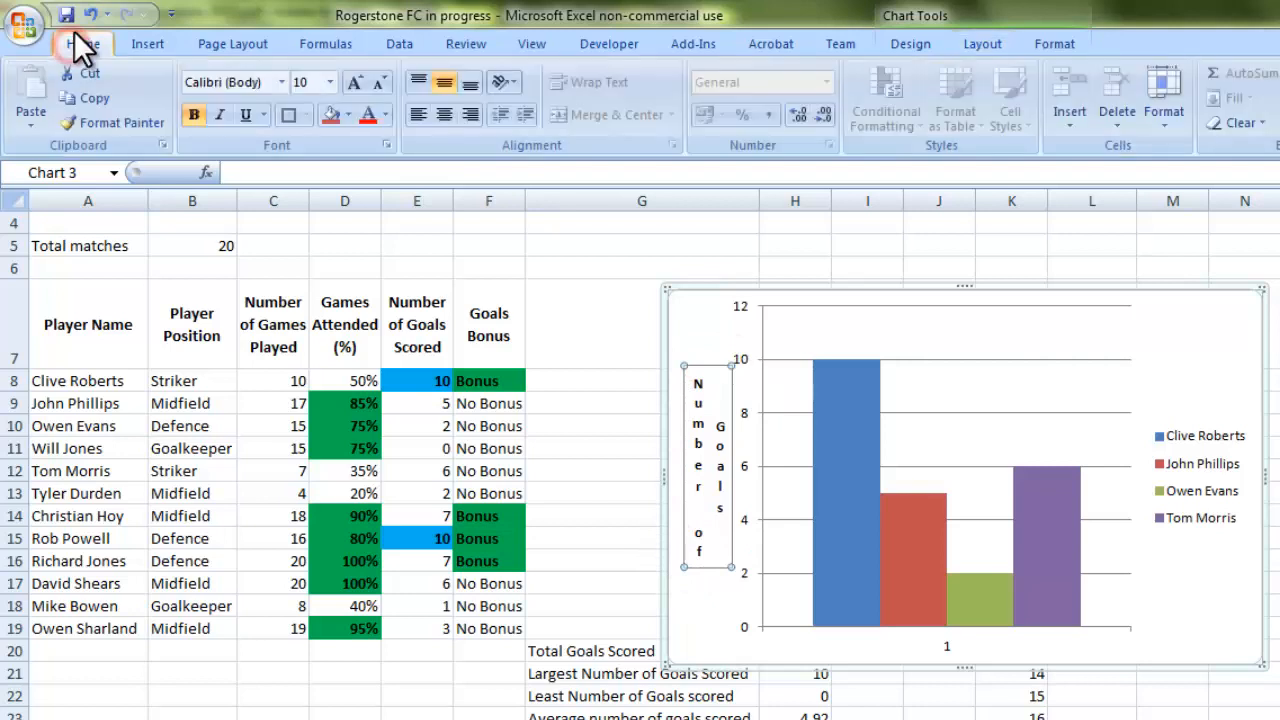
{"action": "left_click", "coordinate": [380, 82]}
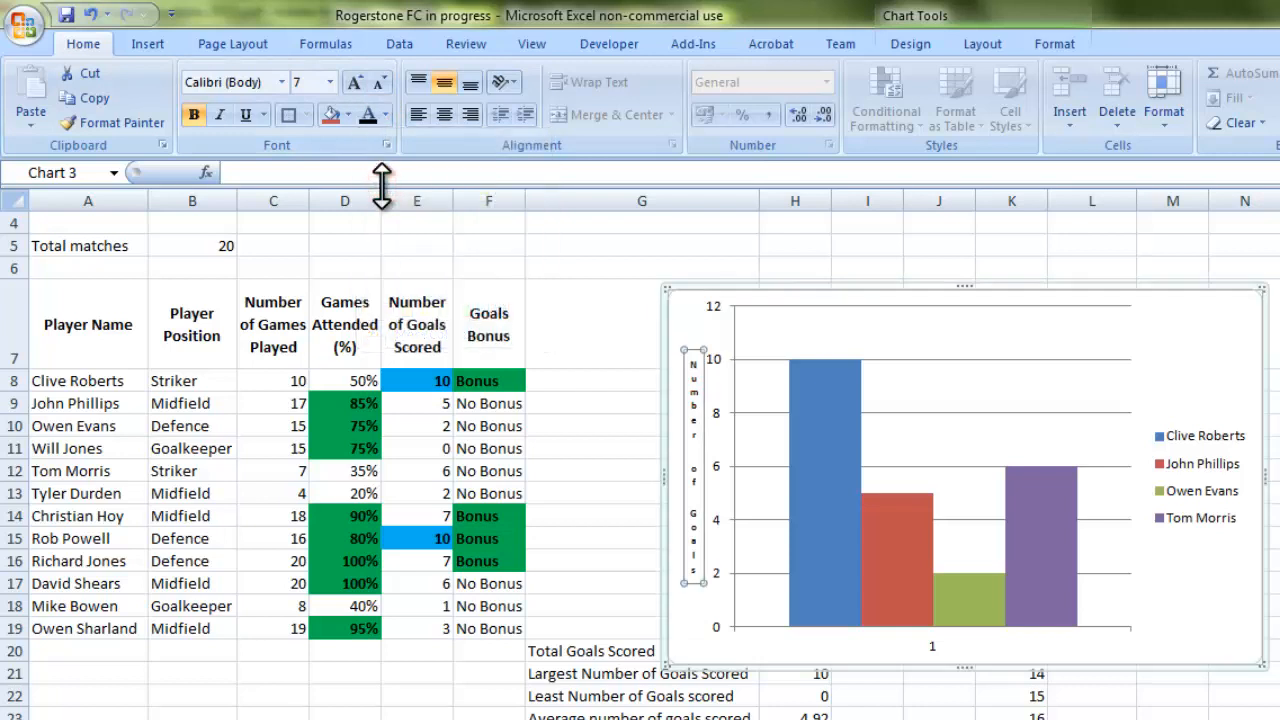
{"action": "mouse_move", "coordinate": [184, 144]}
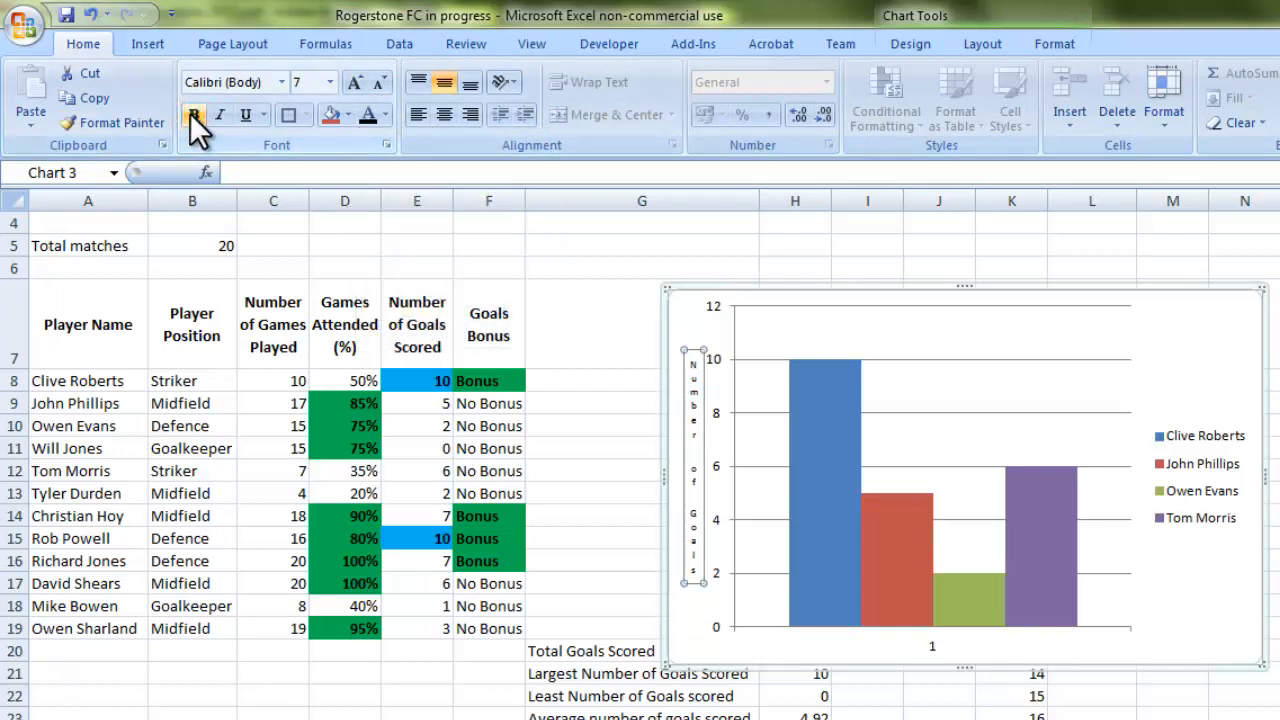
{"action": "left_click", "coordinate": [194, 114]}
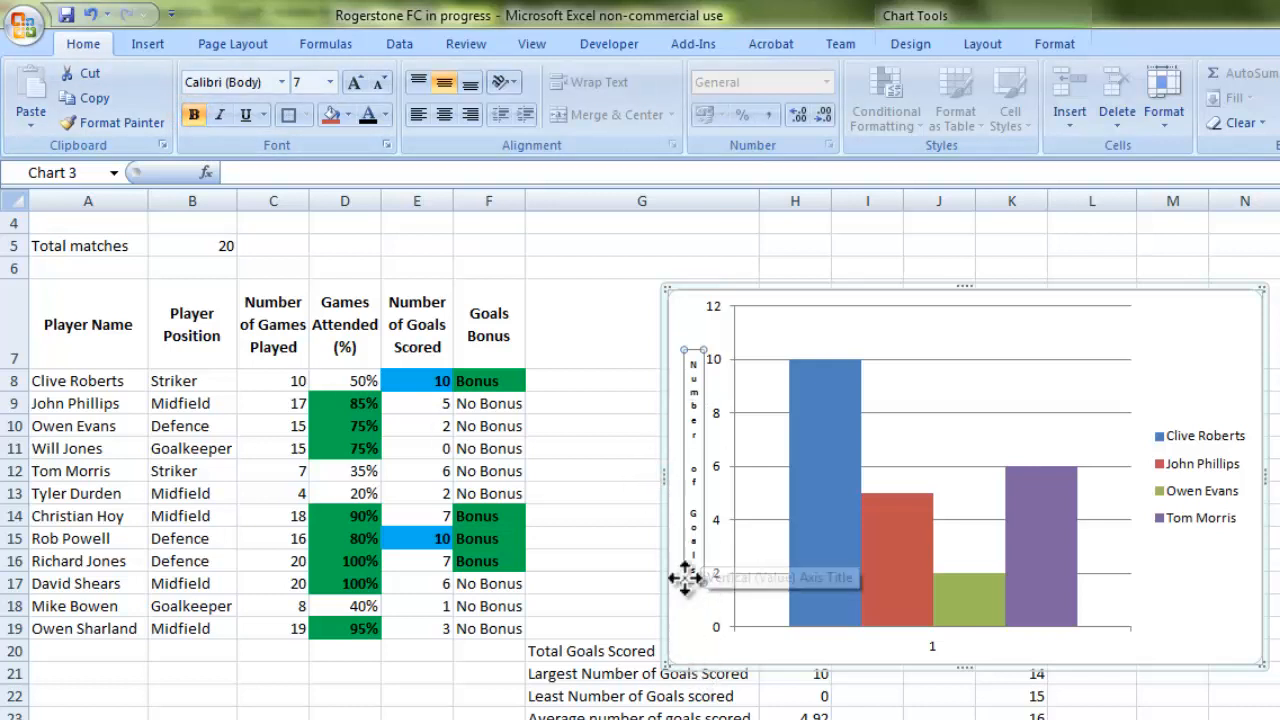
{"action": "mouse_move", "coordinate": [844, 360]}
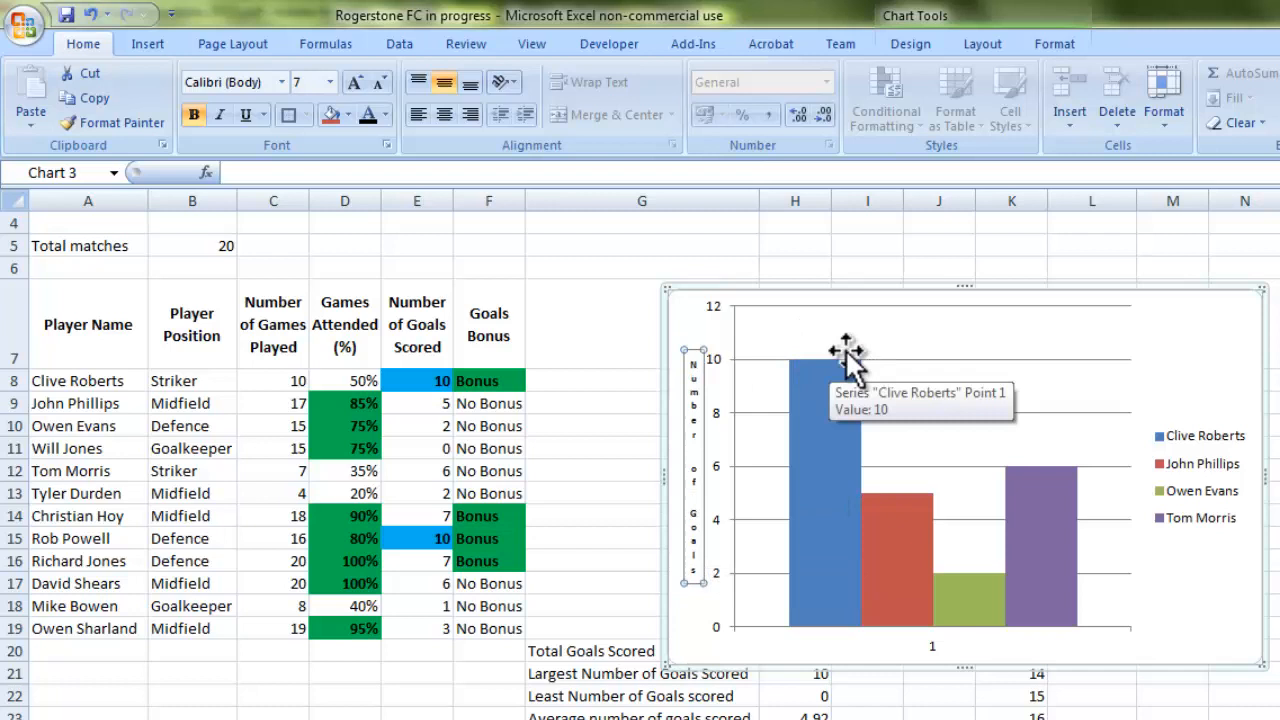
{"action": "mouse_move", "coordinate": [820, 376]}
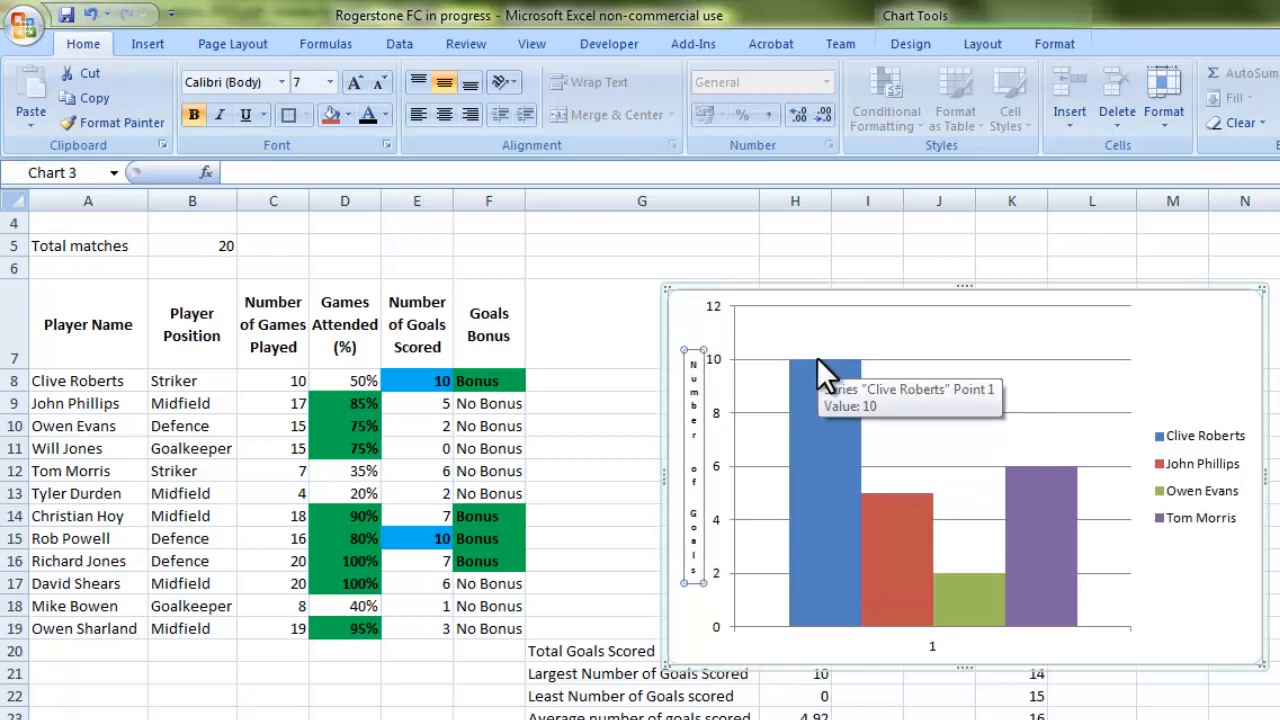
{"action": "mouse_move", "coordinate": [280, 24]}
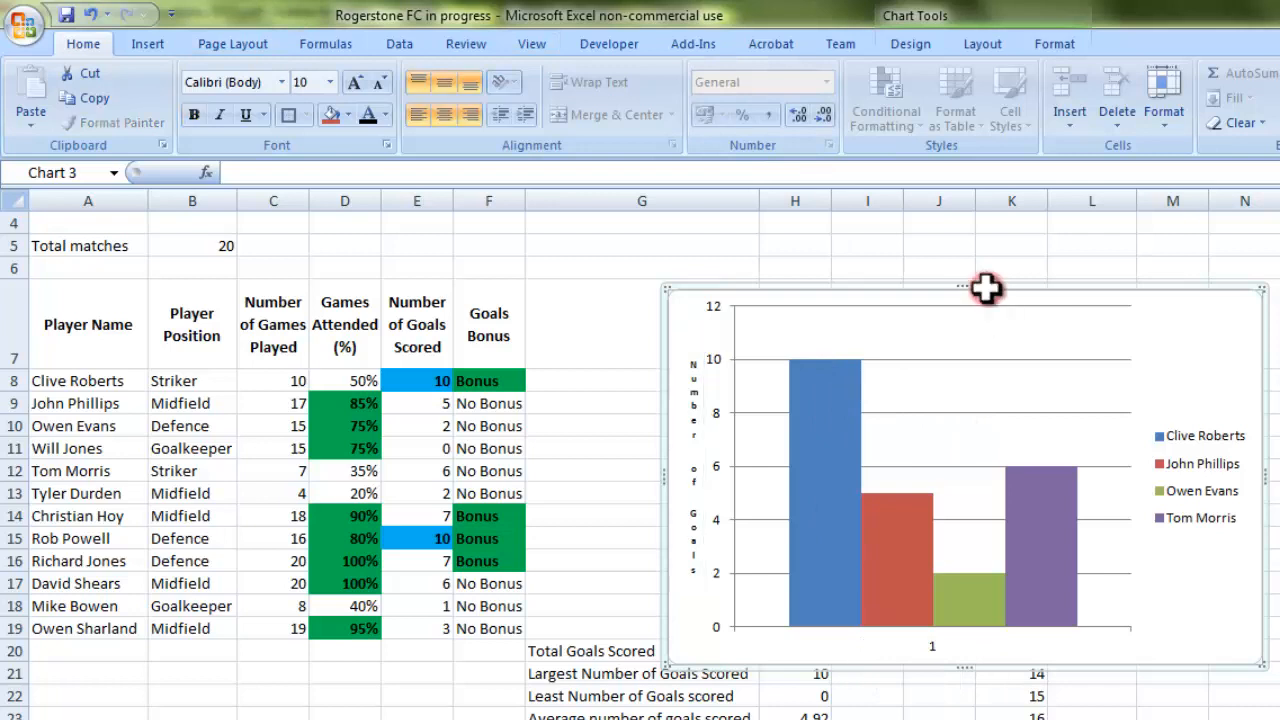
- Add a Title Below Axis reading Player on the horizontal axis, in smaller bold text
{"action": "left_click", "coordinate": [982, 44]}
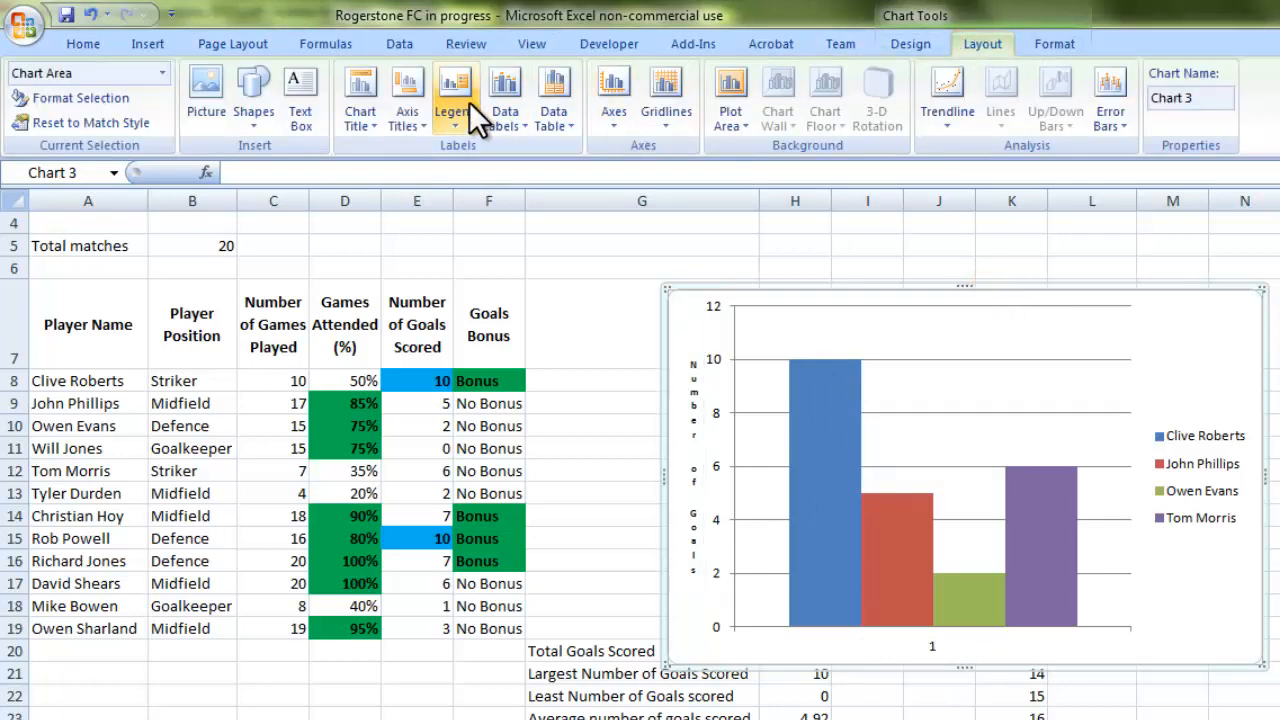
{"action": "left_click", "coordinate": [406, 96]}
{"action": "type", "text": "Player"}
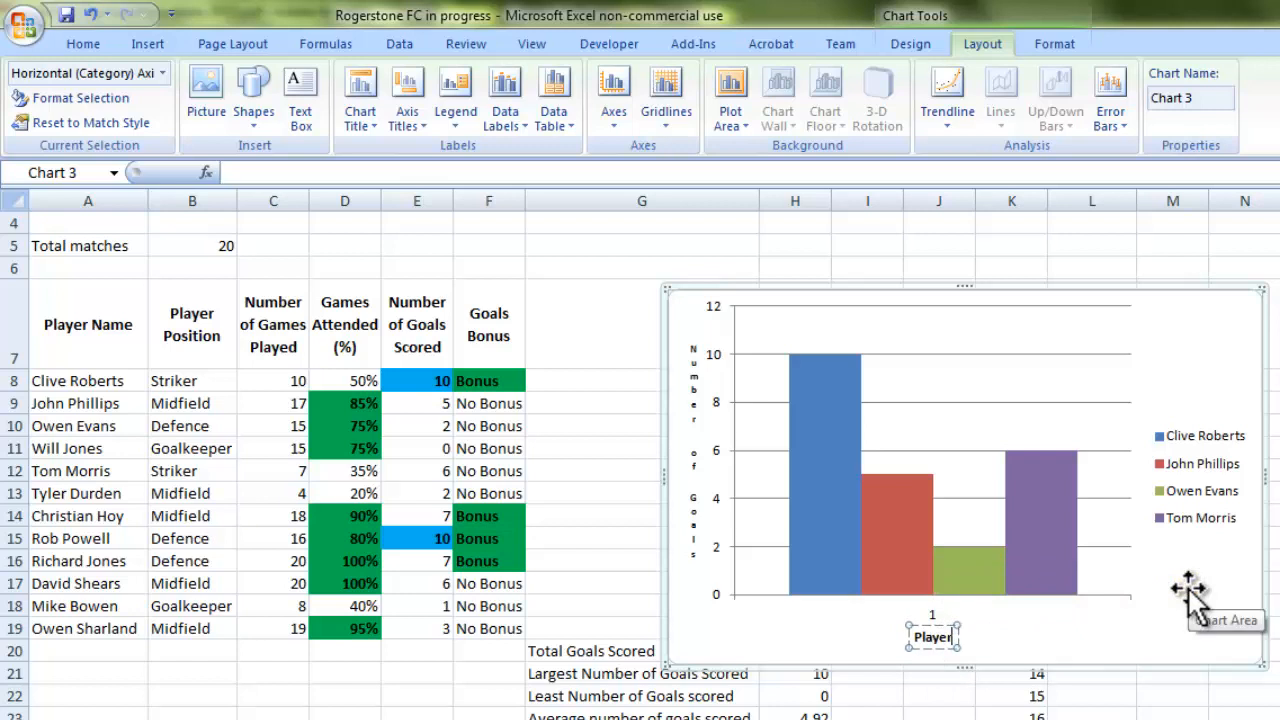
{"action": "mouse_move", "coordinate": [216, 16]}
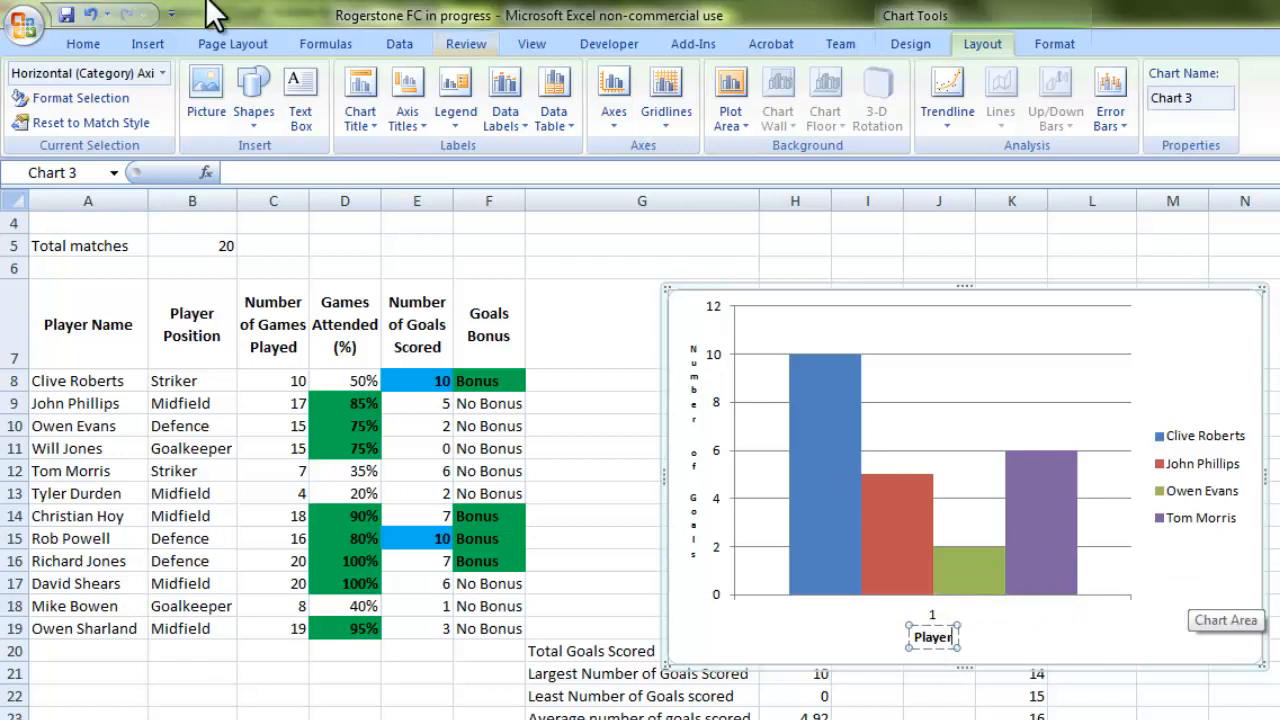
{"action": "left_click", "coordinate": [84, 44]}
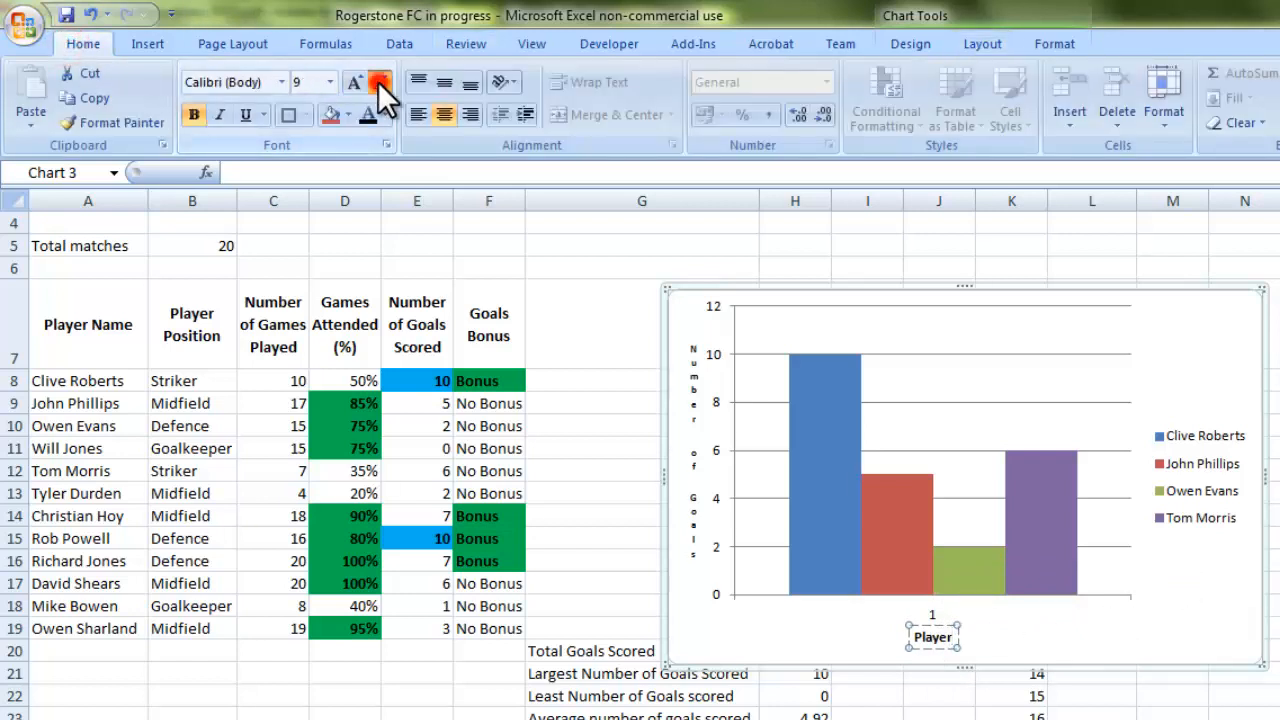
{"action": "left_click", "coordinate": [380, 82]}
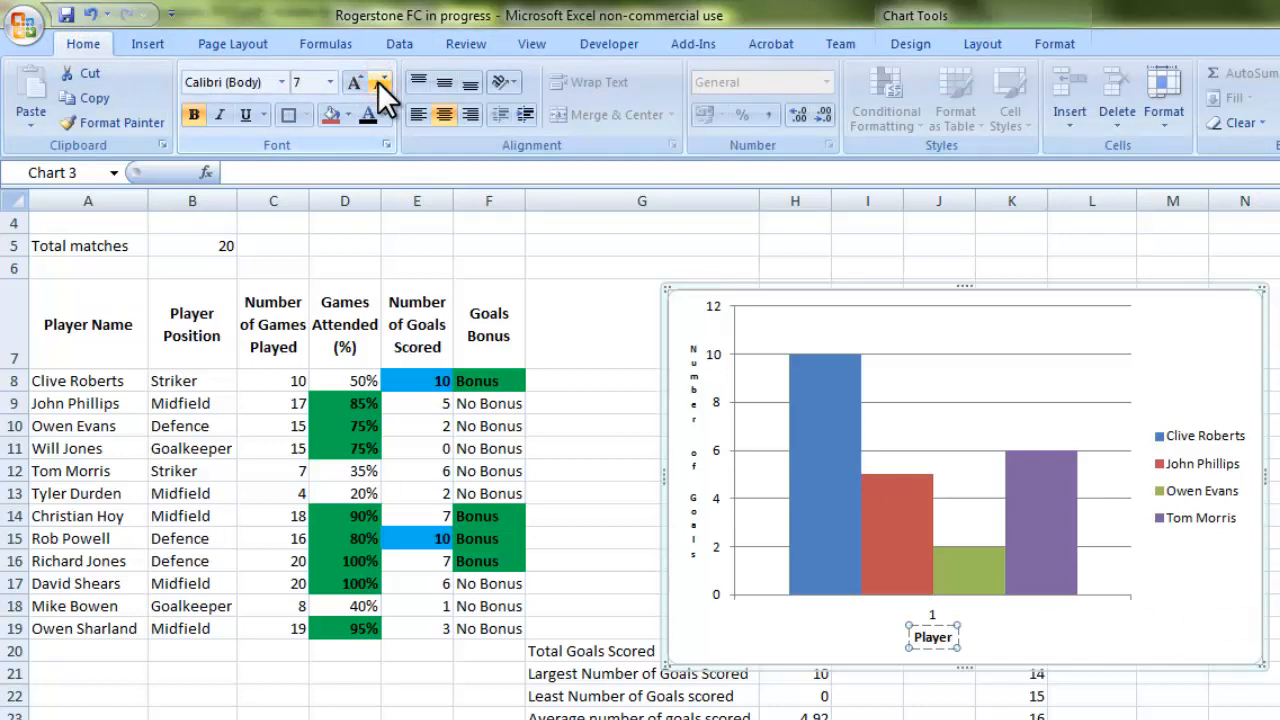
{"action": "left_click", "coordinate": [380, 82]}
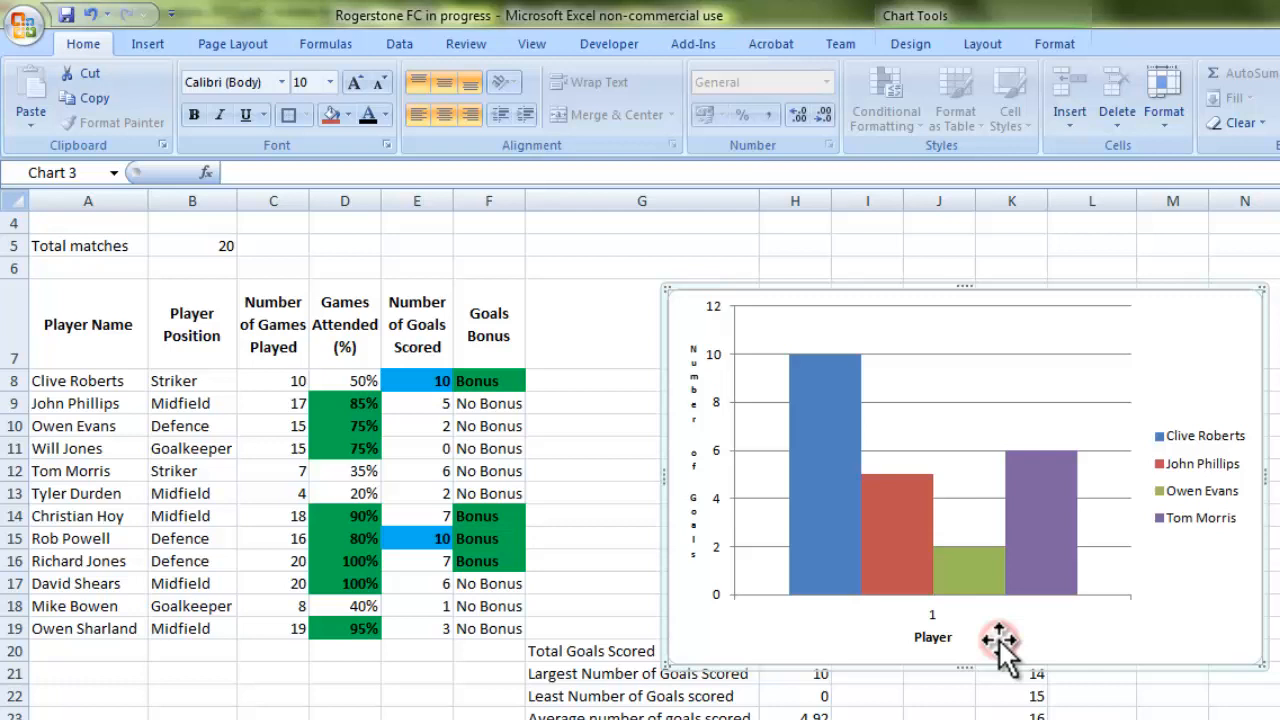
{"action": "mouse_move", "coordinate": [690, 476]}
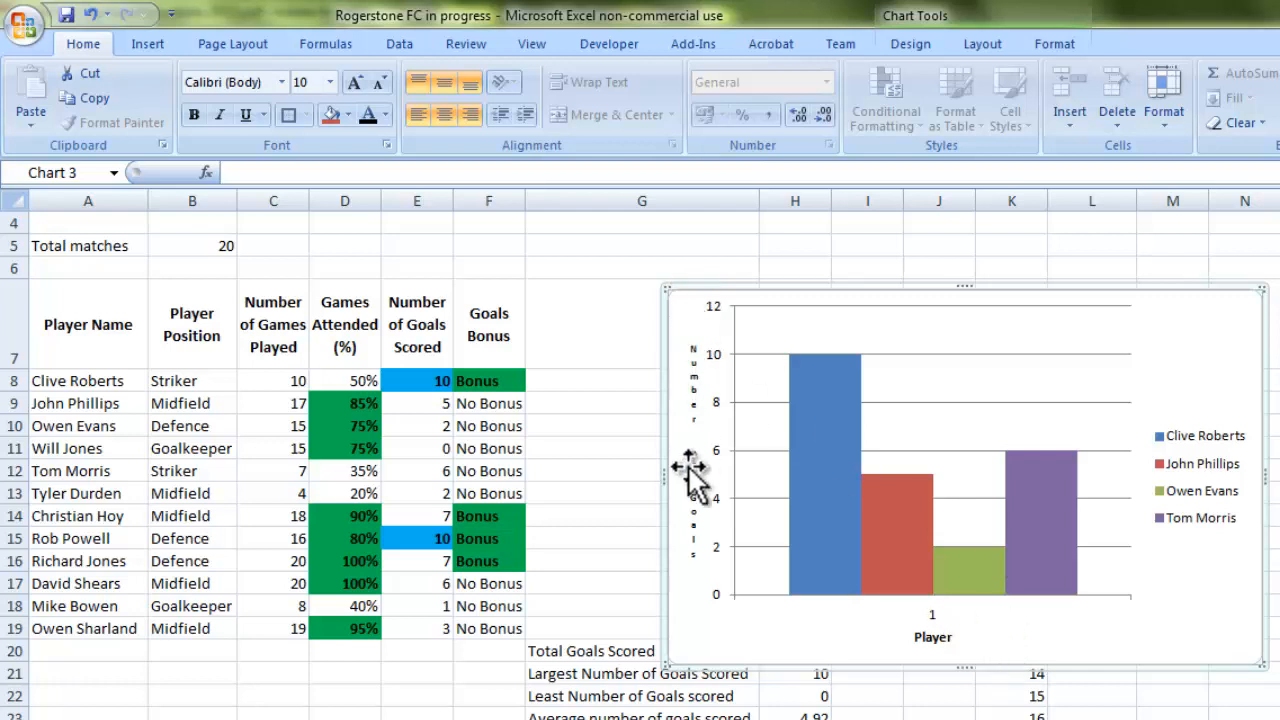
{"action": "mouse_move", "coordinate": [1040, 670]}
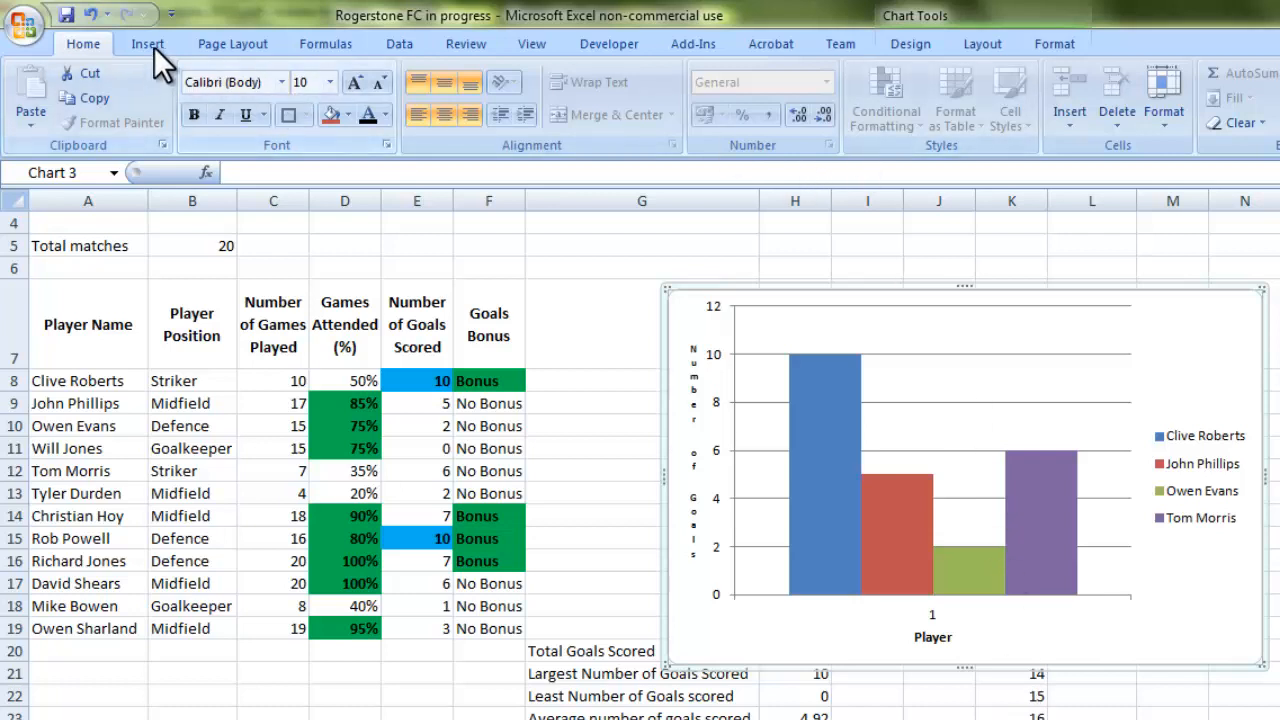
- Place an Above Chart title placeholder over the goals columns
{"action": "left_click", "coordinate": [984, 44]}
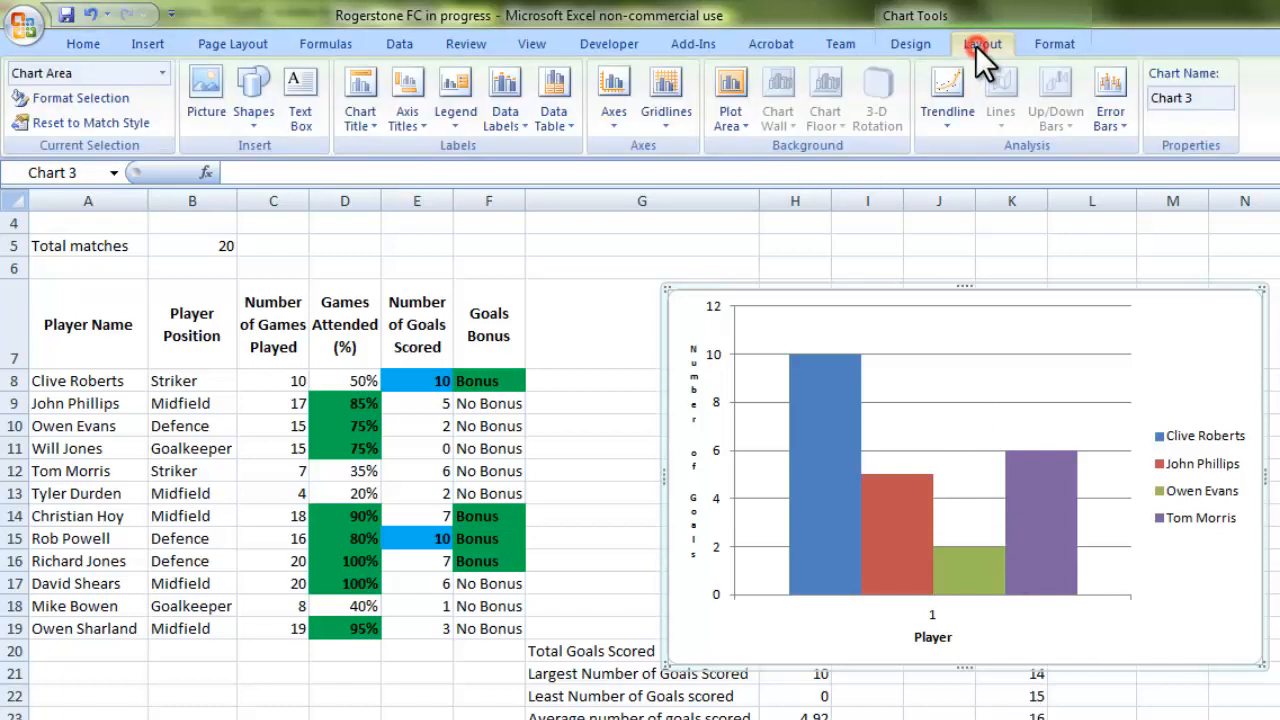
{"action": "left_click", "coordinate": [360, 90]}
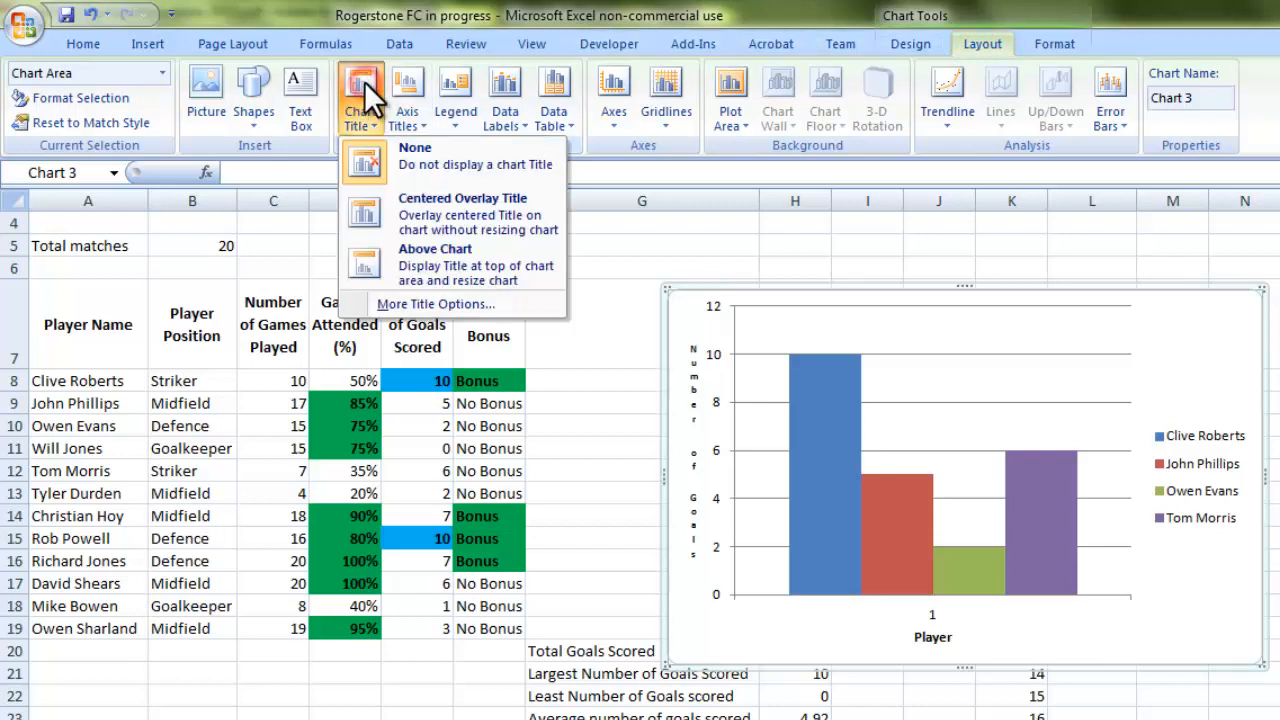
{"action": "mouse_move", "coordinate": [464, 264]}
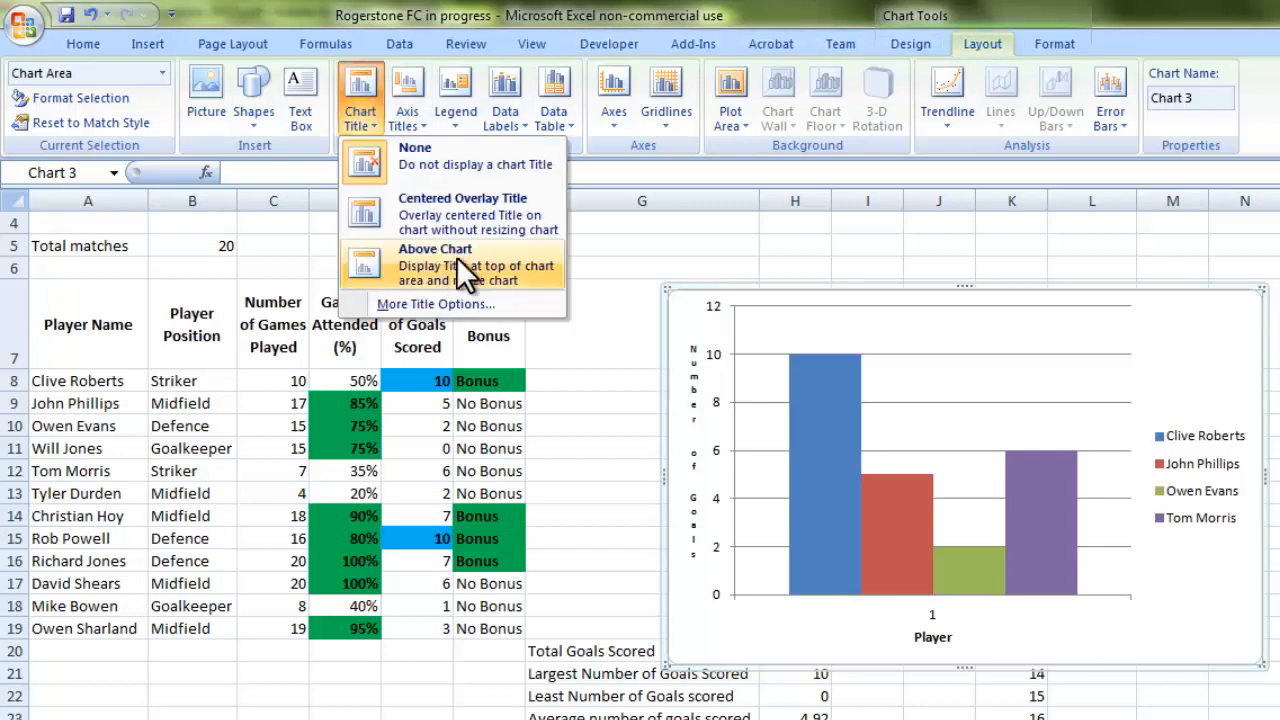
{"action": "mouse_move", "coordinate": [460, 212]}
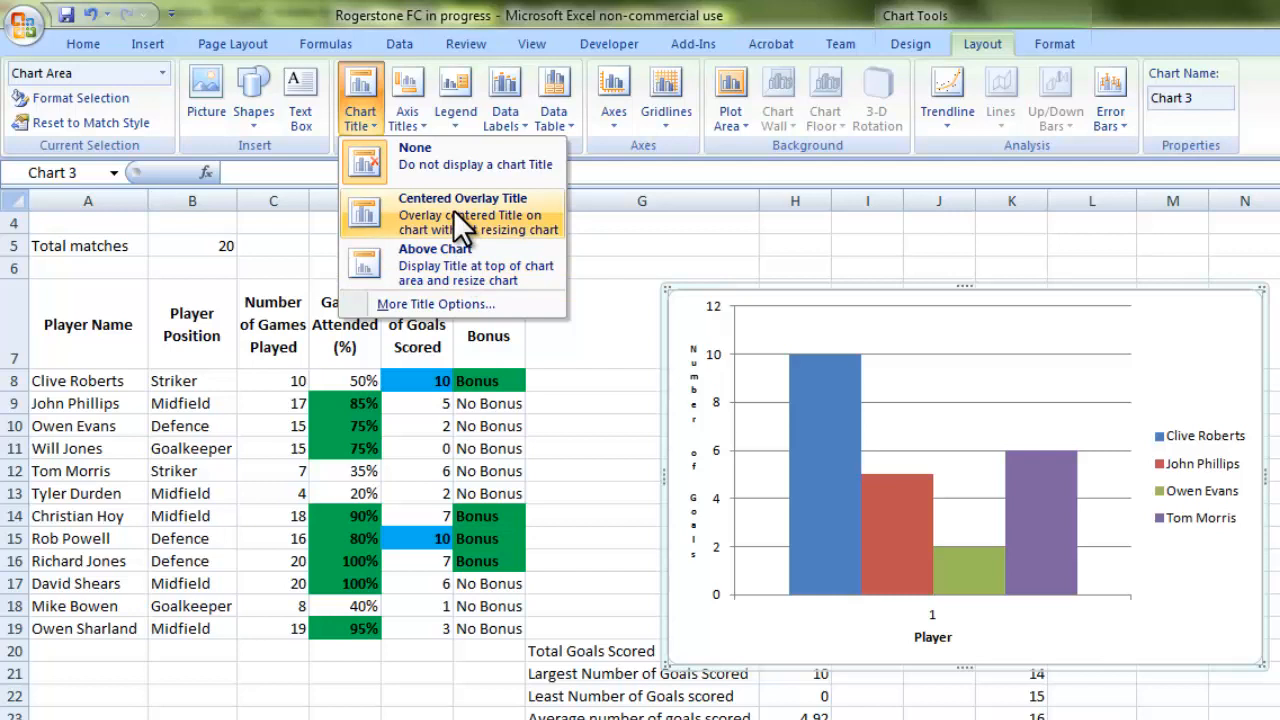
{"action": "mouse_move", "coordinate": [896, 350]}
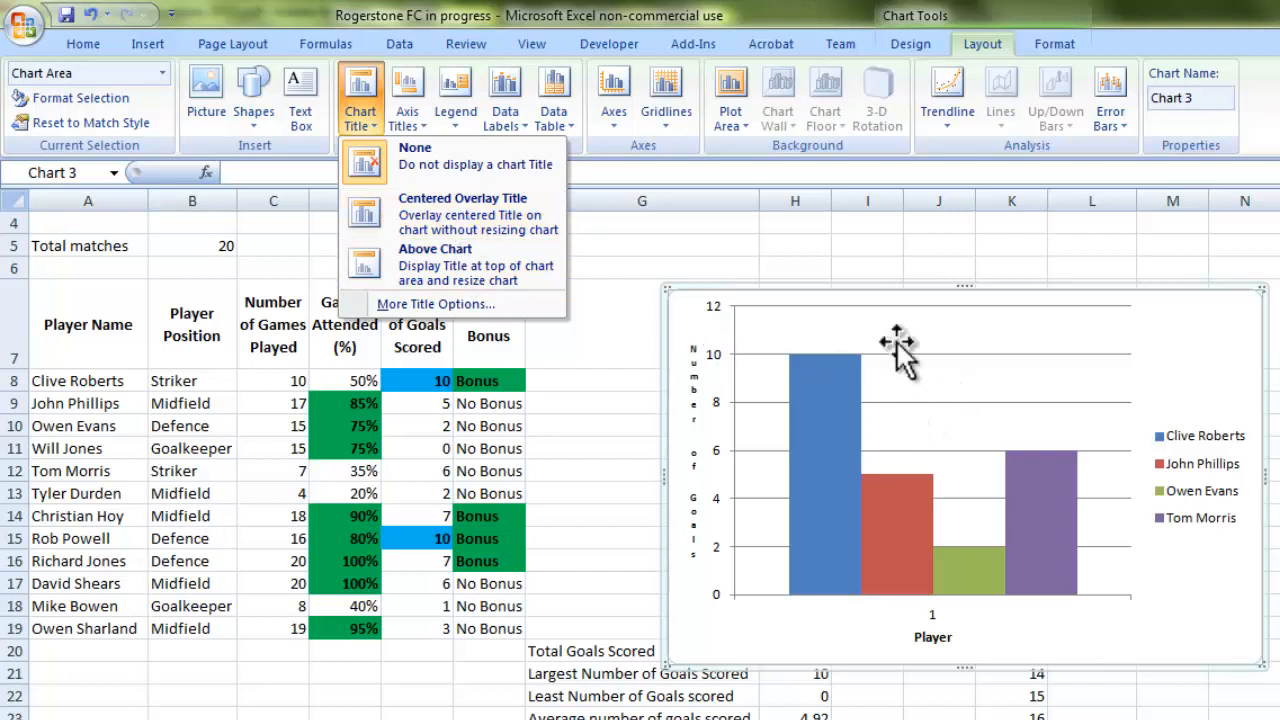
{"action": "mouse_move", "coordinate": [418, 280]}
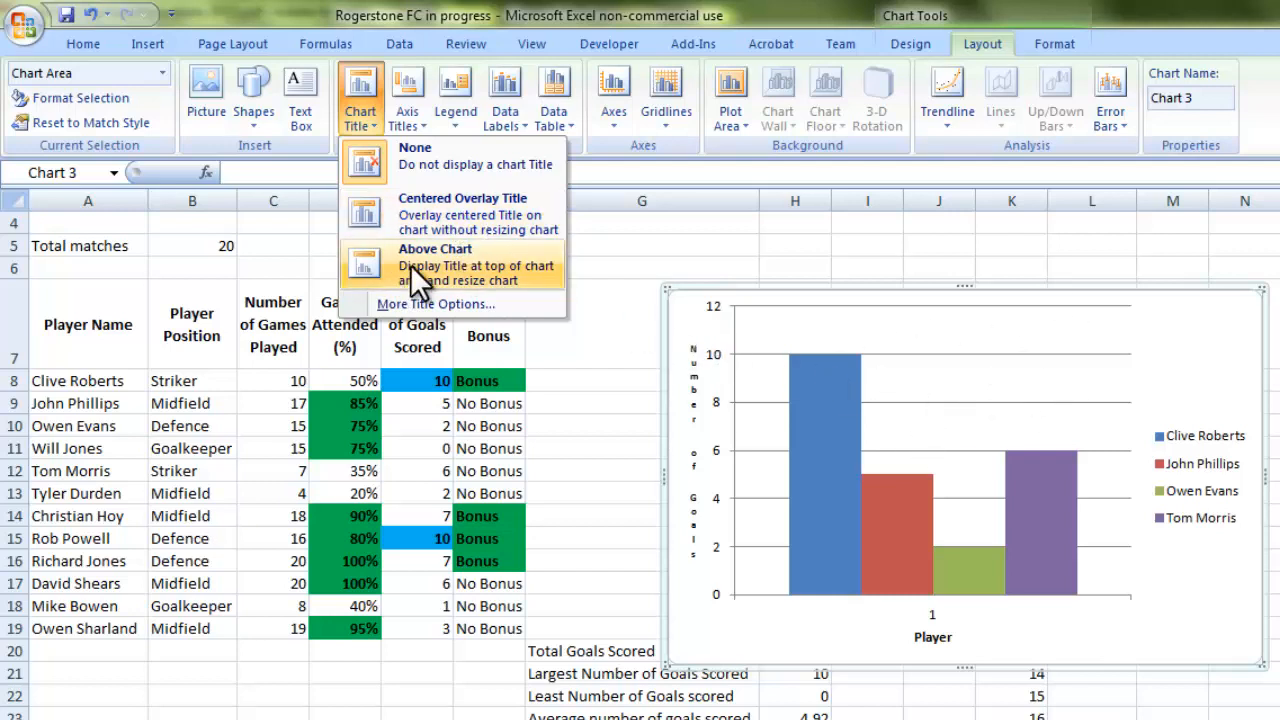
{"action": "left_click", "coordinate": [436, 248]}
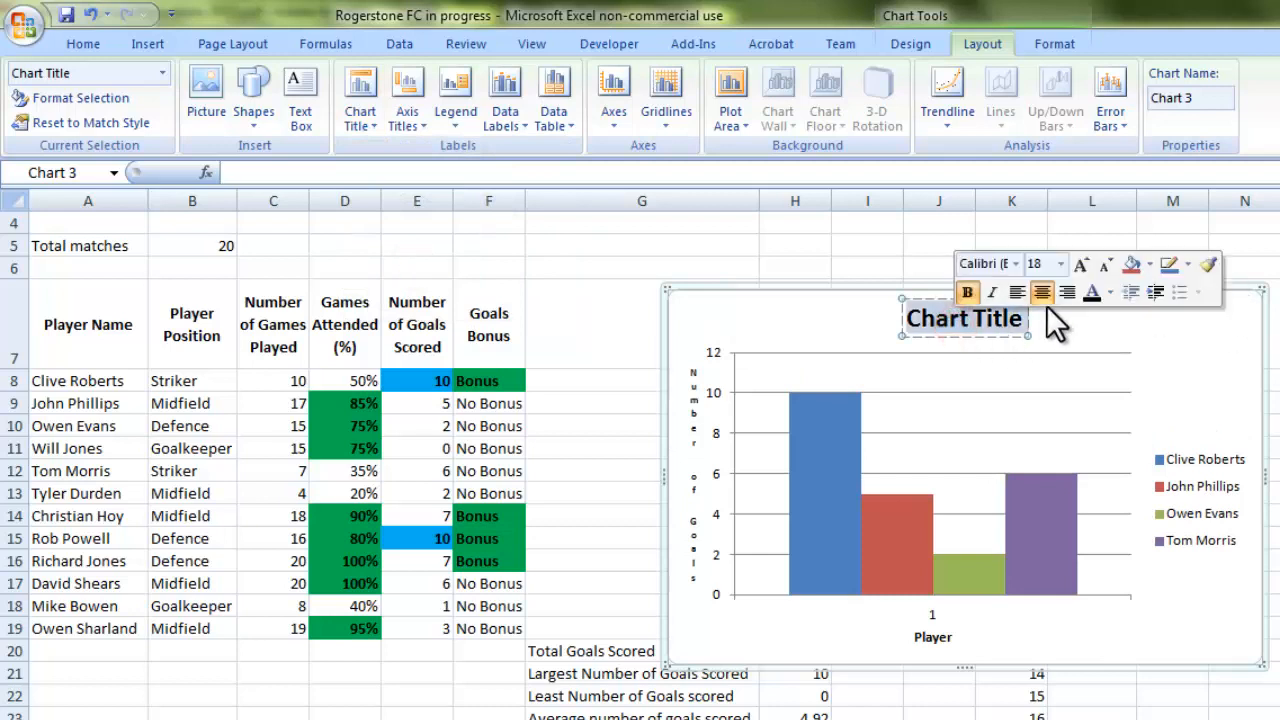
- Replace the placeholder with the title Number of Goals Scored by Each Player
{"action": "type", "text": "Num"}
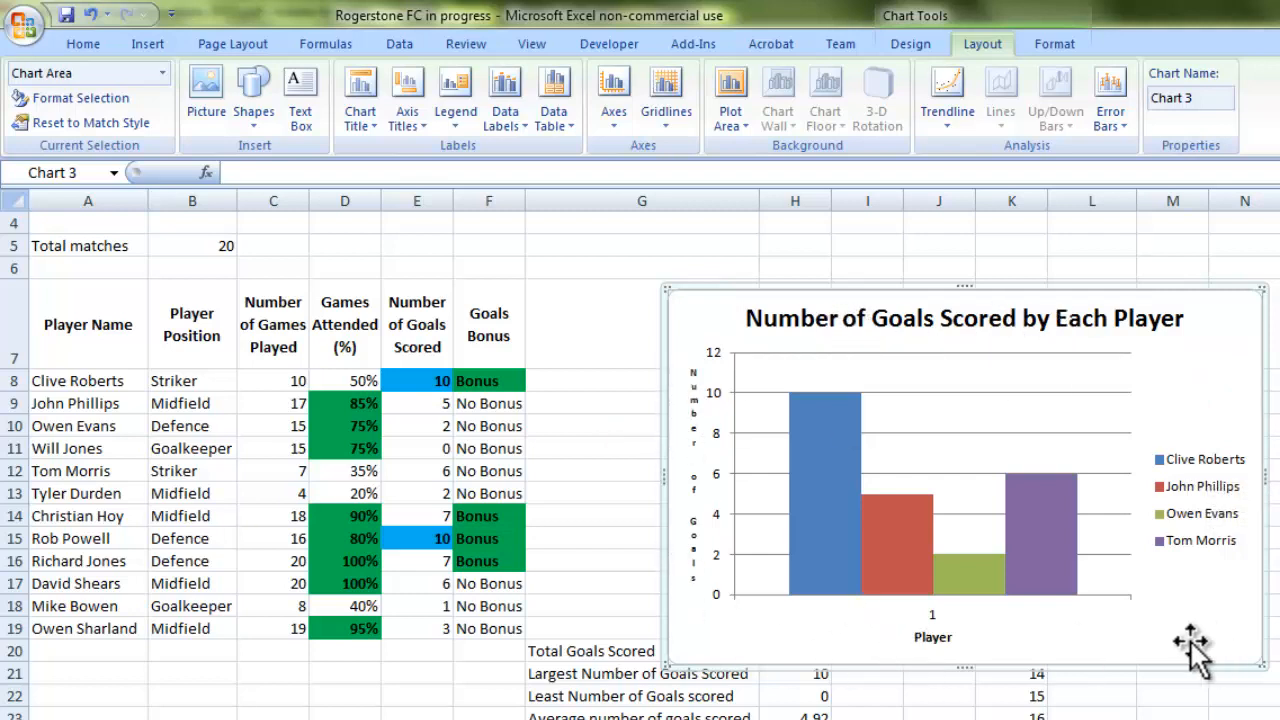
{"action": "mouse_move", "coordinate": [836, 464]}
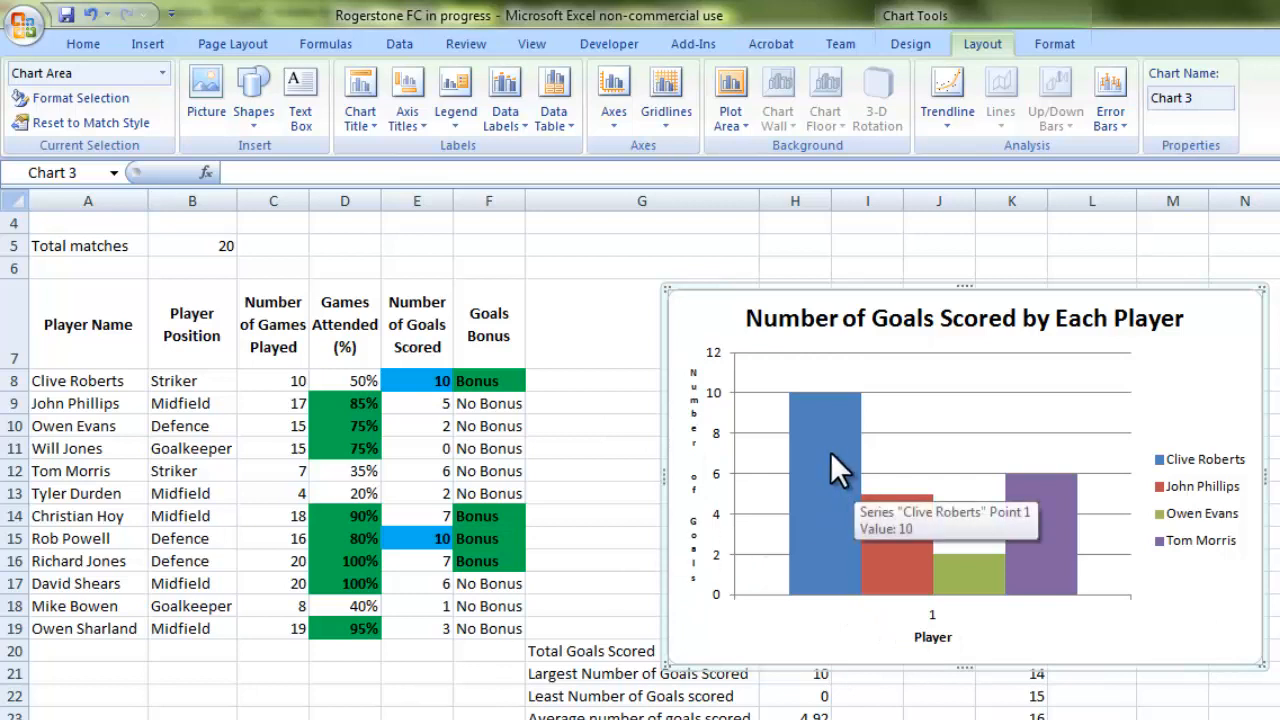
- Add centred data labels to the bars so they show 10, 5, 2 and 6 goals
{"action": "left_click", "coordinate": [824, 460]}
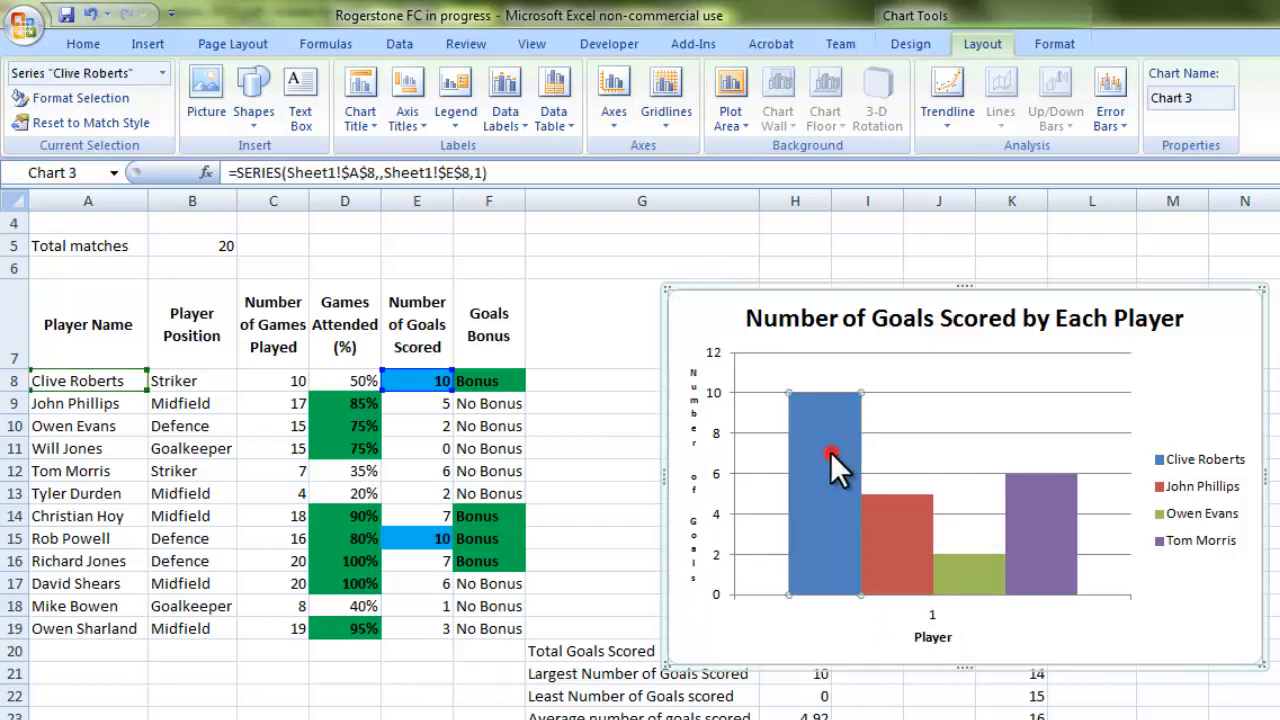
{"action": "left_click", "coordinate": [1056, 540]}
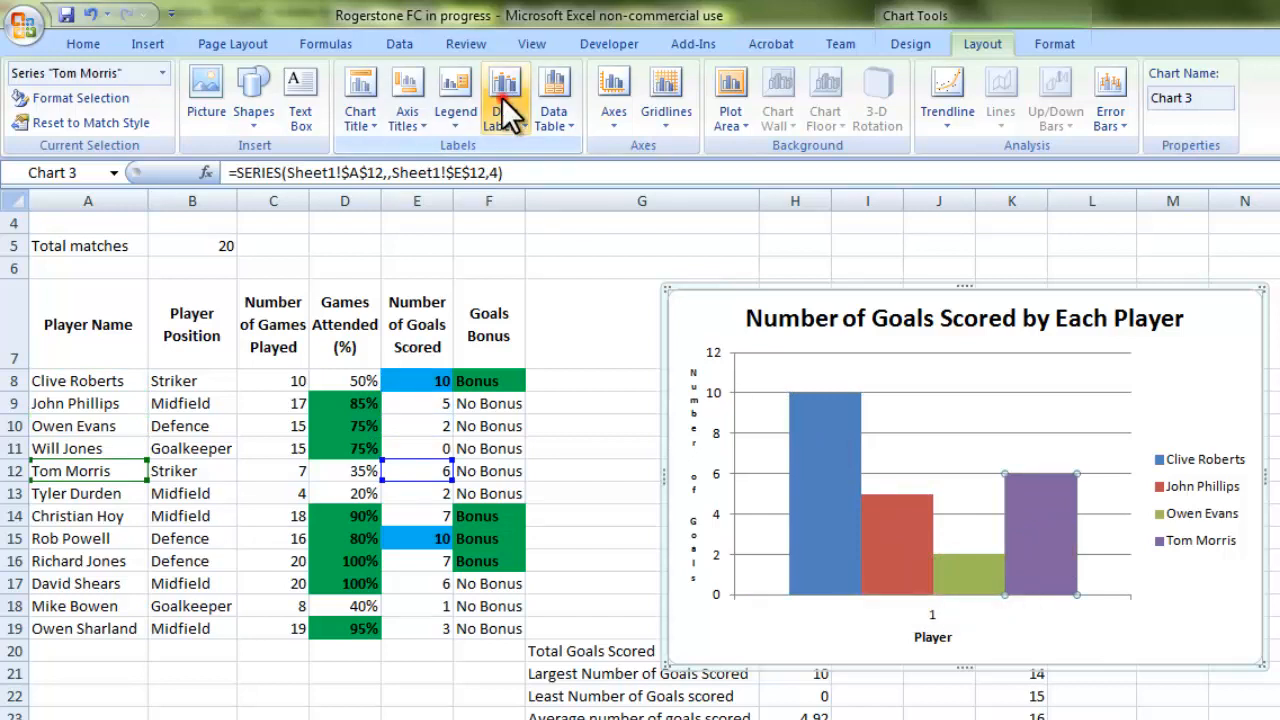
{"action": "left_click", "coordinate": [504, 96]}
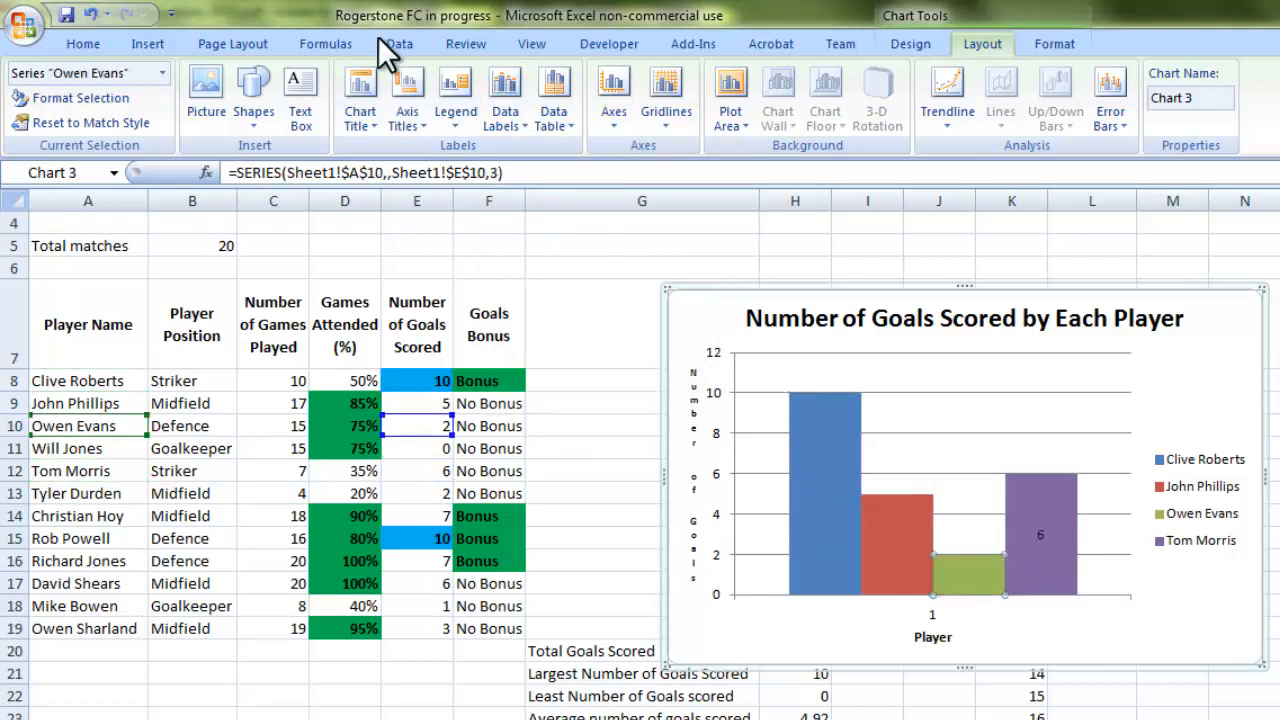
{"action": "left_click", "coordinate": [554, 96]}
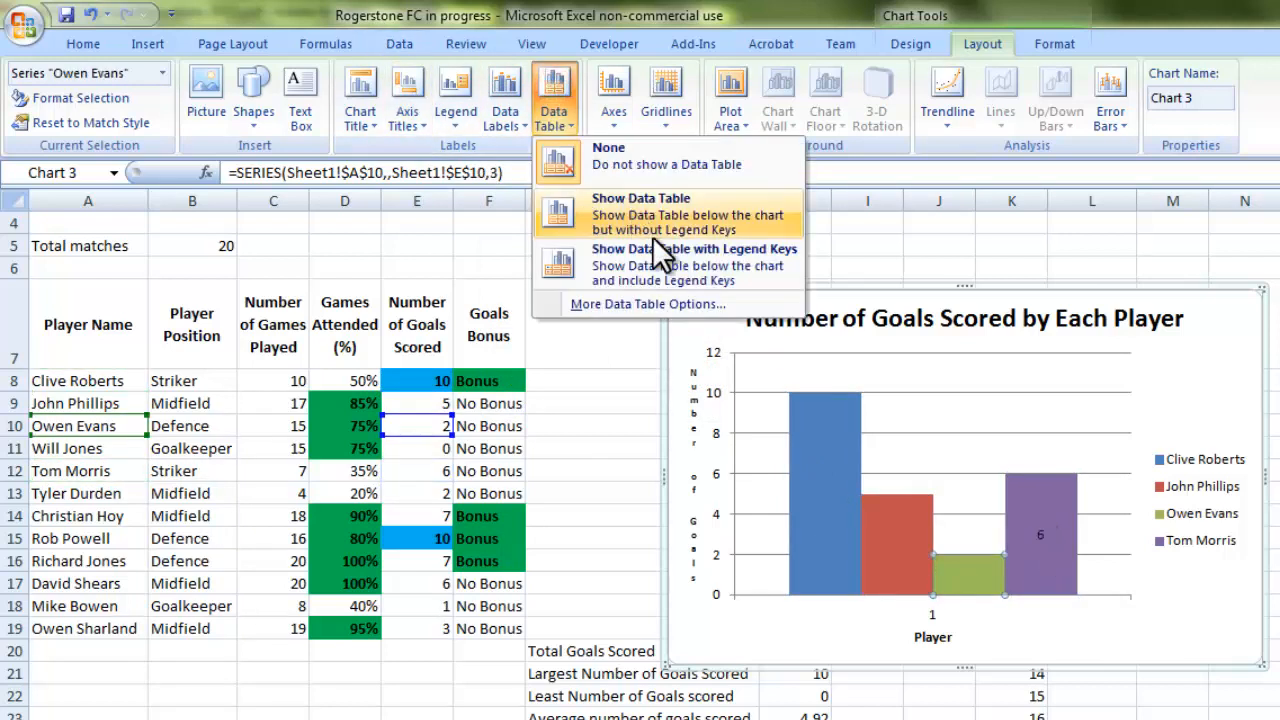
{"action": "left_click", "coordinate": [504, 96]}
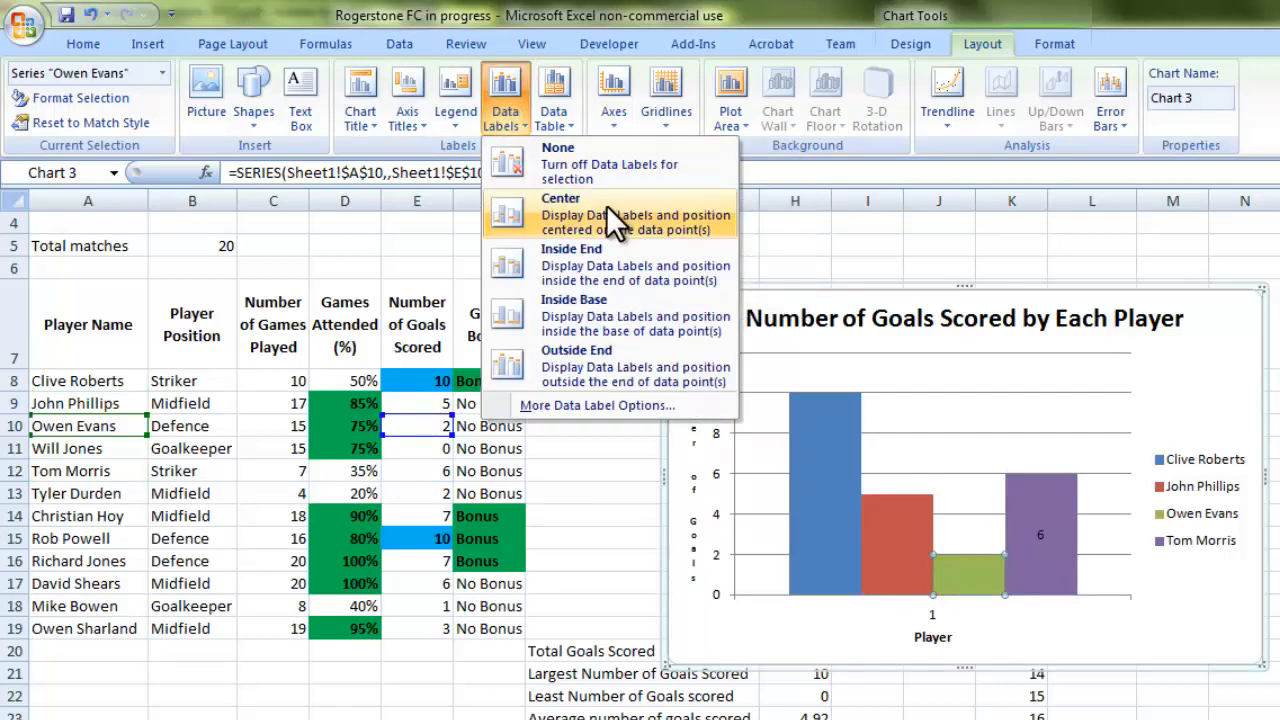
{"action": "left_click", "coordinate": [560, 198]}
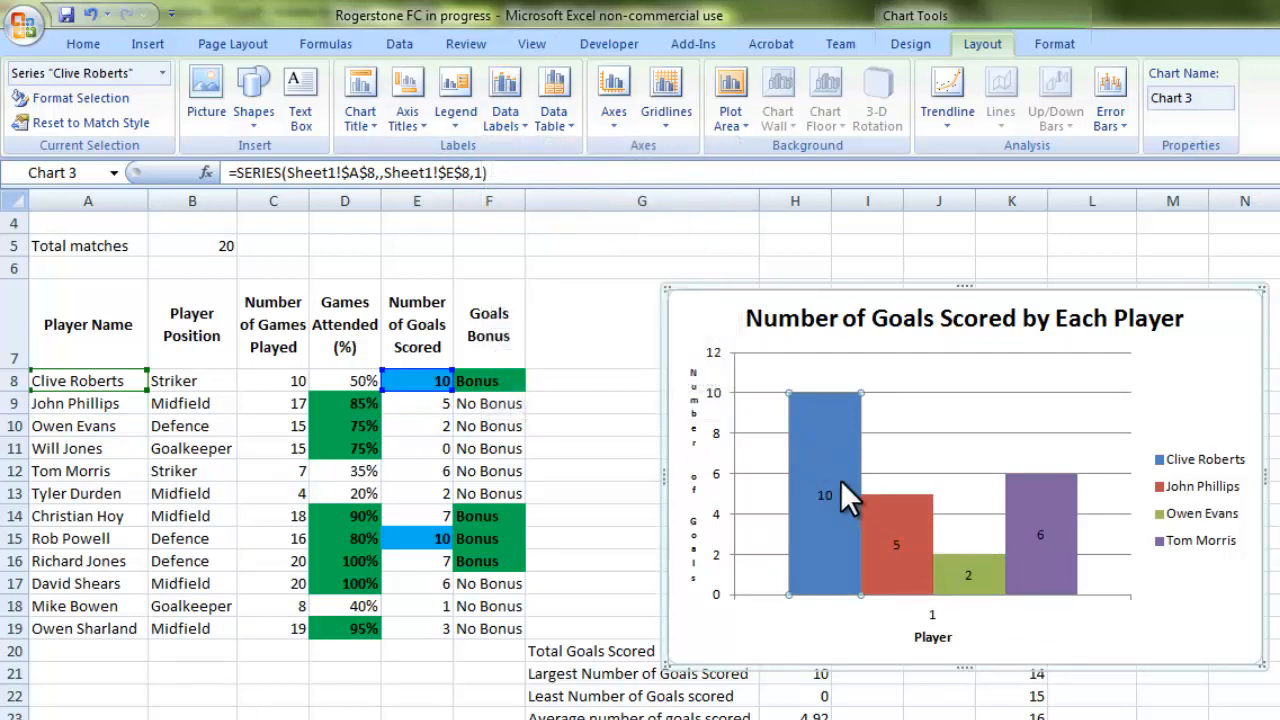
{"action": "mouse_move", "coordinate": [710, 396]}
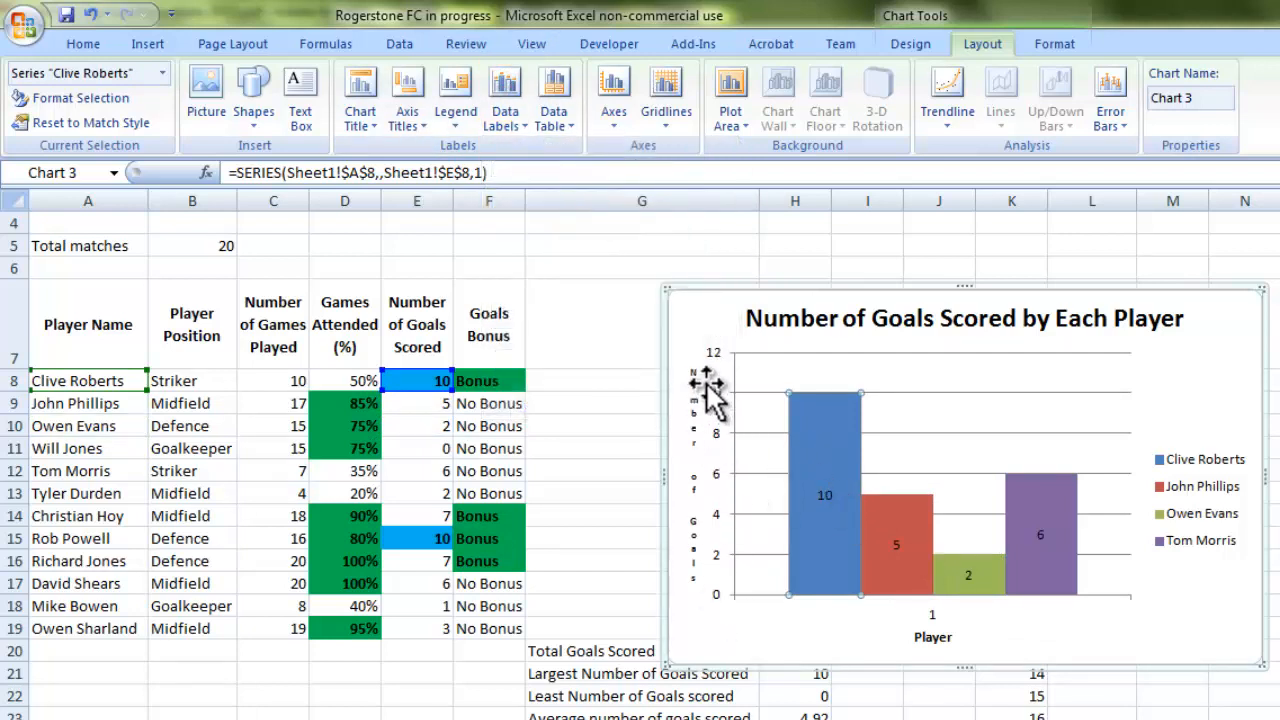
{"action": "mouse_move", "coordinate": [896, 544]}
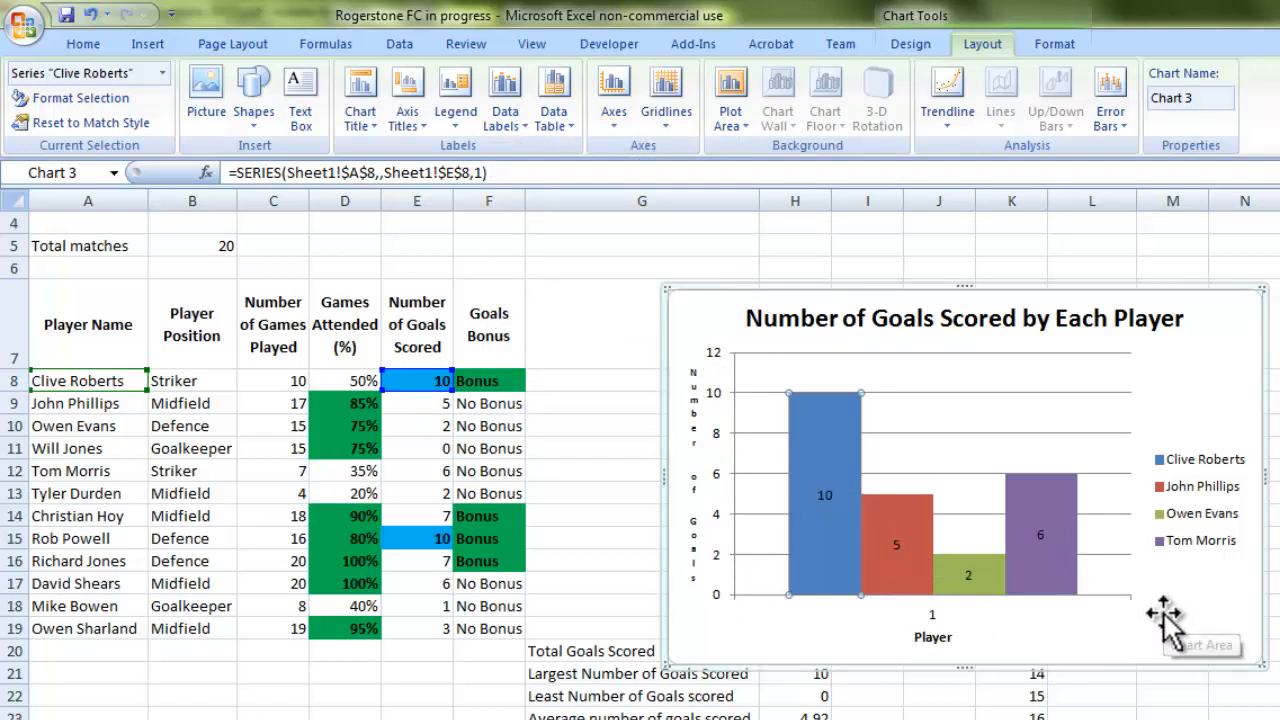
{"action": "mouse_move", "coordinate": [1156, 344]}
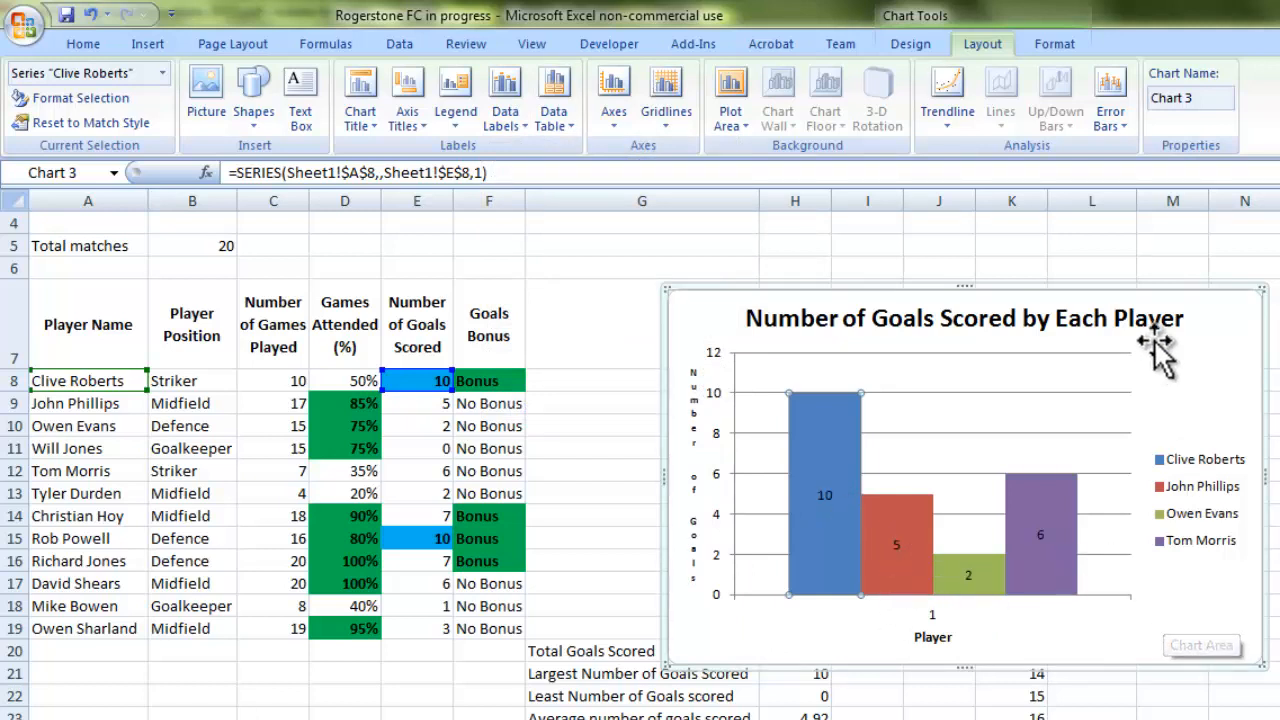
{"action": "mouse_move", "coordinate": [776, 536]}
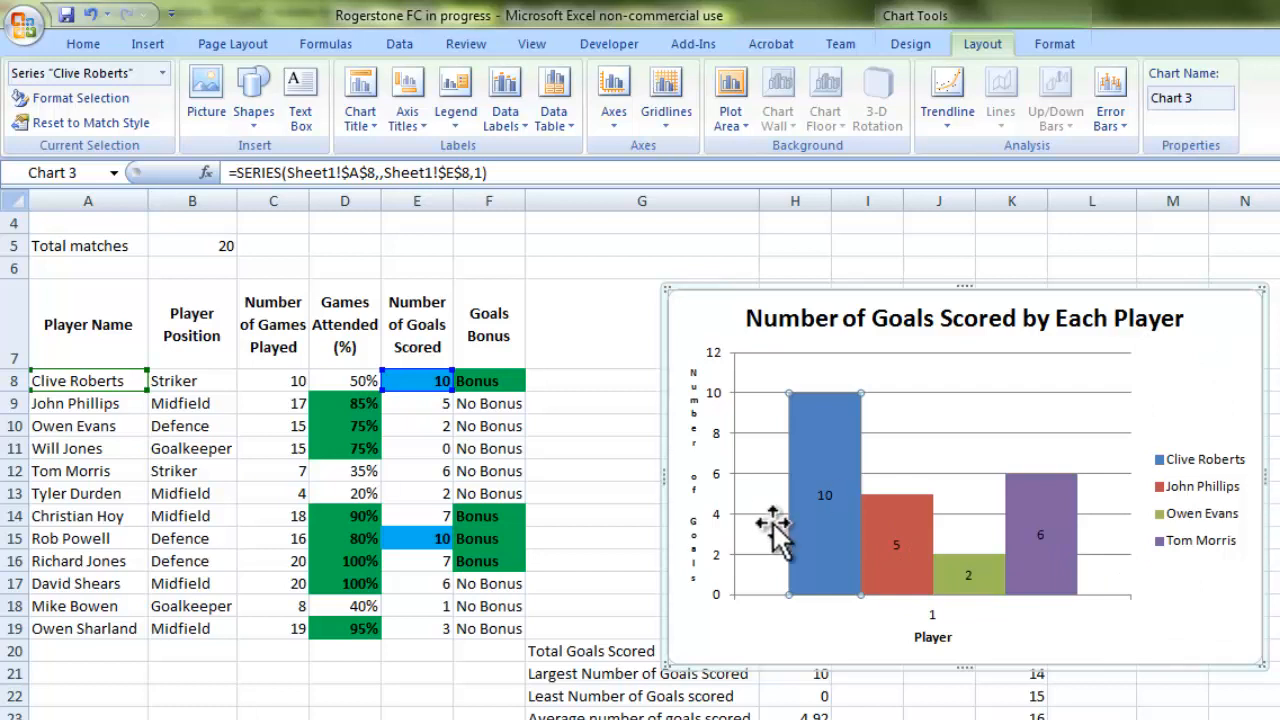
{"action": "mouse_move", "coordinate": [82, 458]}
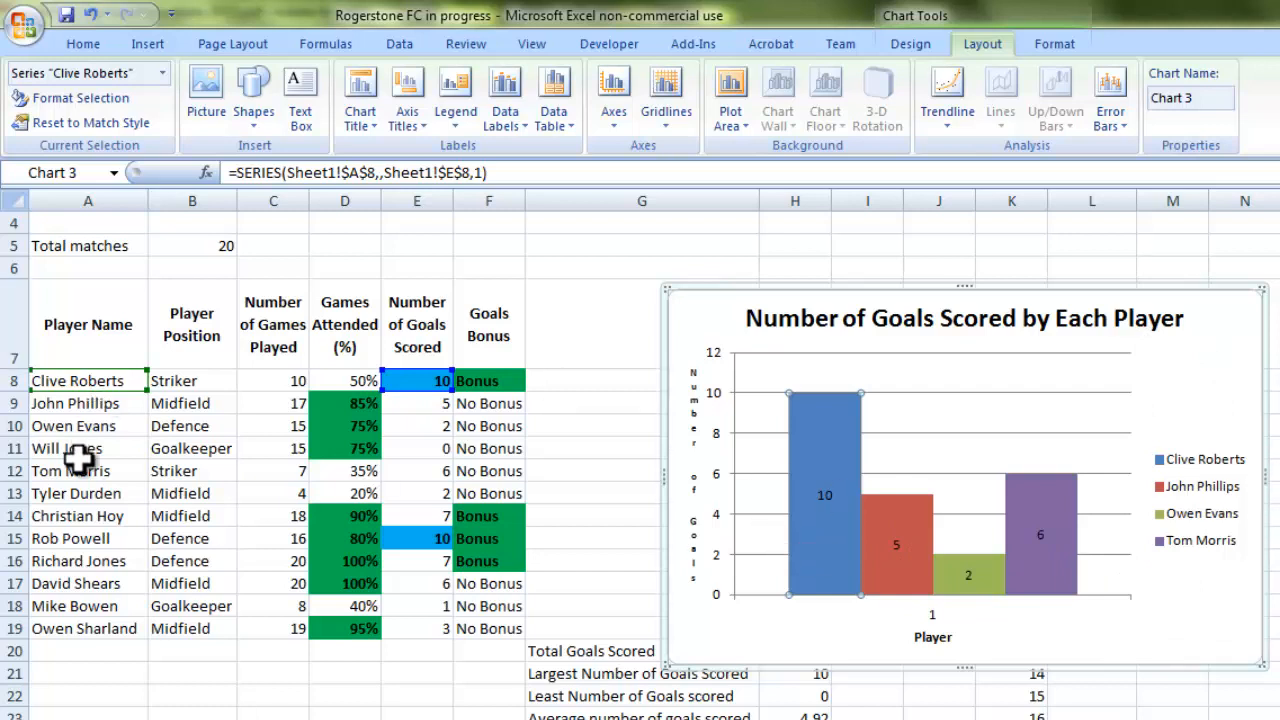
{"action": "mouse_move", "coordinate": [76, 472]}
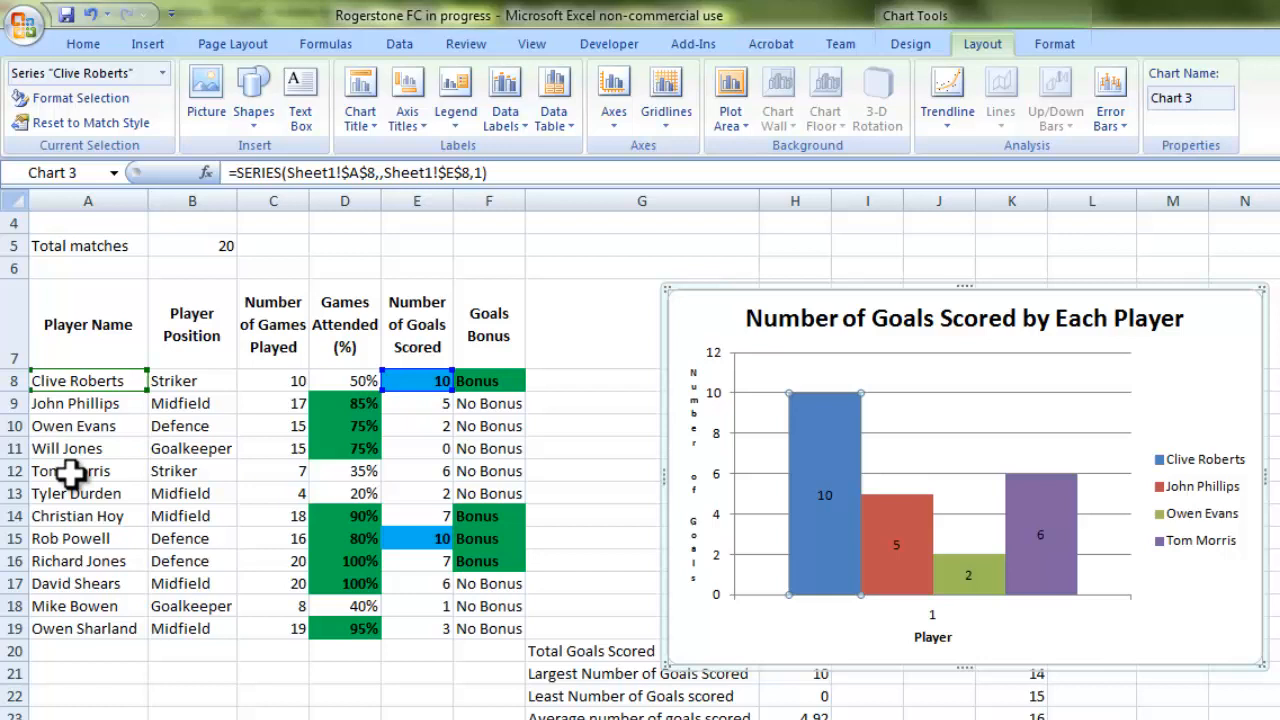
{"action": "mouse_move", "coordinate": [64, 636]}
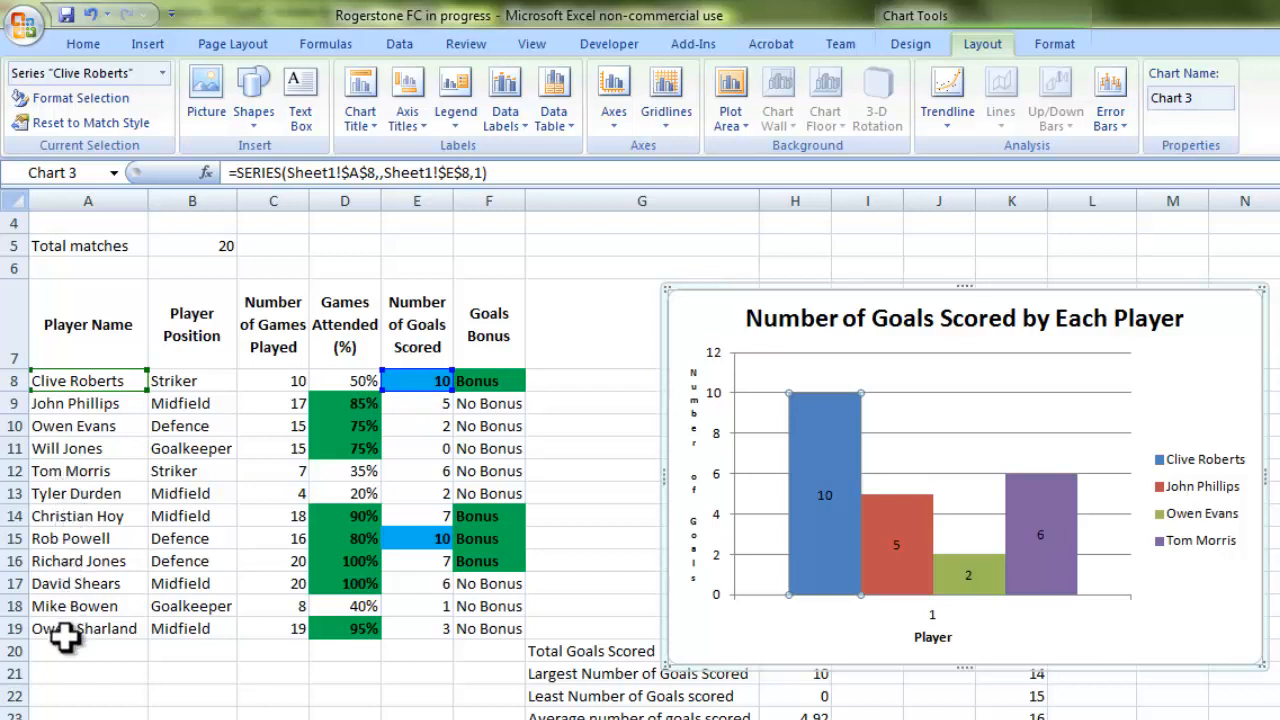
{"action": "mouse_move", "coordinate": [70, 650]}
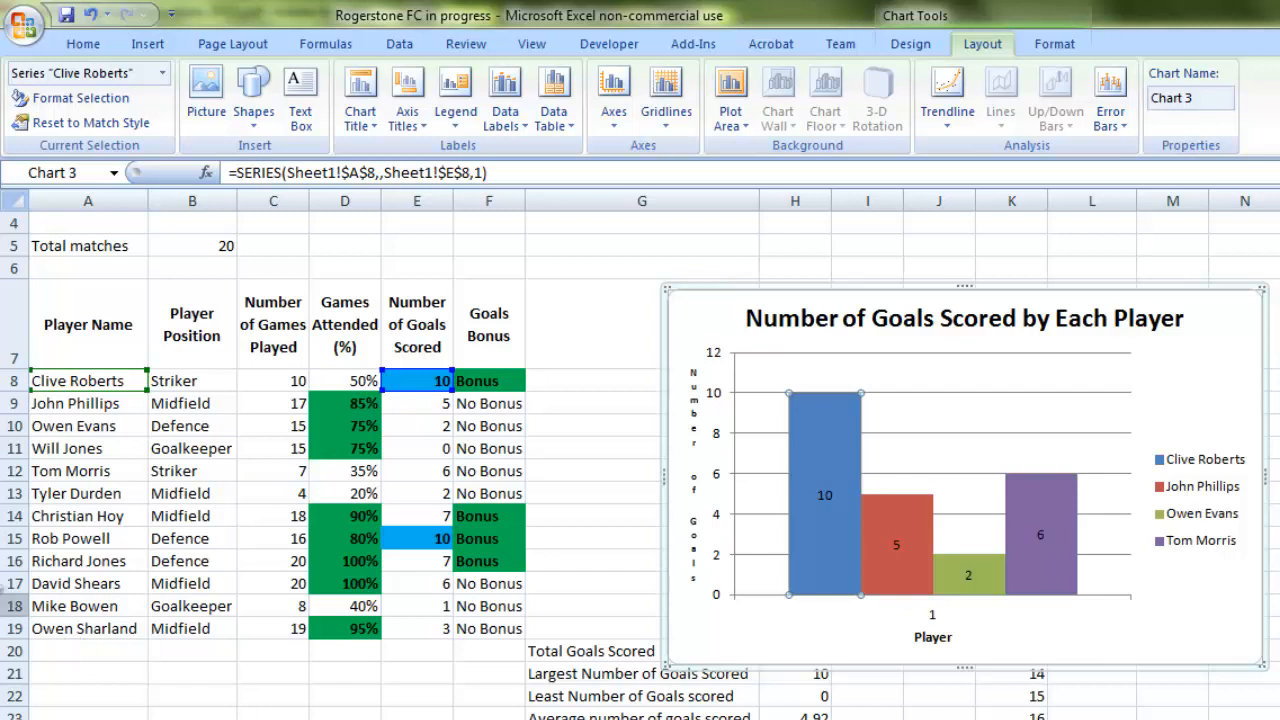
{"action": "mouse_move", "coordinate": [1030, 384]}
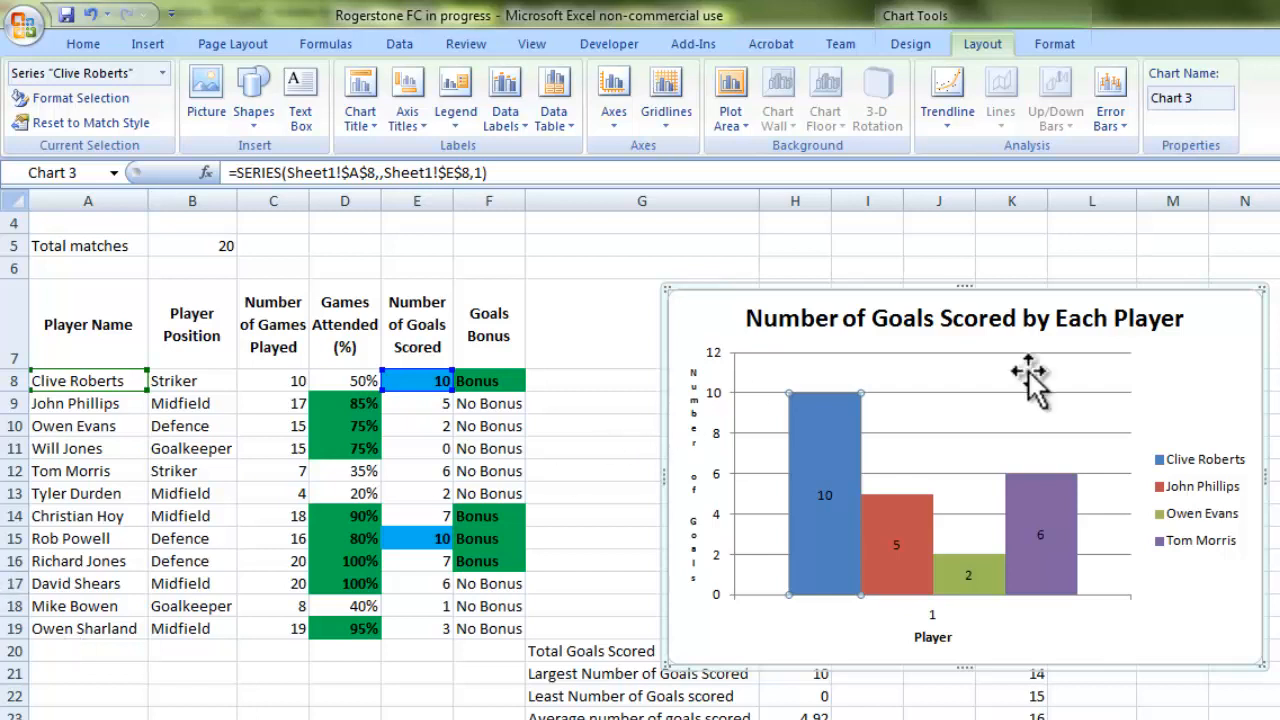
{"action": "mouse_move", "coordinate": [1224, 292]}
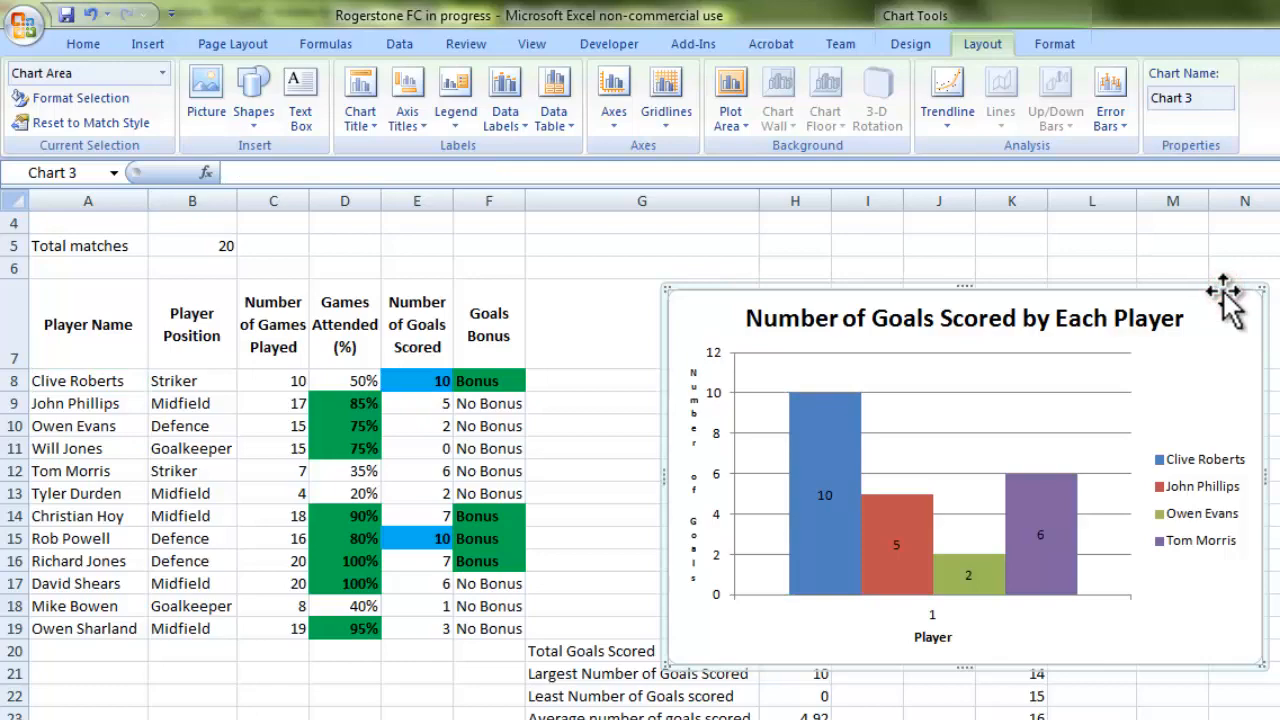
{"action": "mouse_move", "coordinate": [1060, 12]}
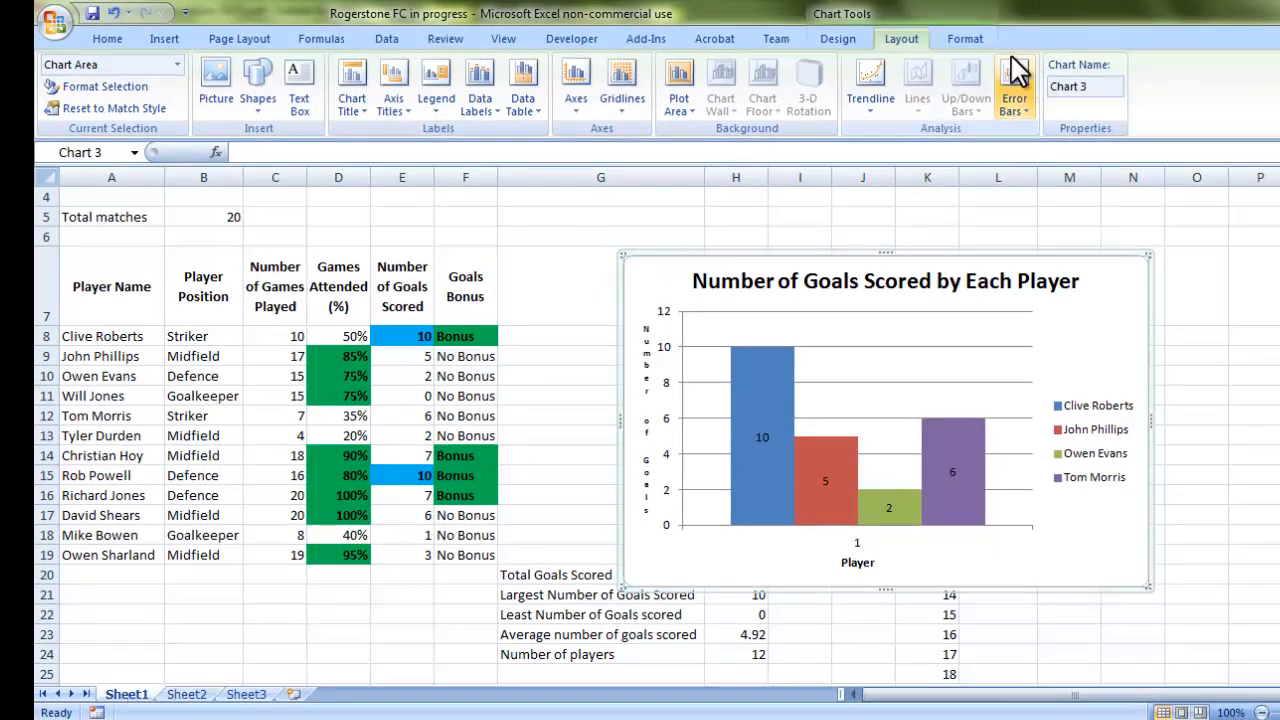
- Move the goals chart to a new sheet named 'Goals Chart' via Move Chart
{"action": "left_click", "coordinate": [836, 38]}
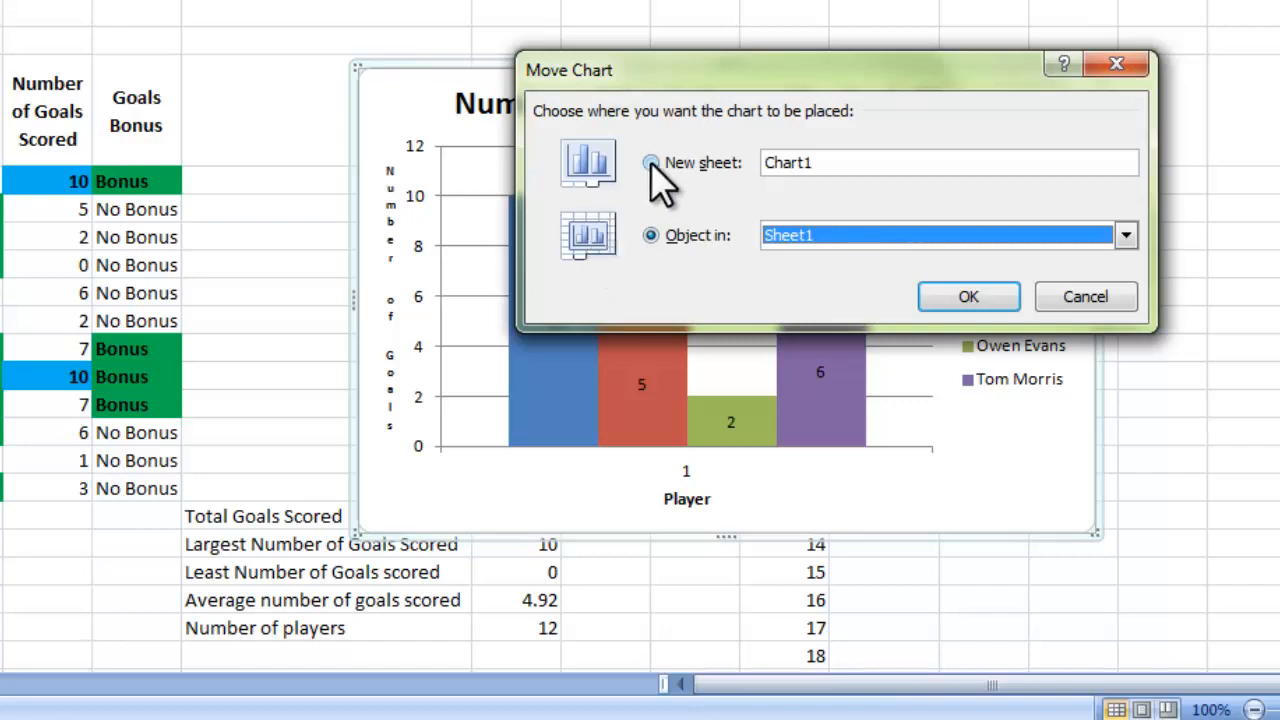
{"action": "left_click", "coordinate": [650, 162]}
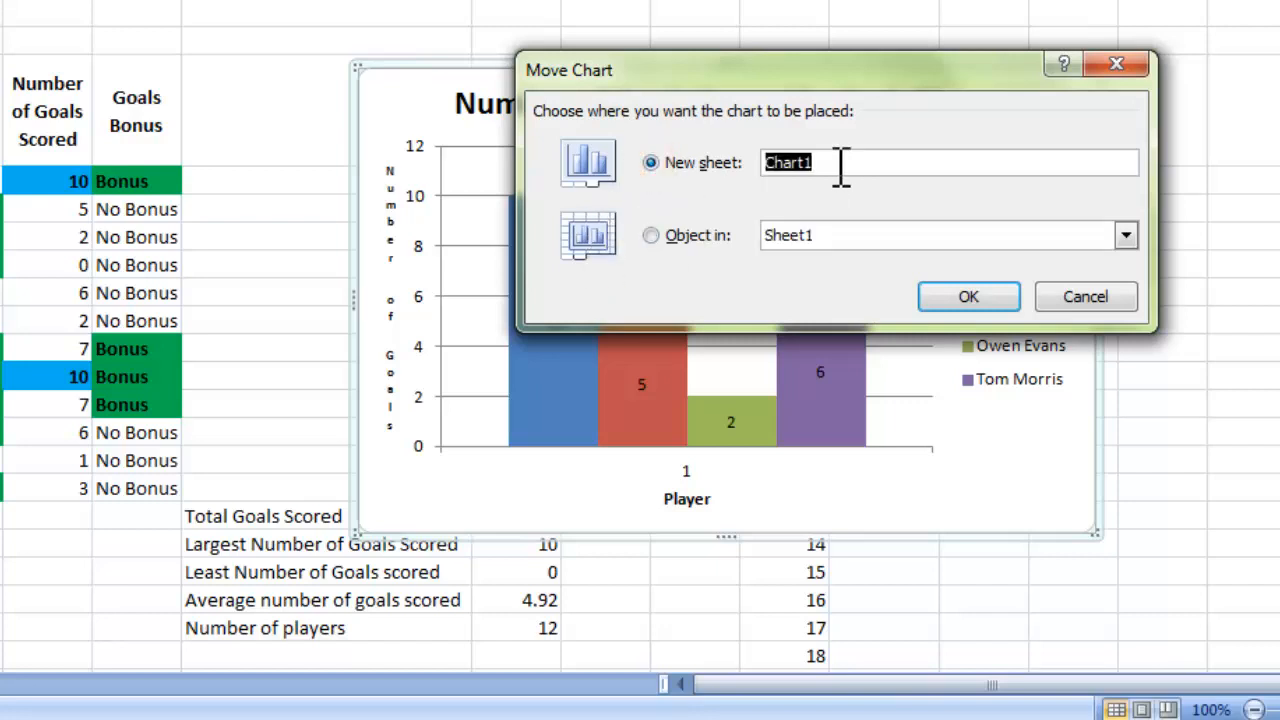
{"action": "mouse_move", "coordinate": [756, 190]}
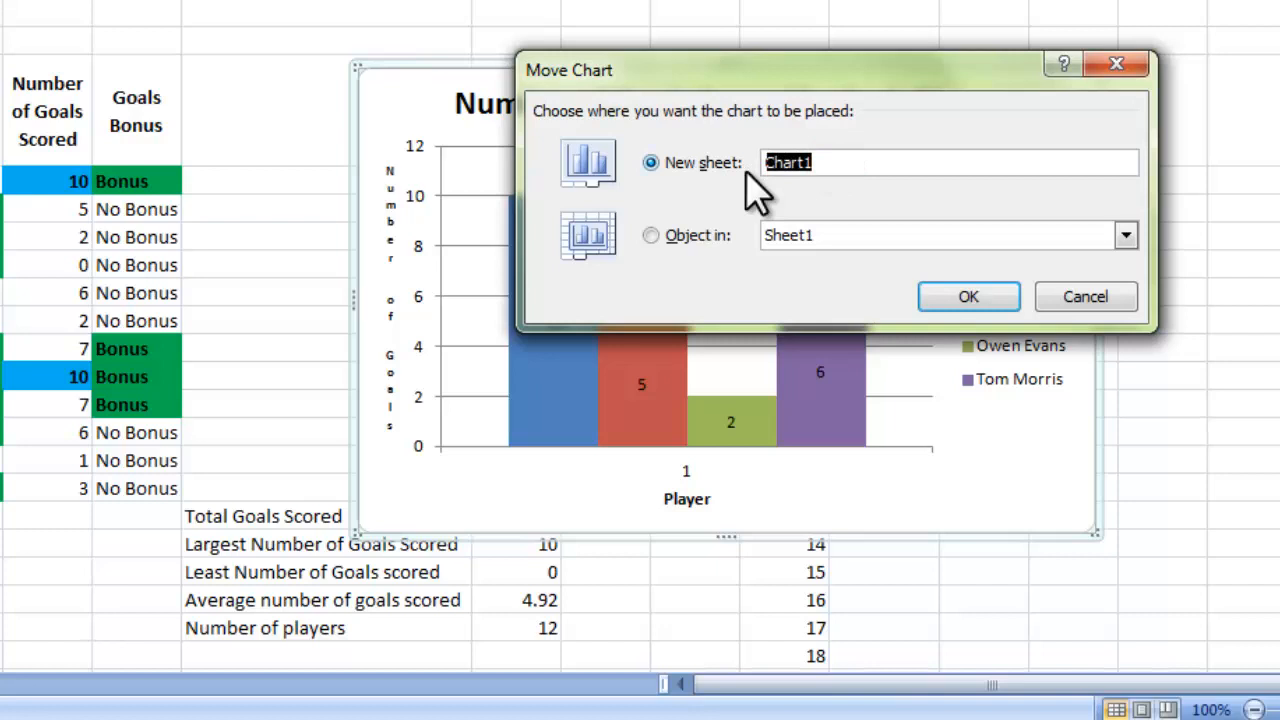
{"action": "type", "text": "Goals"}
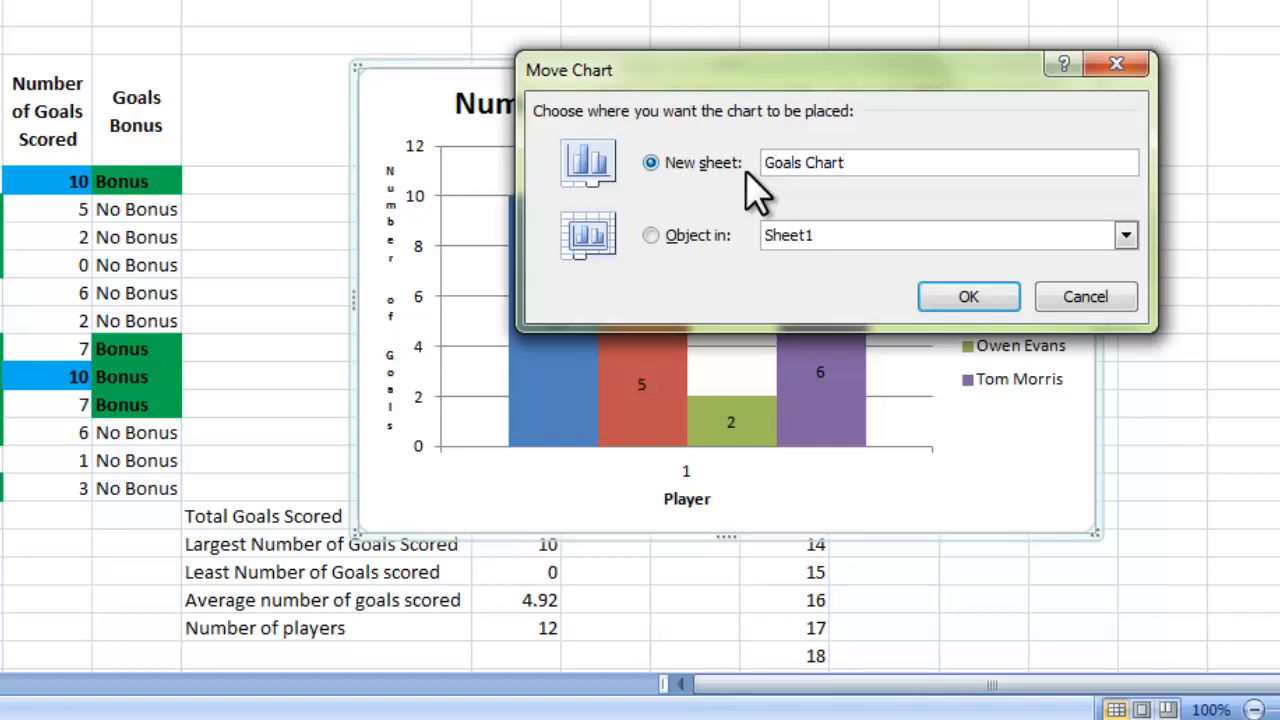
{"action": "left_click", "coordinate": [968, 296]}
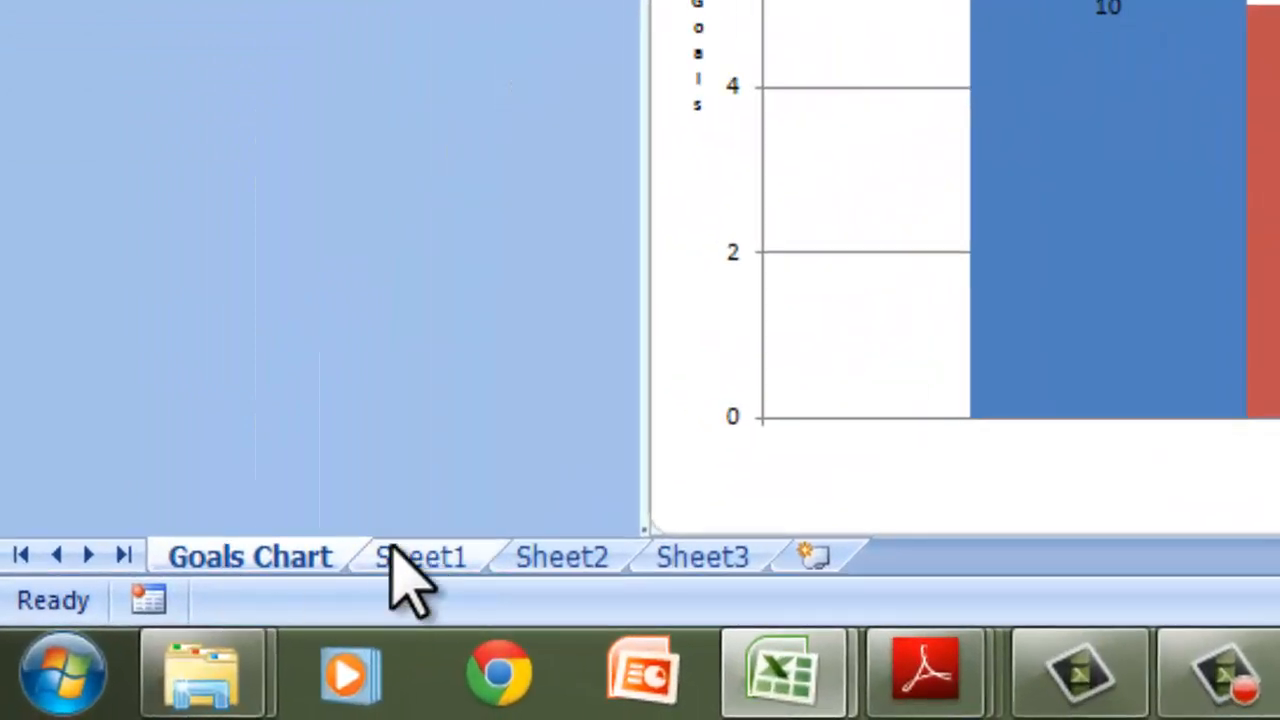
- Switch back to Sheet1 to view the player table
{"action": "left_click", "coordinate": [420, 556]}
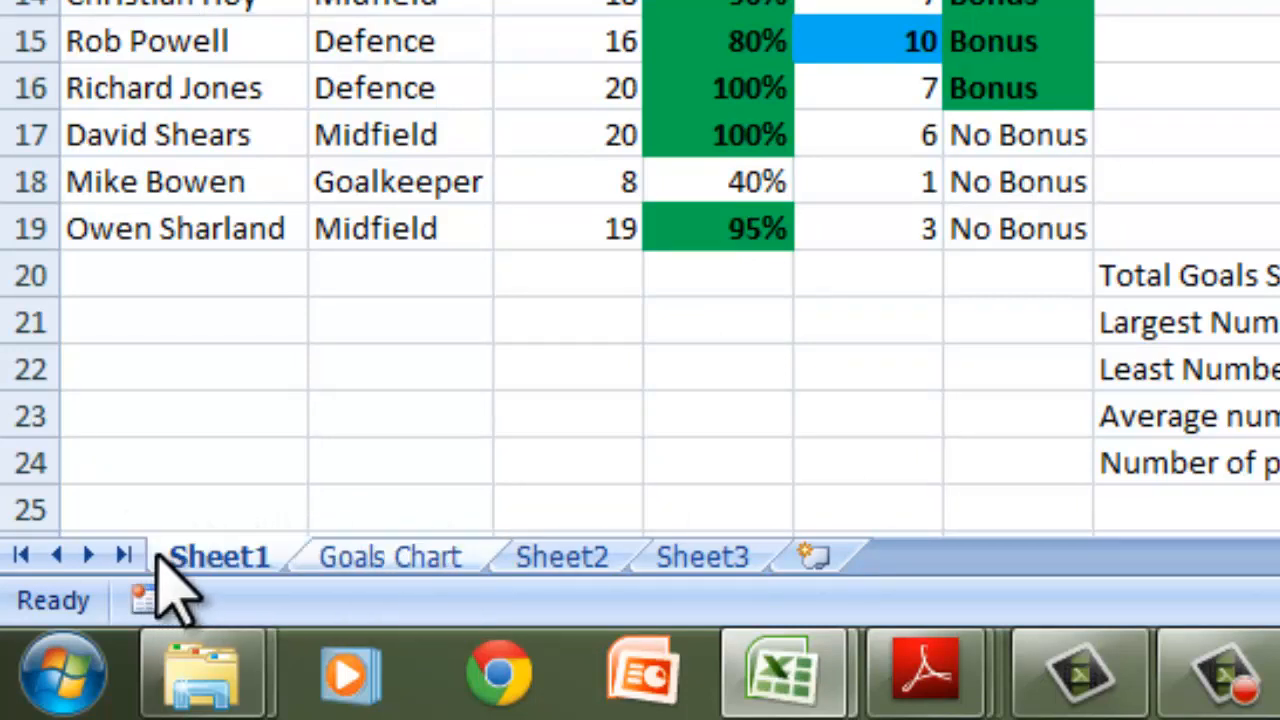
{"action": "left_click", "coordinate": [388, 556]}
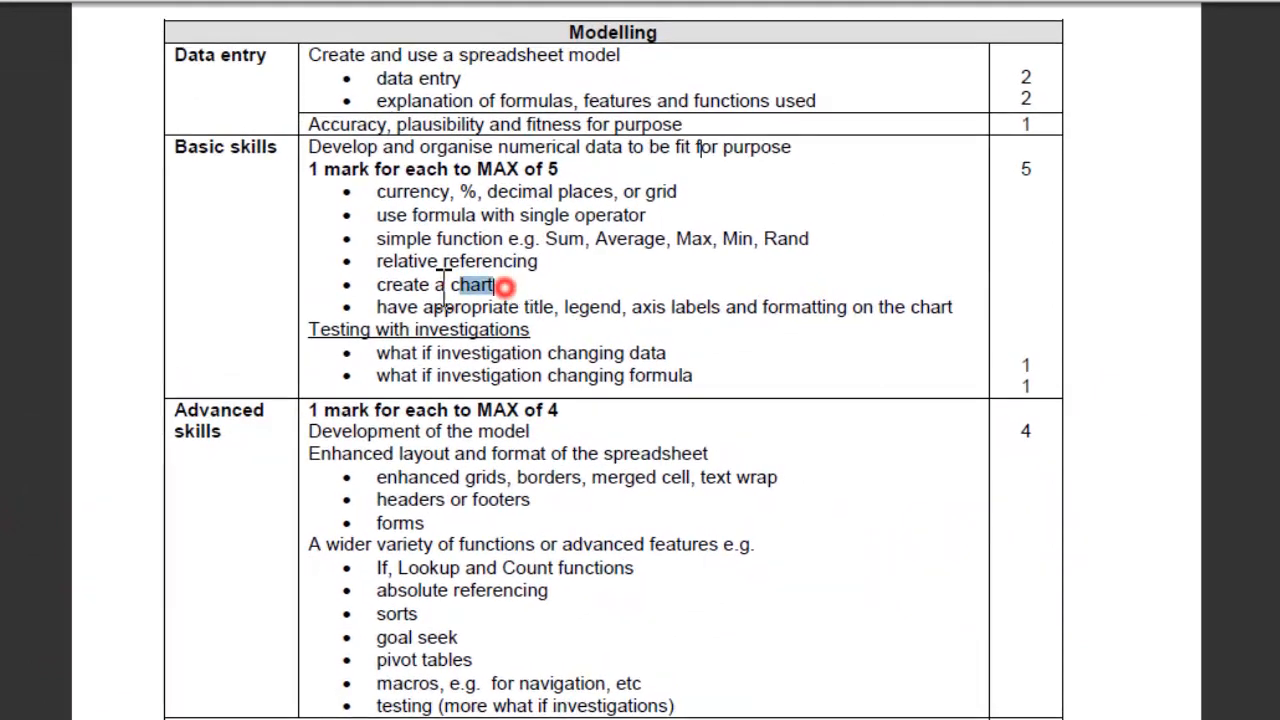
- Select the 'create a chart' requirement text in the marking scheme PDF
{"action": "double_click", "coordinate": [432, 284]}
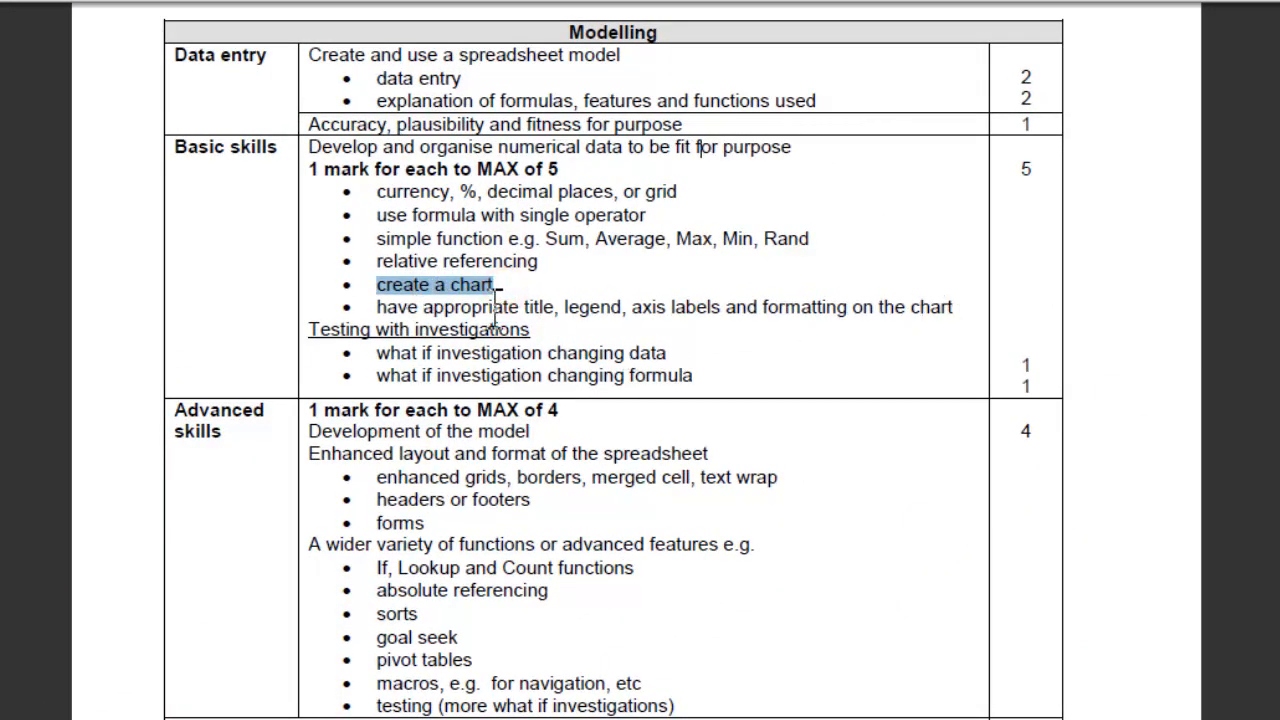